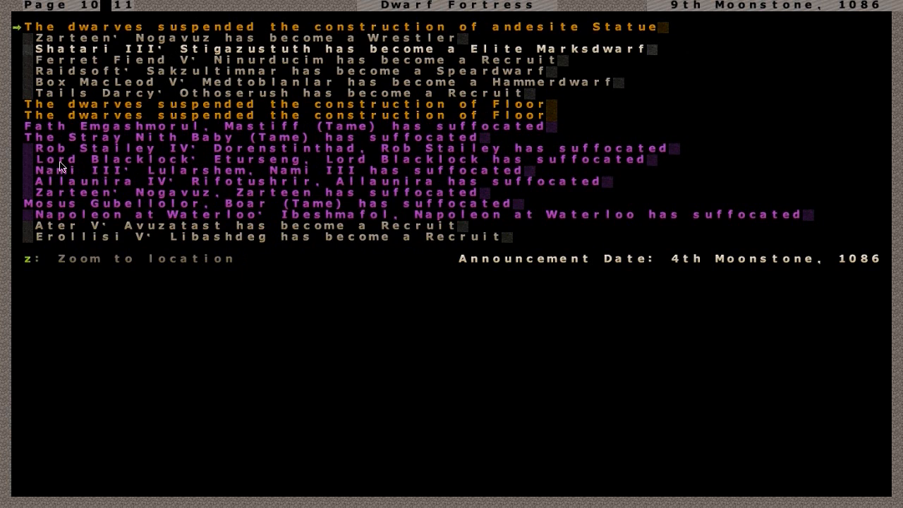
mouse_move(144, 169)
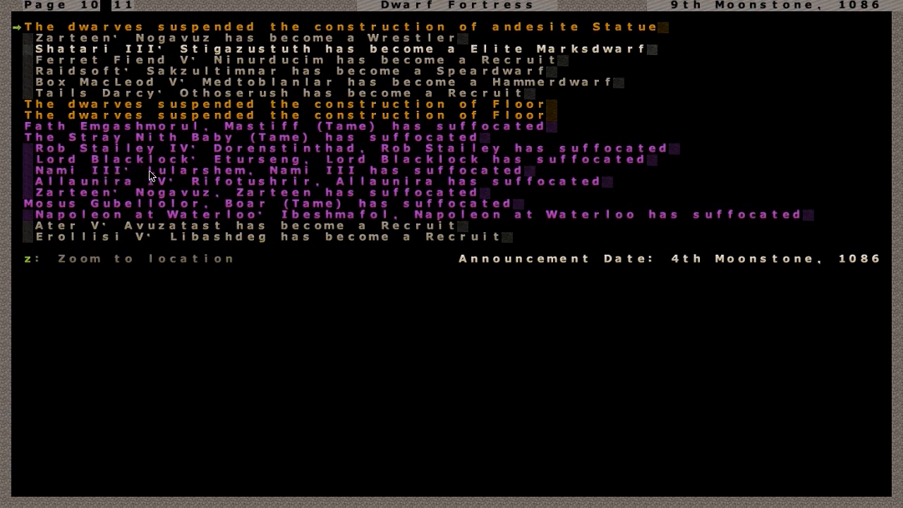
mouse_move(115, 180)
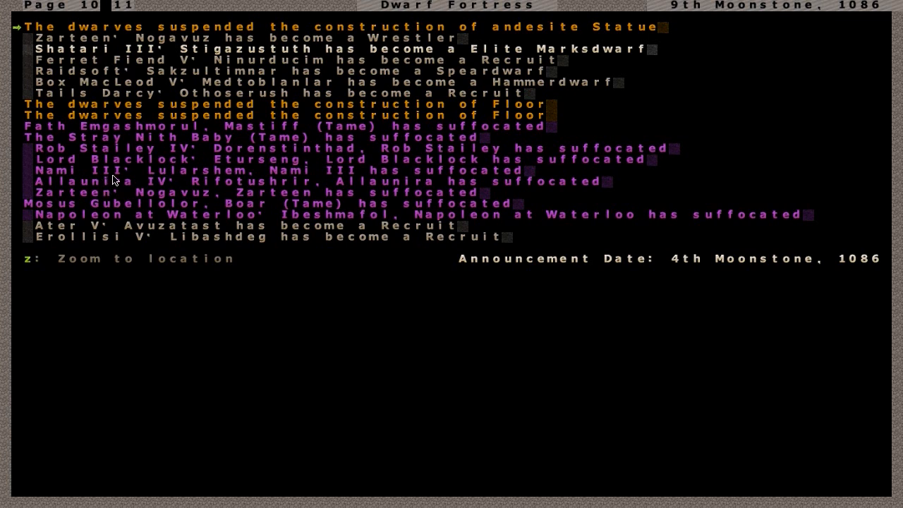
mouse_move(148, 198)
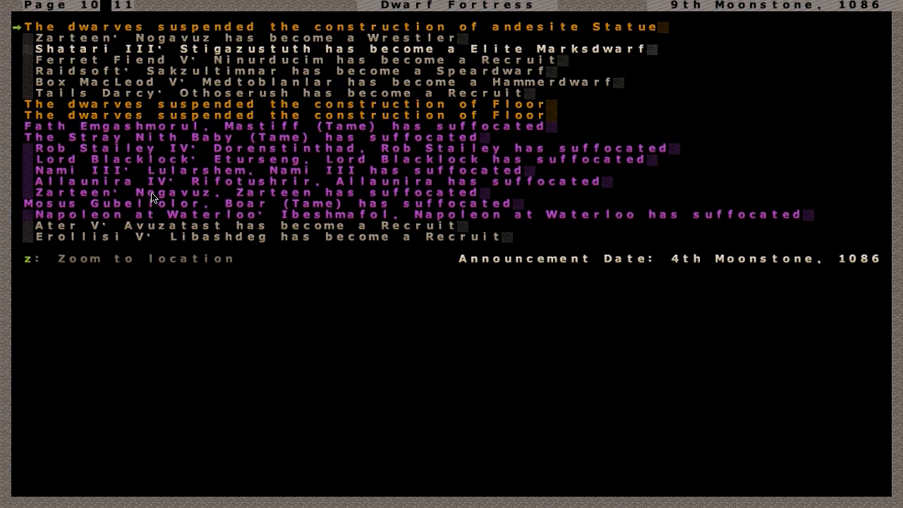
mouse_move(148, 196)
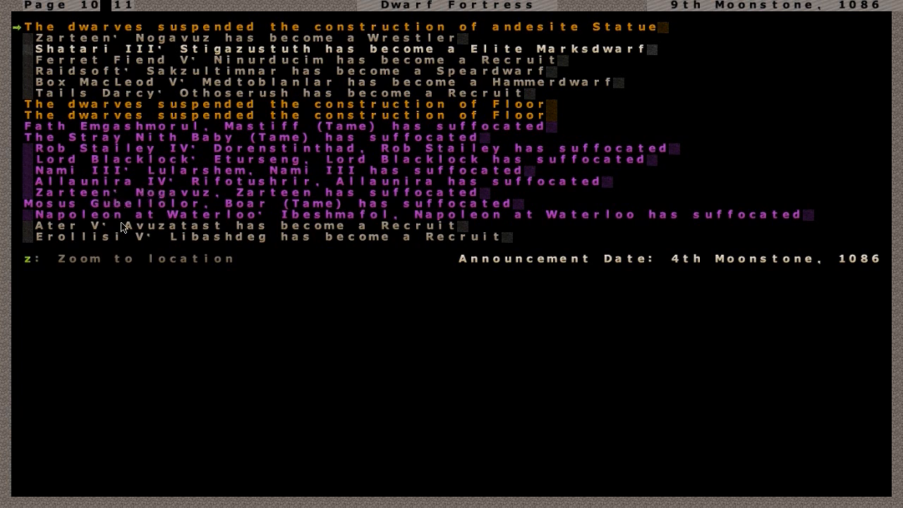
mouse_move(169, 227)
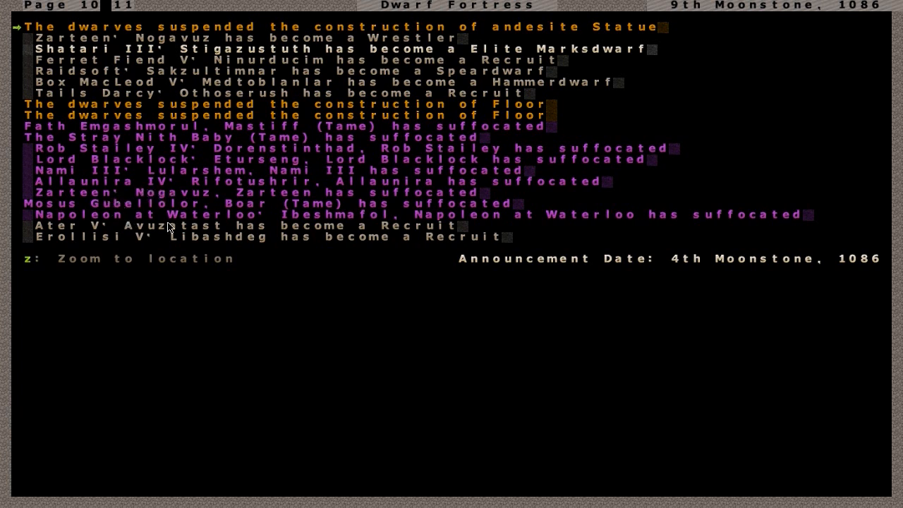
Step: Leave the announcements and scroll the map over to the central pillared hall with its pool
key(Escape)
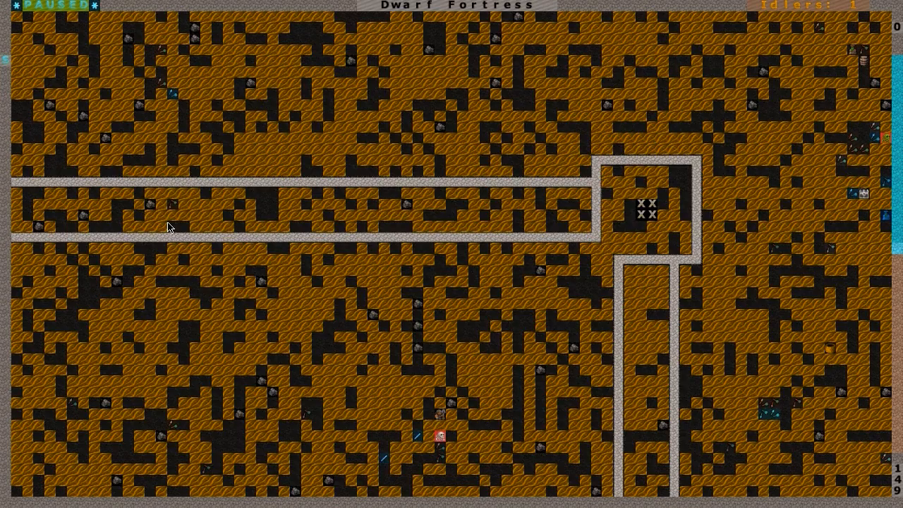
key(space)
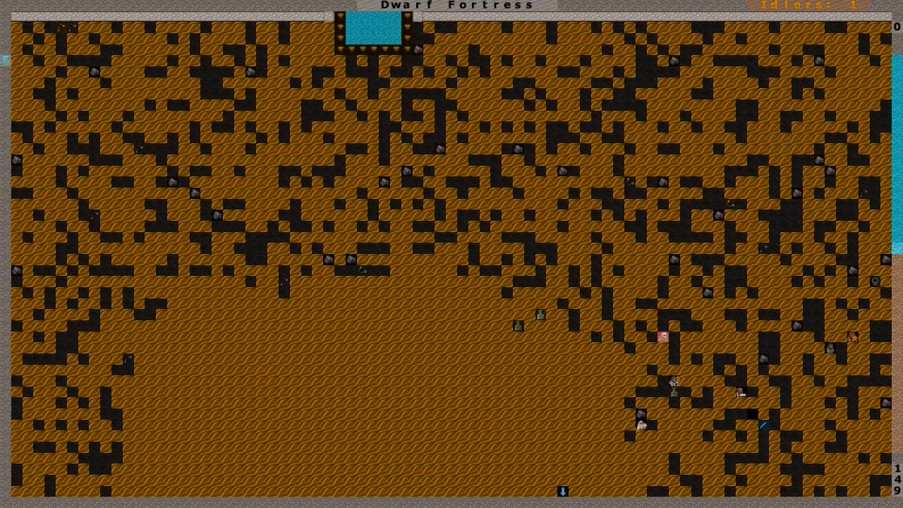
scroll(down, 3)
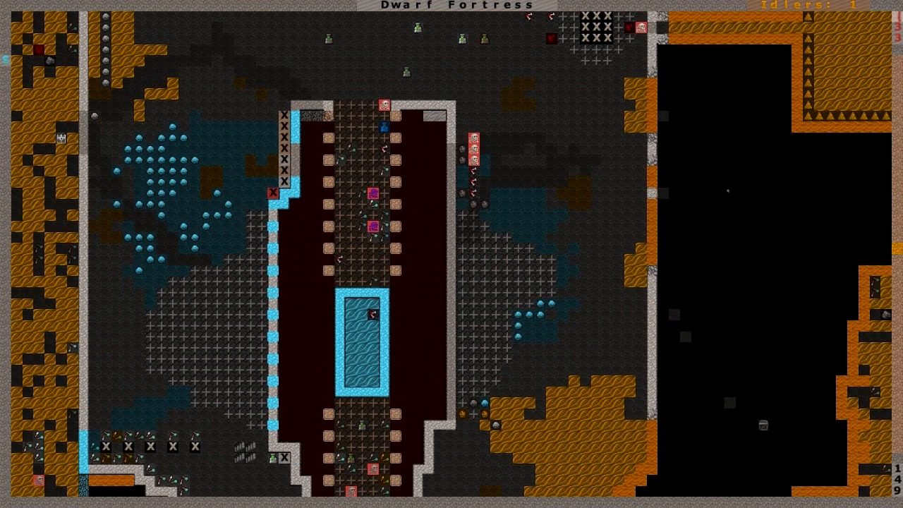
scroll(down, 3)
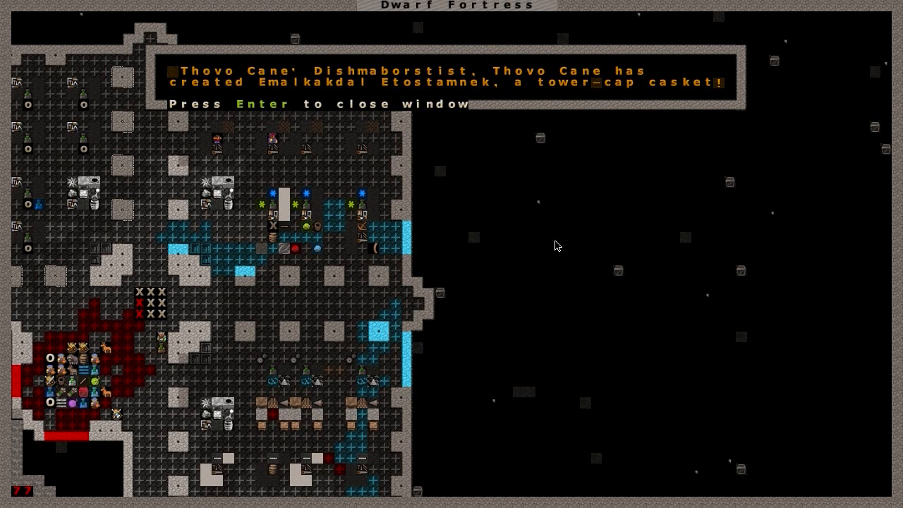
mouse_move(551, 259)
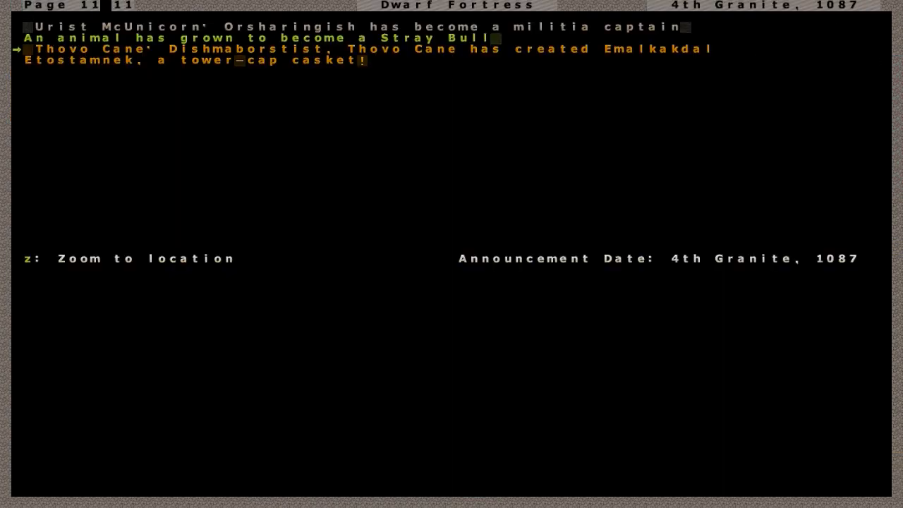
key(Escape)
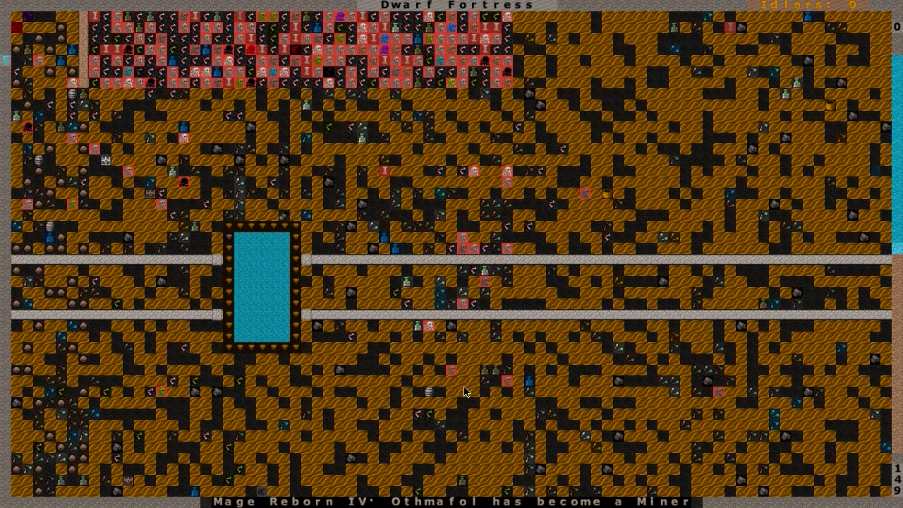
mouse_move(218, 362)
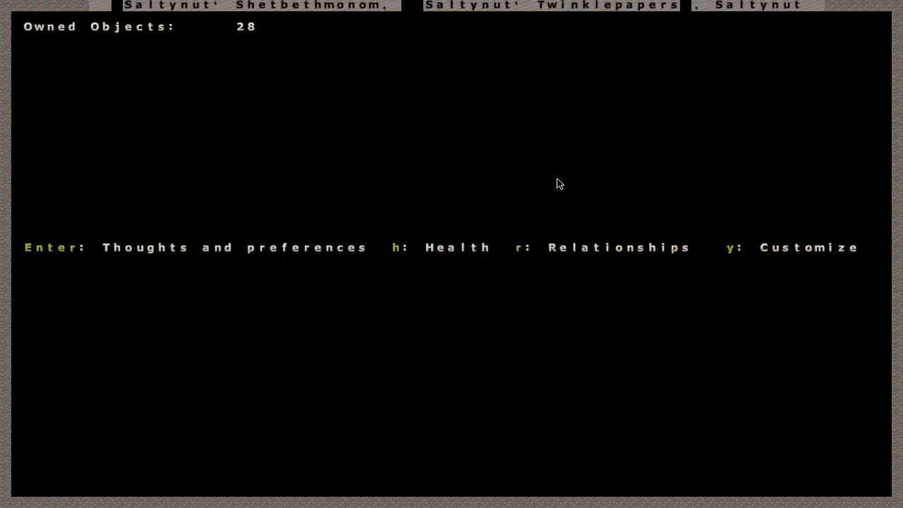
Step: Check the dwarf's health report (winded, thirsty, hungry, trouble breathing) and return to the map
key(h)
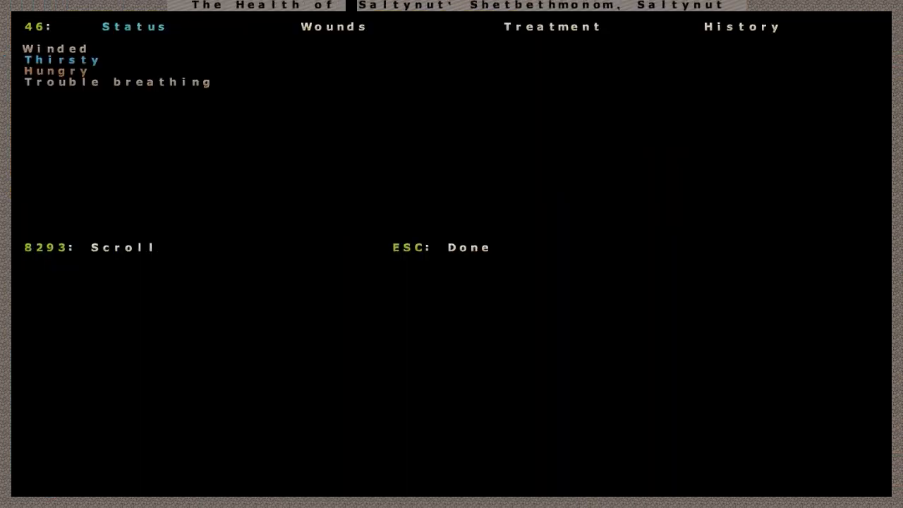
key(Escape)
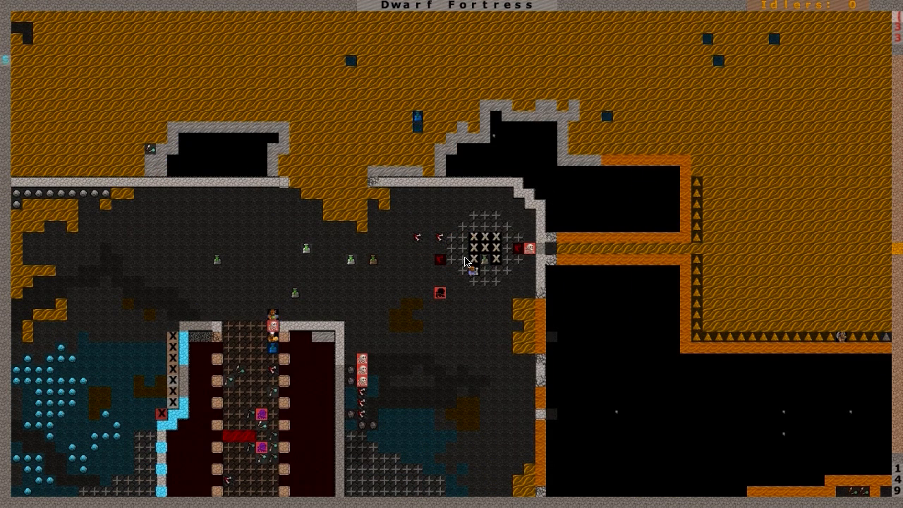
mouse_move(514, 364)
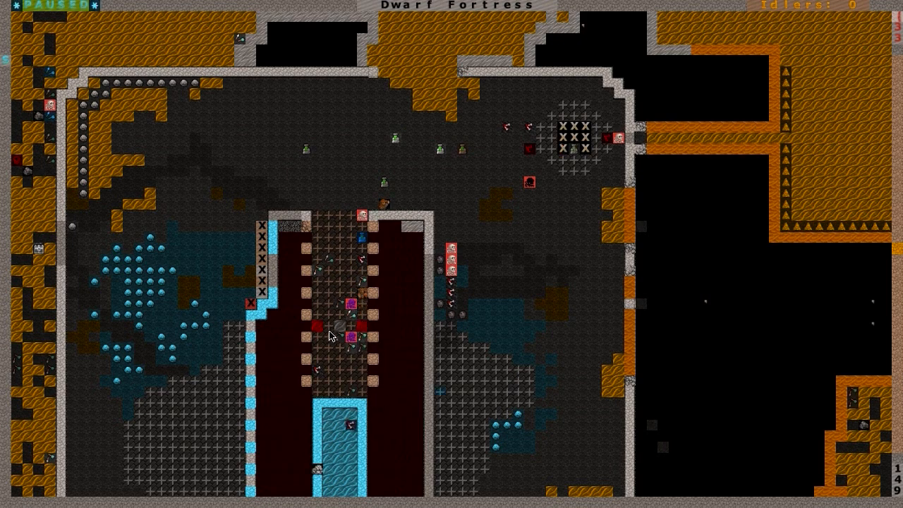
mouse_move(181, 128)
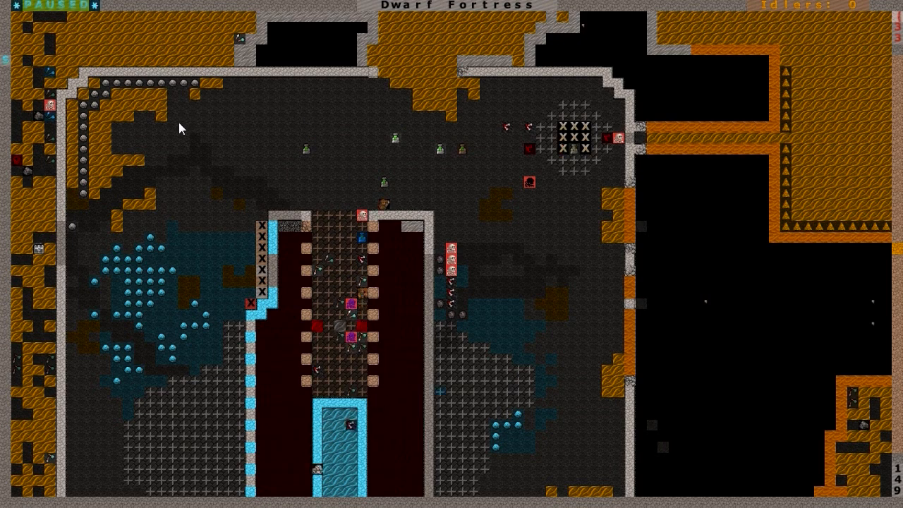
mouse_move(266, 143)
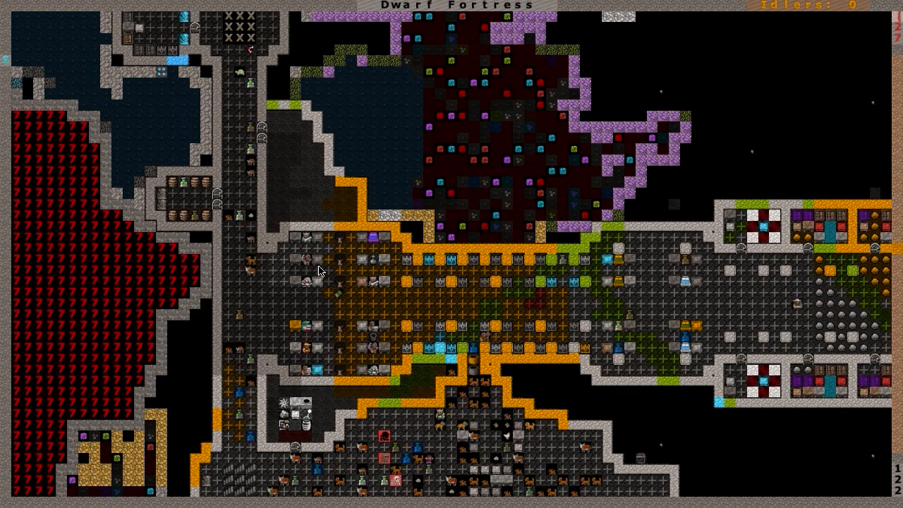
mouse_move(464, 256)
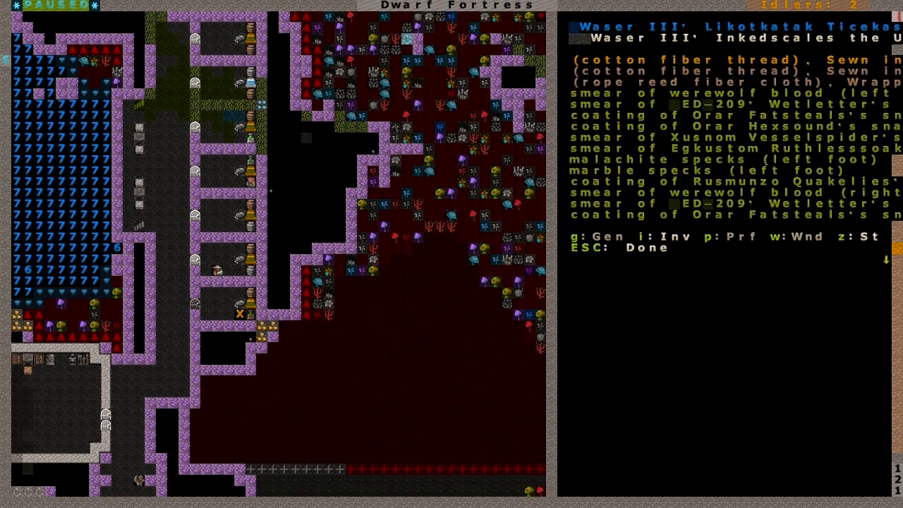
Step: Scroll the map toward the cavern edge where the dwarves and food stockpile are
scroll(down, 3)
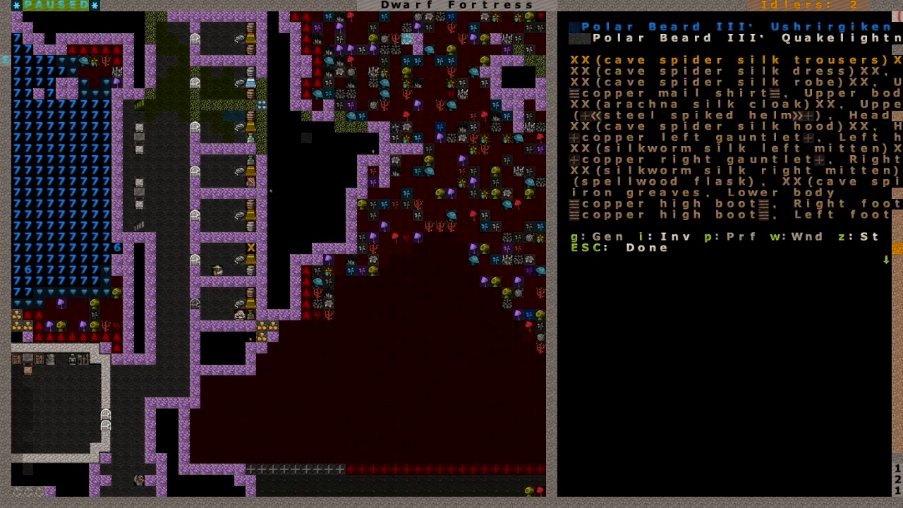
scroll(down, 3)
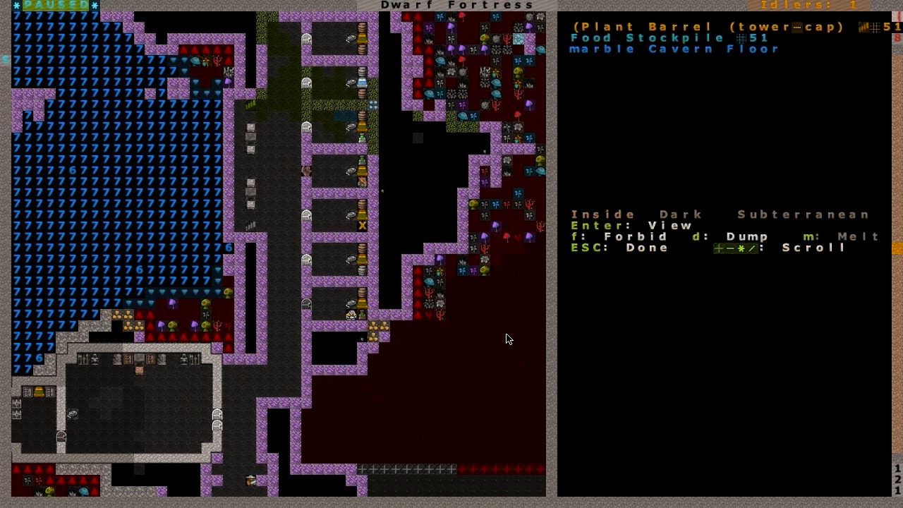
mouse_move(234, 460)
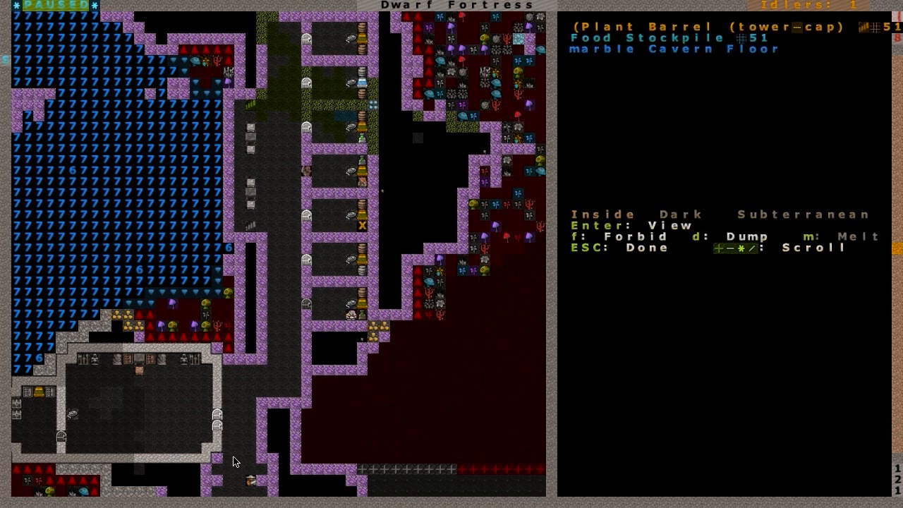
mouse_move(497, 312)
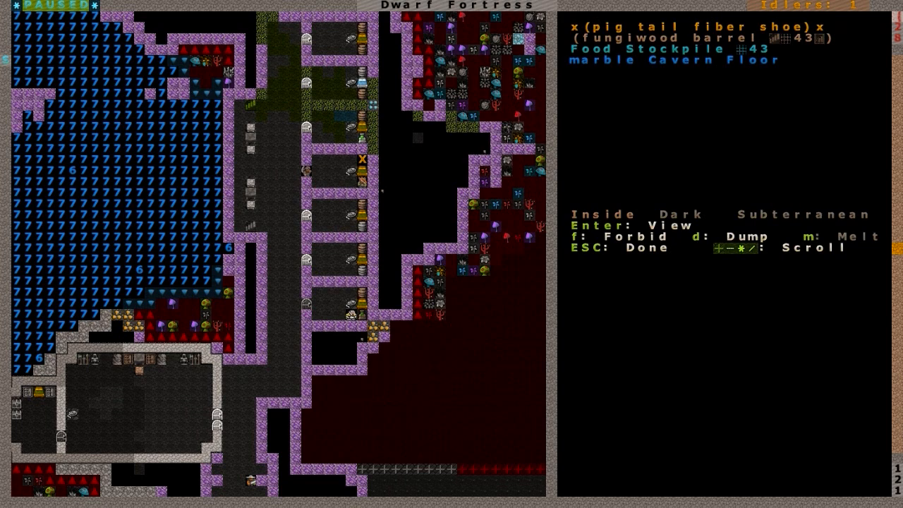
Step: Inspect the candlenut barrel of plump helmets, then review the fortress status of 103 population
key(Enter)
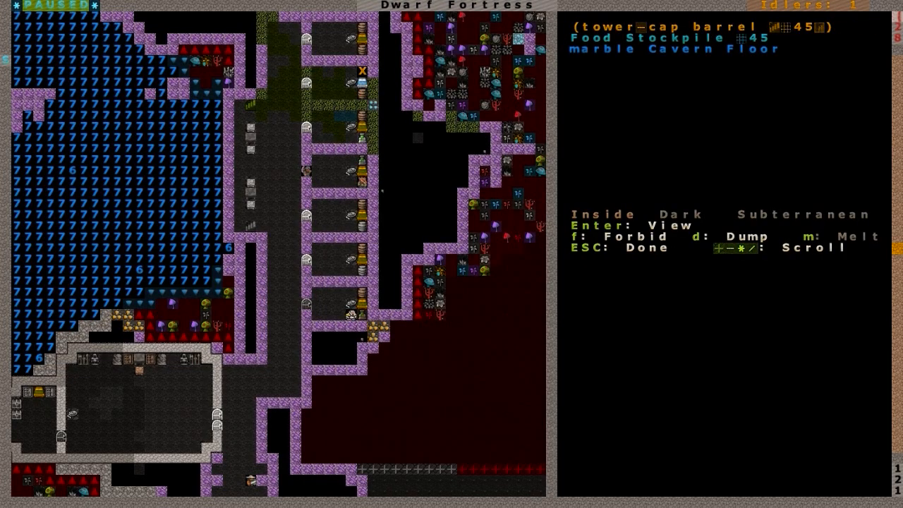
key(Enter)
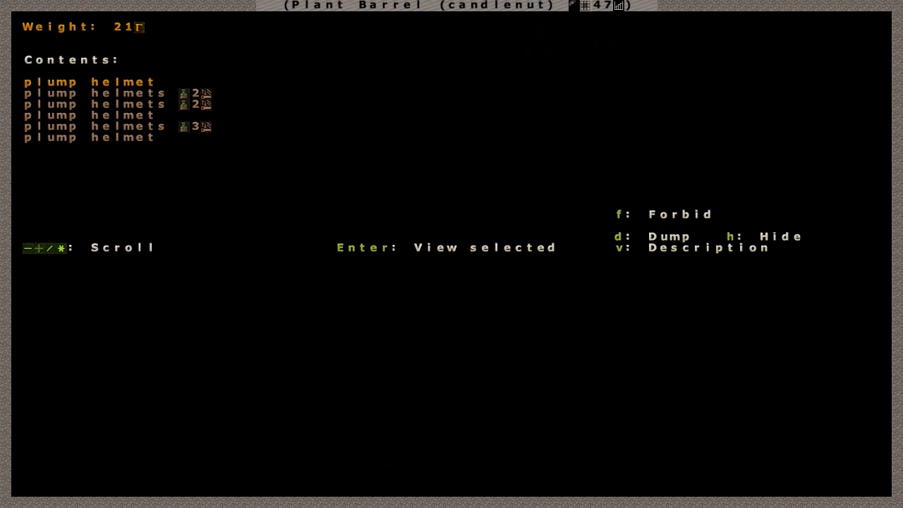
key(Escape)
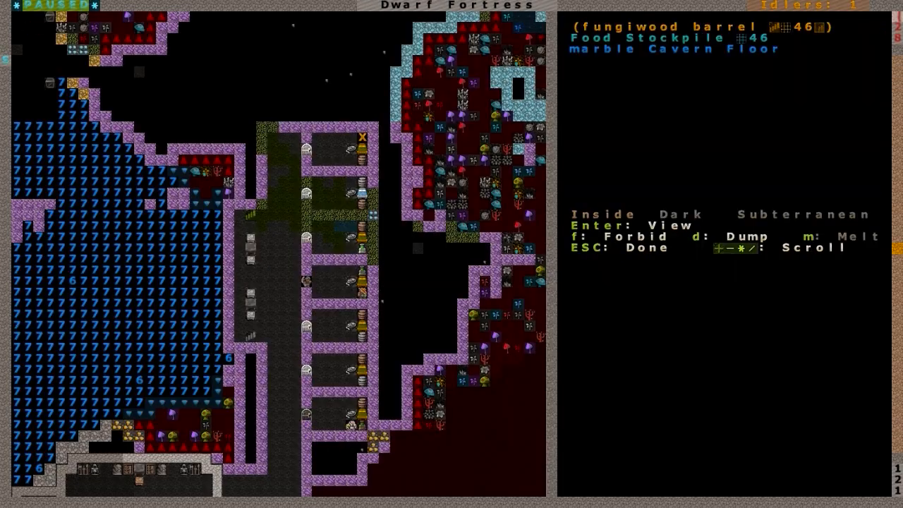
key(z)
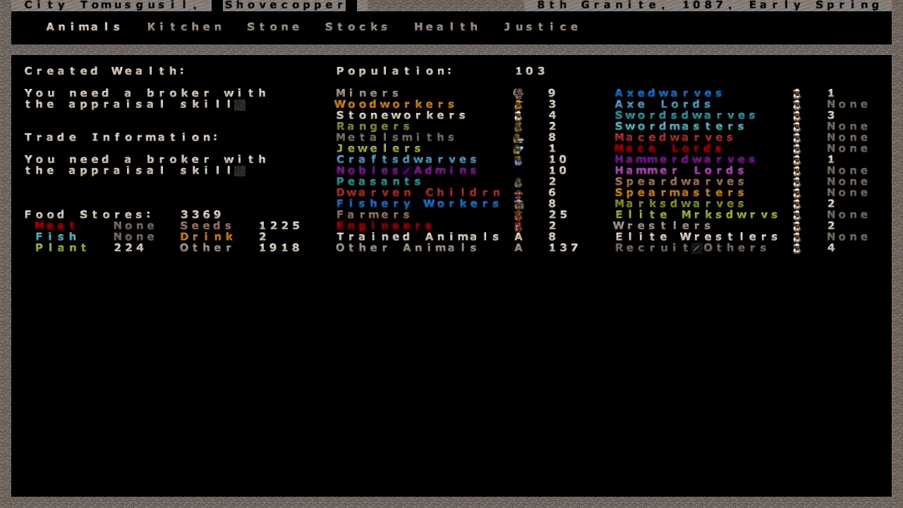
key(Escape)
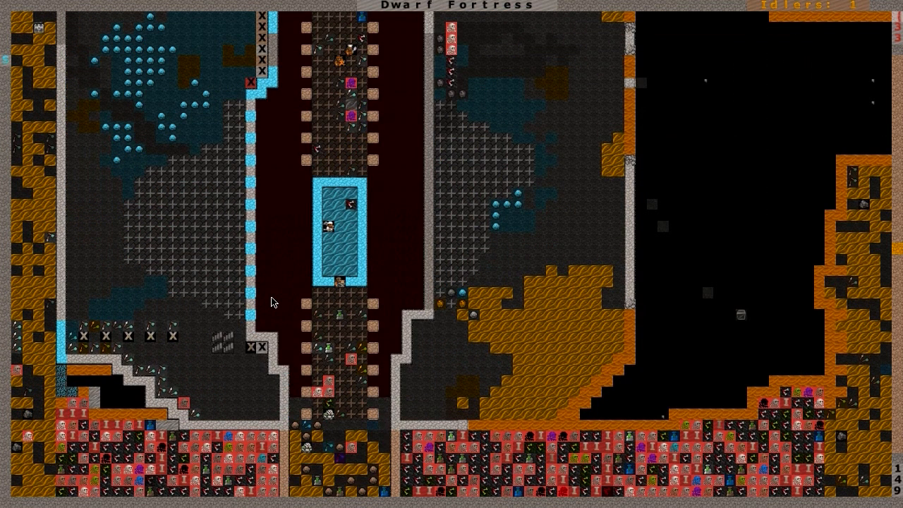
Step: Scroll around the fortress map before bringing up the nobles and administrators list
scroll(down, 3)
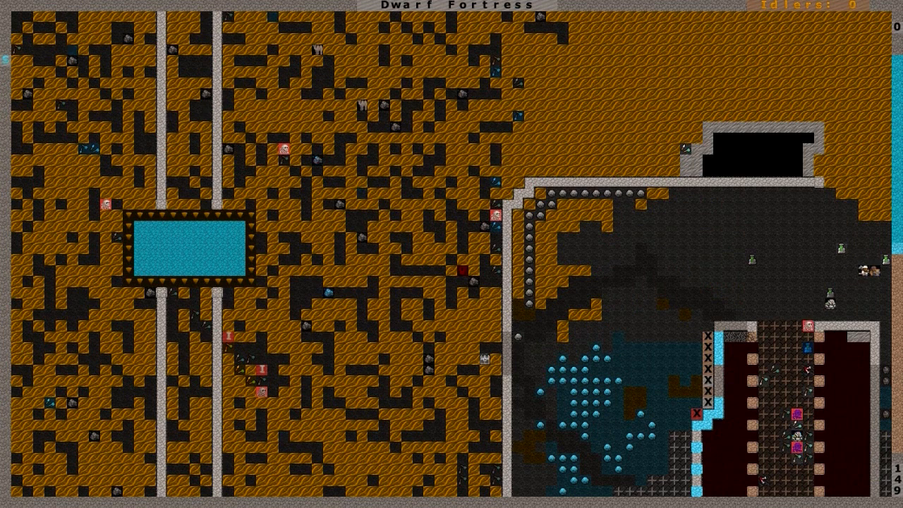
scroll(down, 3)
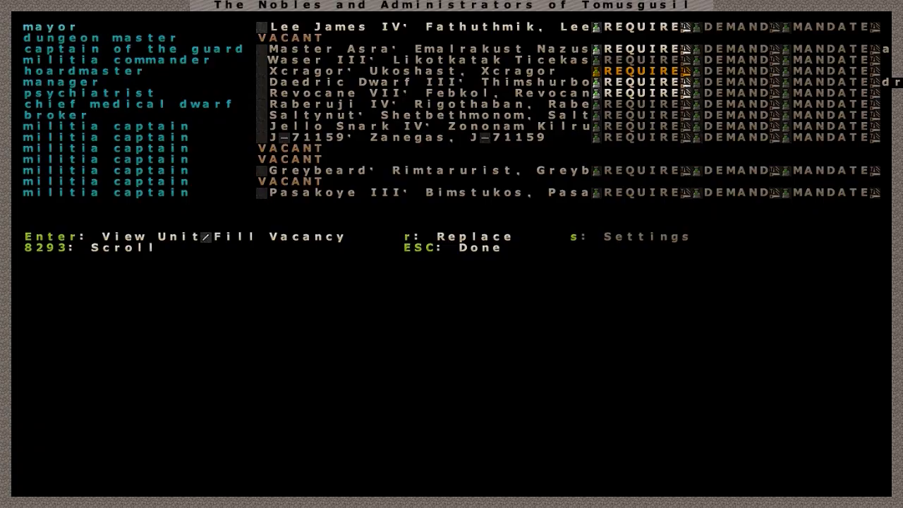
Step: Close the nobles list and select dwarf Marik Cane to show his wounds panel
click(50, 25)
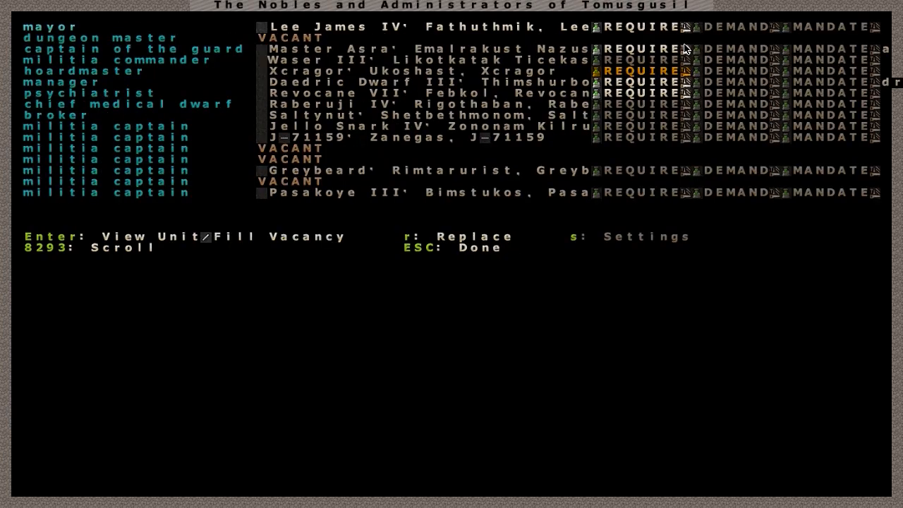
key(Escape)
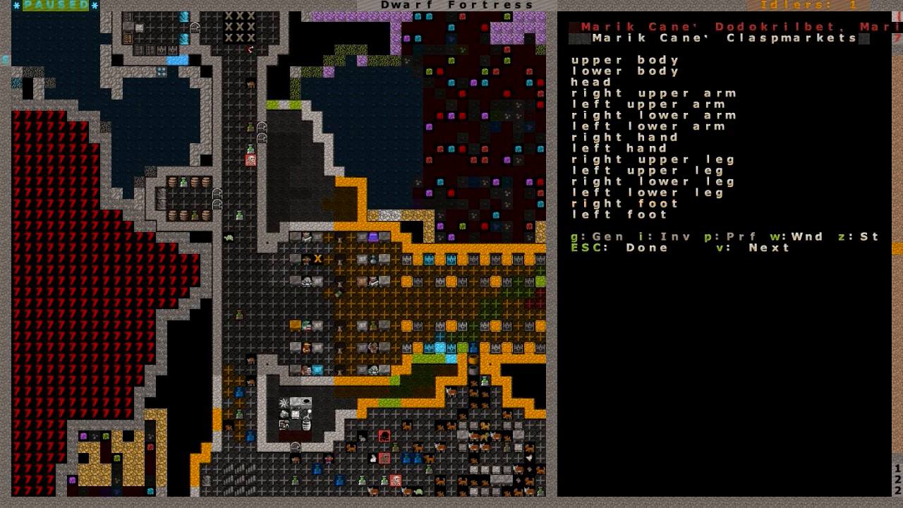
Step: Check the dwarf's health (partially paralyzed, cannot breathe) and return to the map
key(Escape)
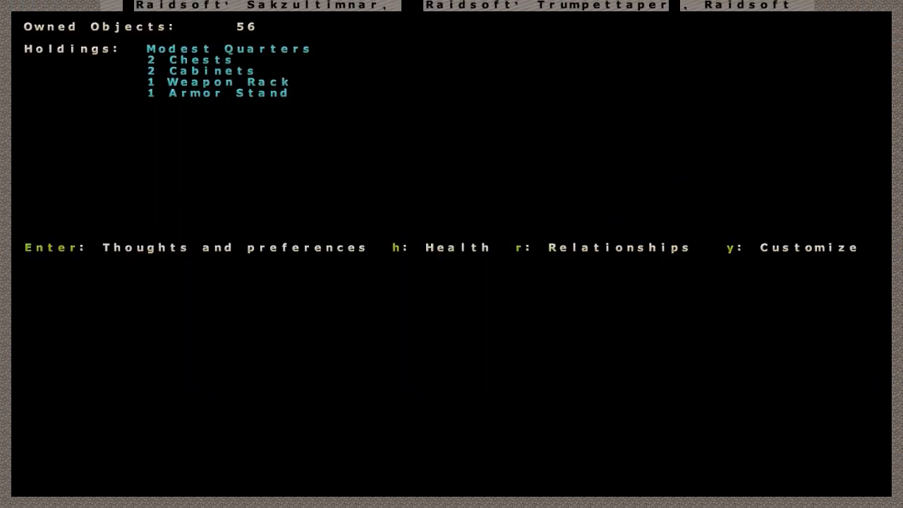
key(h)
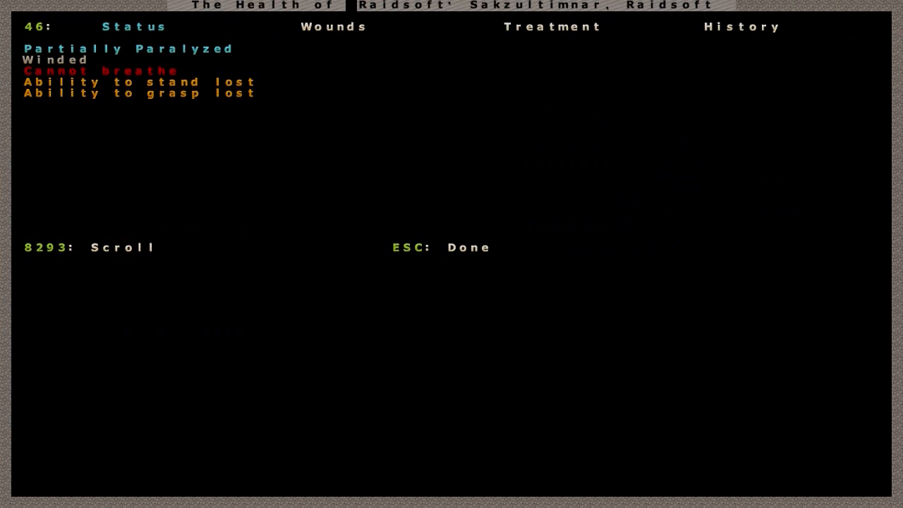
key(Escape)
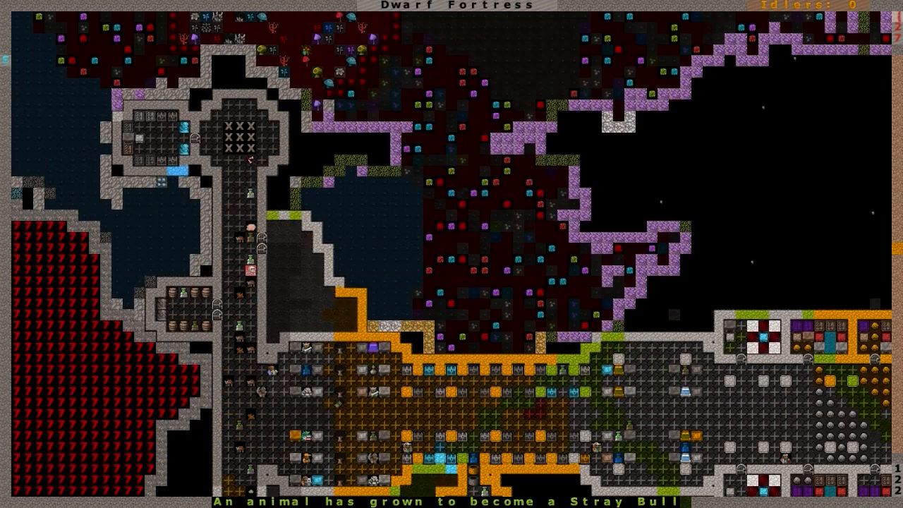
Step: Bring up Aquilus Lupus III's profile listing 31 owned objects, quarters, chests and cabinets
key(z)
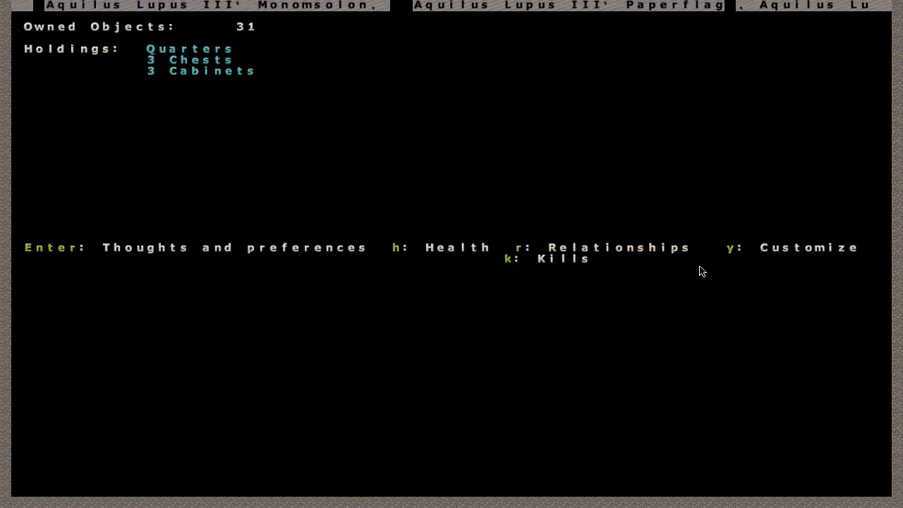
Step: Review Aquilus Lupus III's four kills: two werewolves, a white naga and a lizardfolk mystic
key(k)
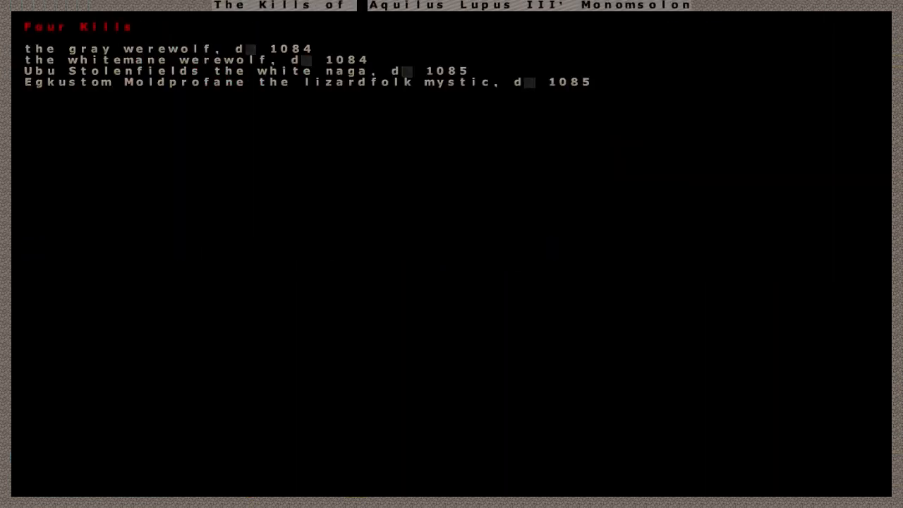
mouse_move(237, 111)
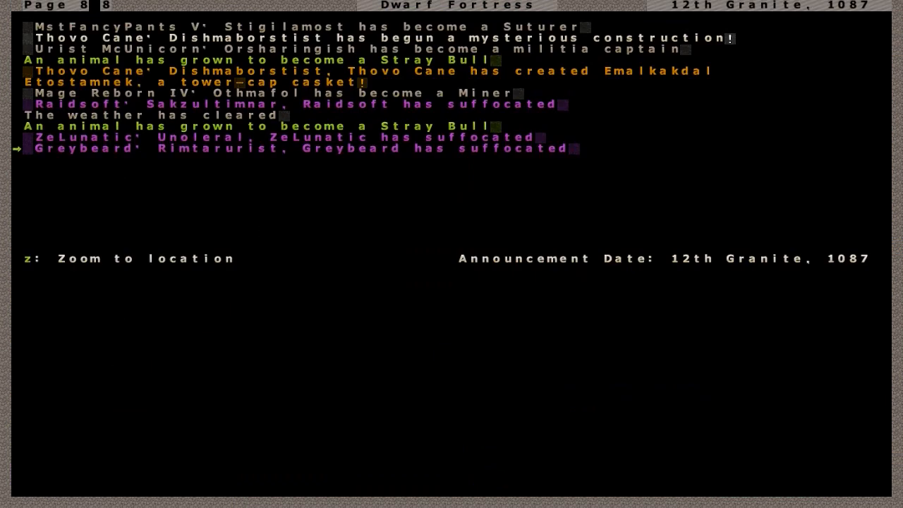
key(Escape)
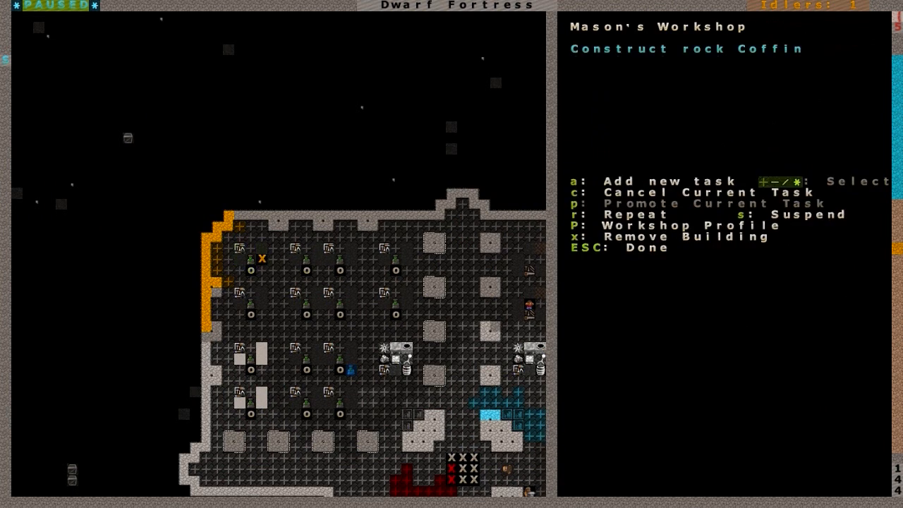
Step: Queue a Construct rock Coffin task at the Mason's Workshop
key(c)
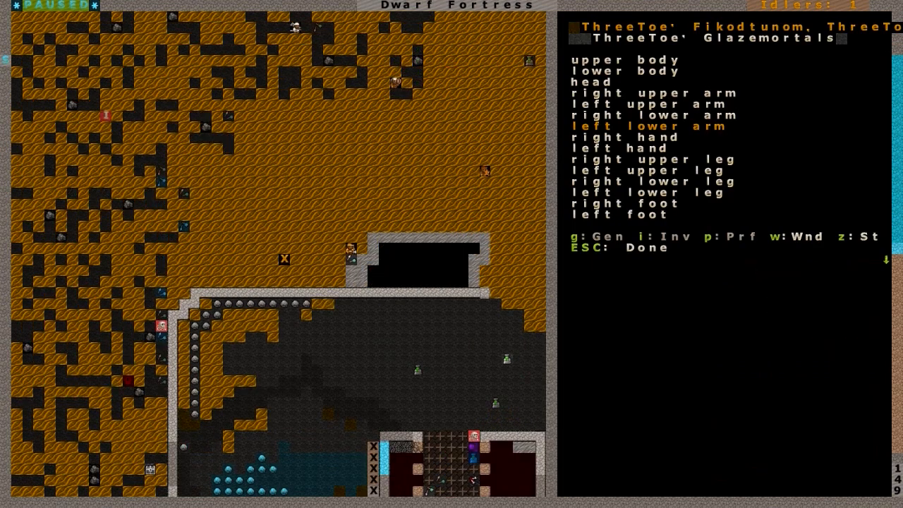
Step: Close ThreeToe's wound overview and return to the fortress map
key(Esc)
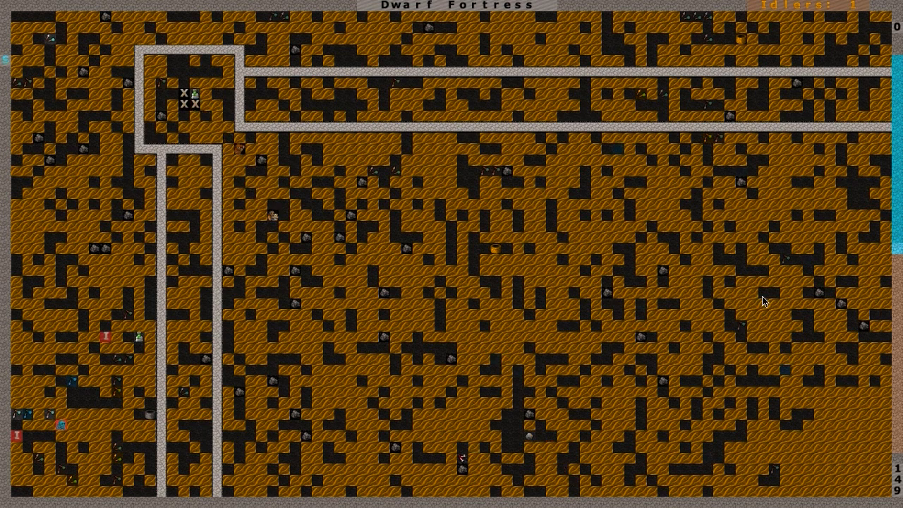
Step: Scroll the map across the surface dirt area above the fortress walls
scroll(down, 3)
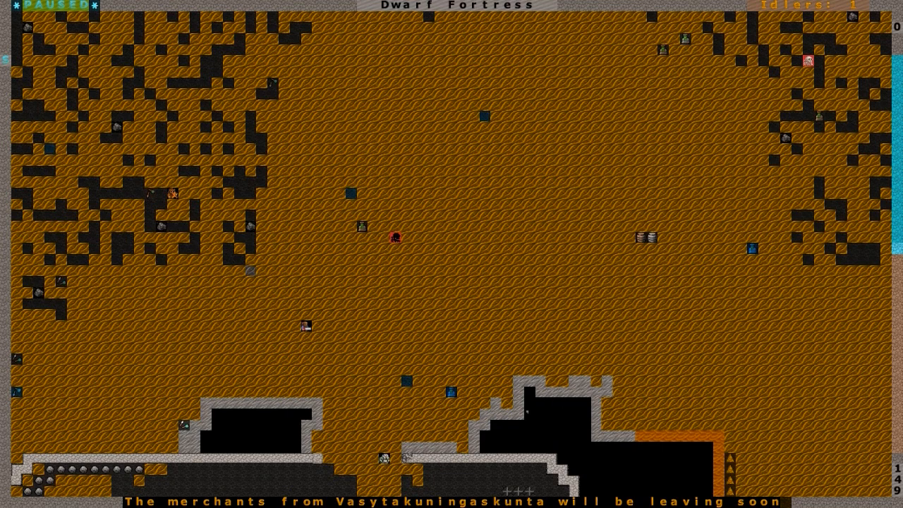
mouse_move(175, 129)
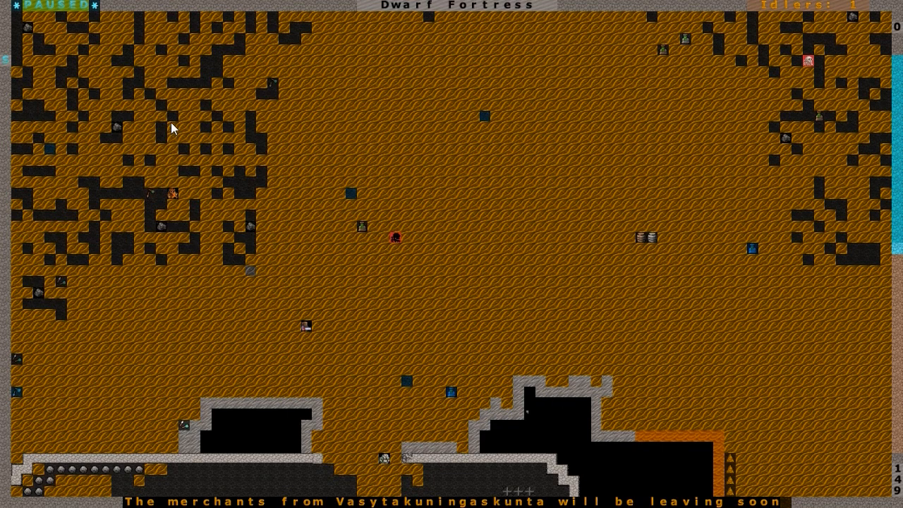
mouse_move(308, 220)
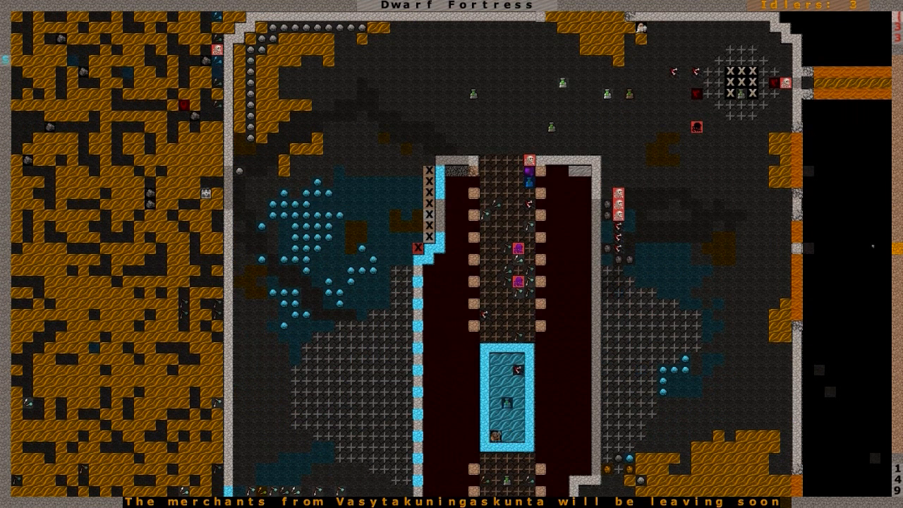
Step: Survey the fortress interior, then review and close the nobles and administrators list
scroll(down, 3)
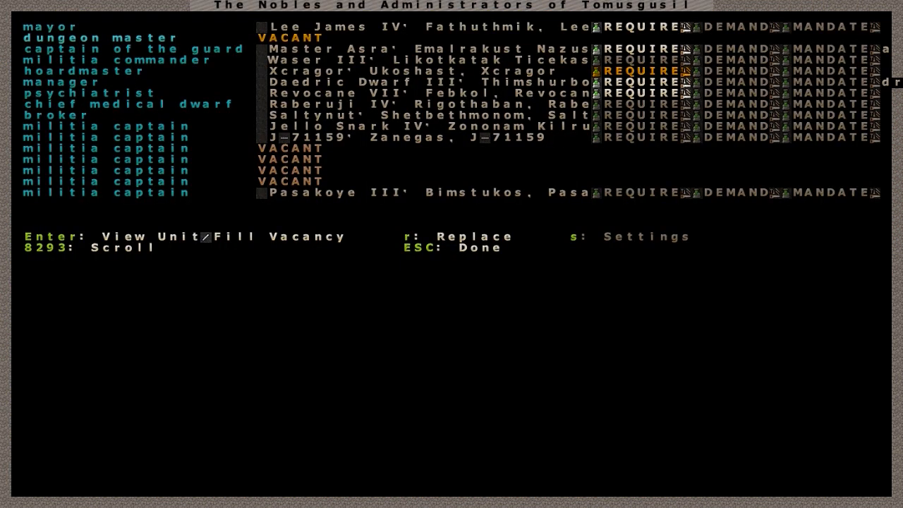
key(Escape)
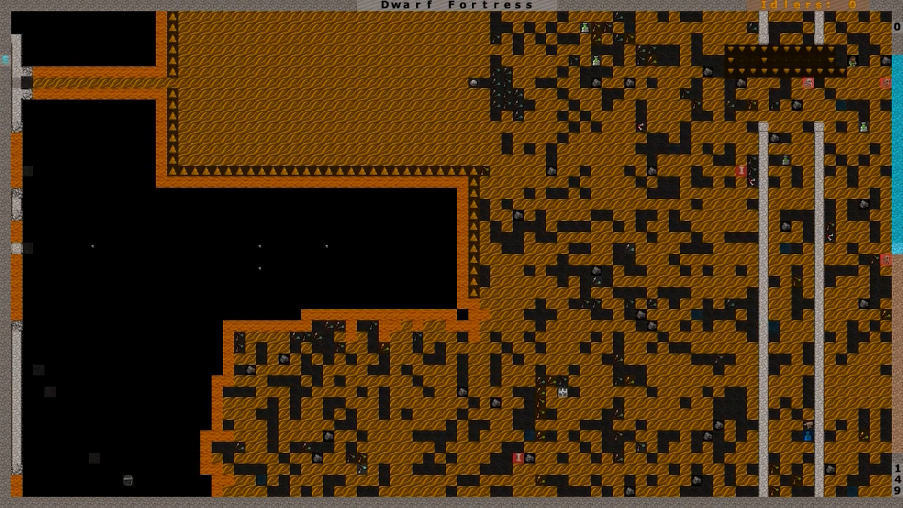
Step: Review the designation orders list and scroll toward the long tunnel shaft
key(d)
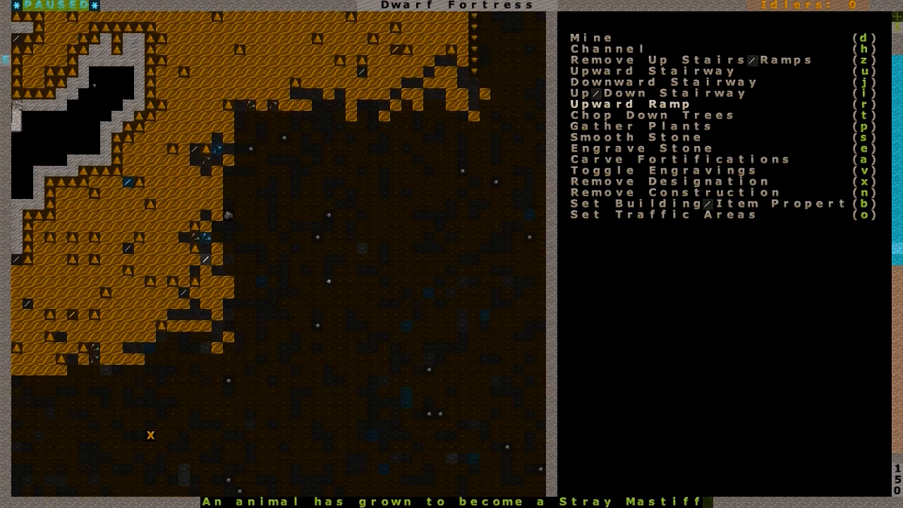
scroll(down, 3)
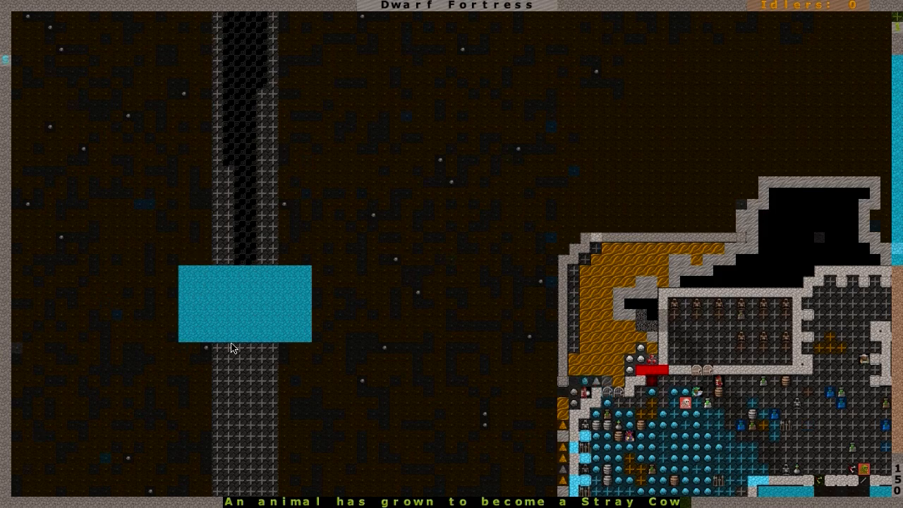
Step: Follow the double tunnel corridors down and right to the small stair junction
scroll(down, 3)
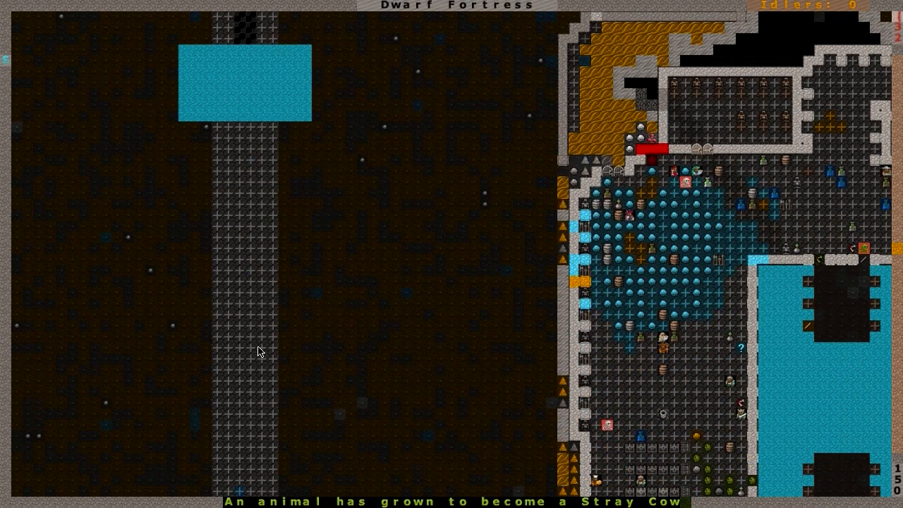
scroll(right, 3)
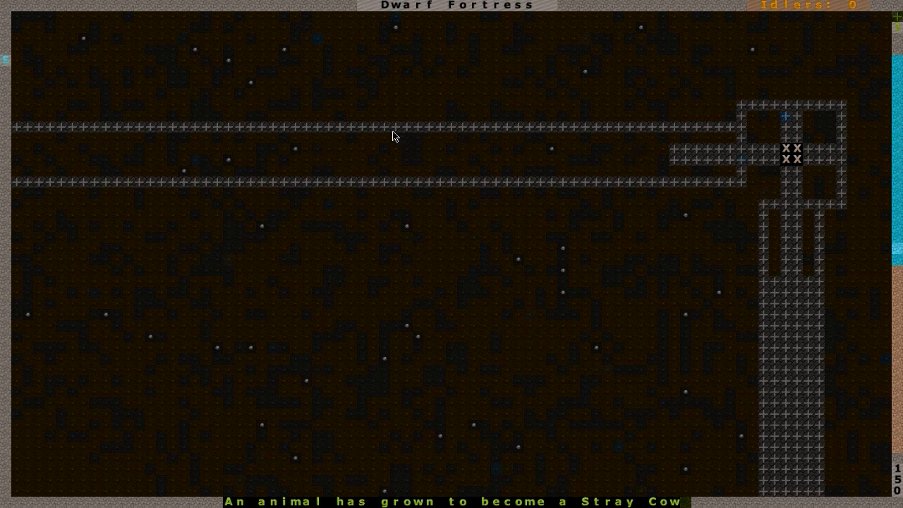
mouse_move(697, 206)
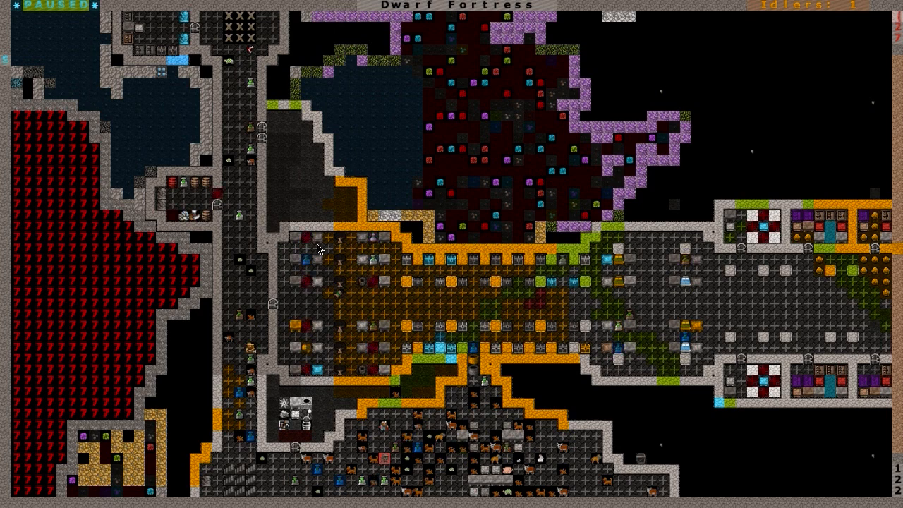
mouse_move(561, 418)
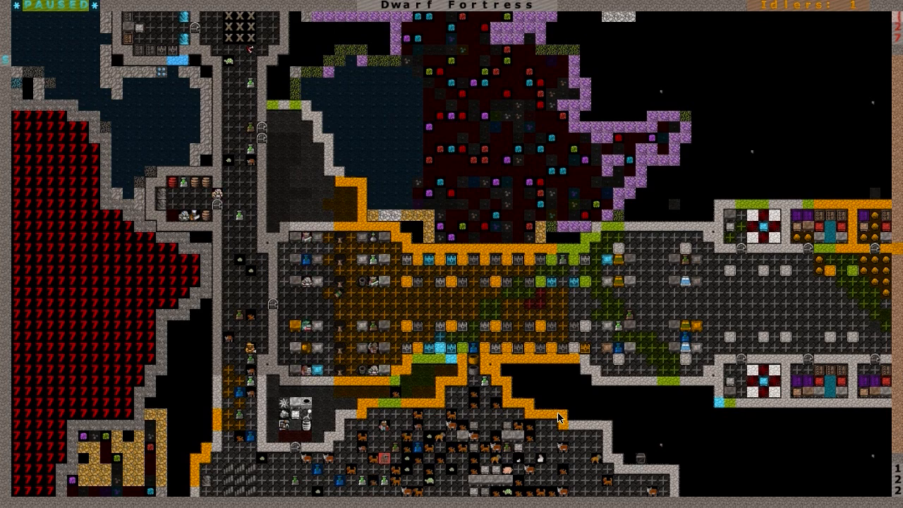
mouse_move(388, 302)
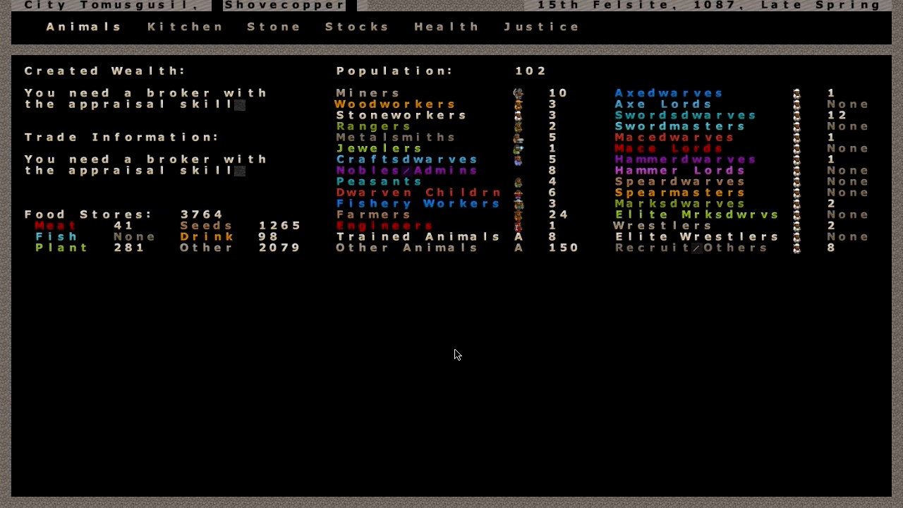
Step: Close the fortress status overview to return to the workshop hall map
key(Escape)
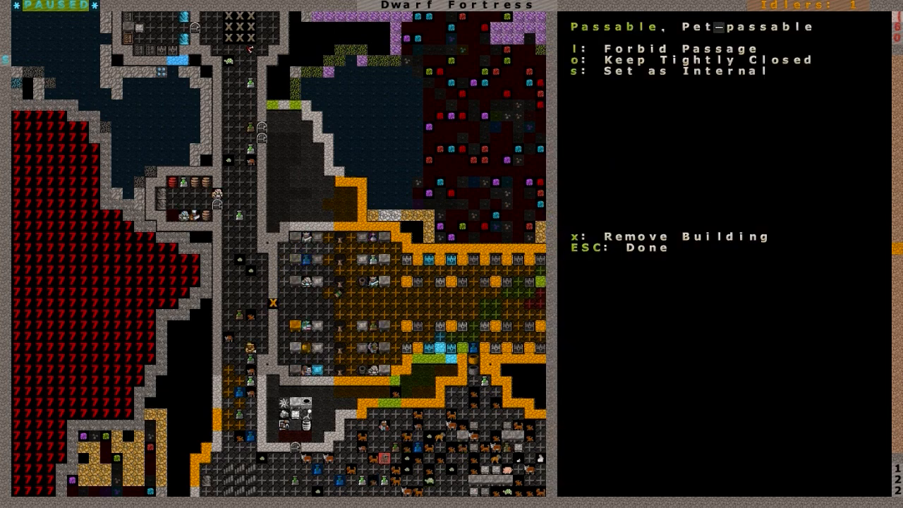
Step: Close the door's passage settings and scroll over the great hall toward a dwarf
key(l)
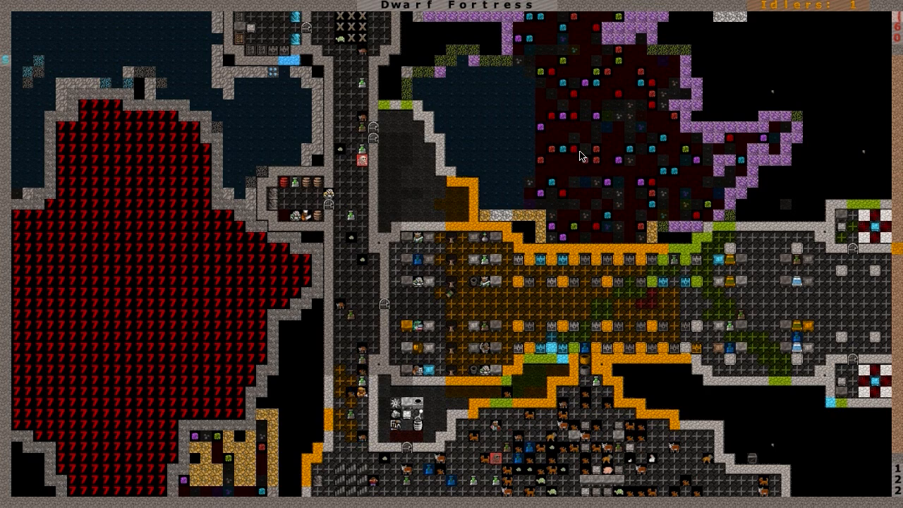
mouse_move(474, 319)
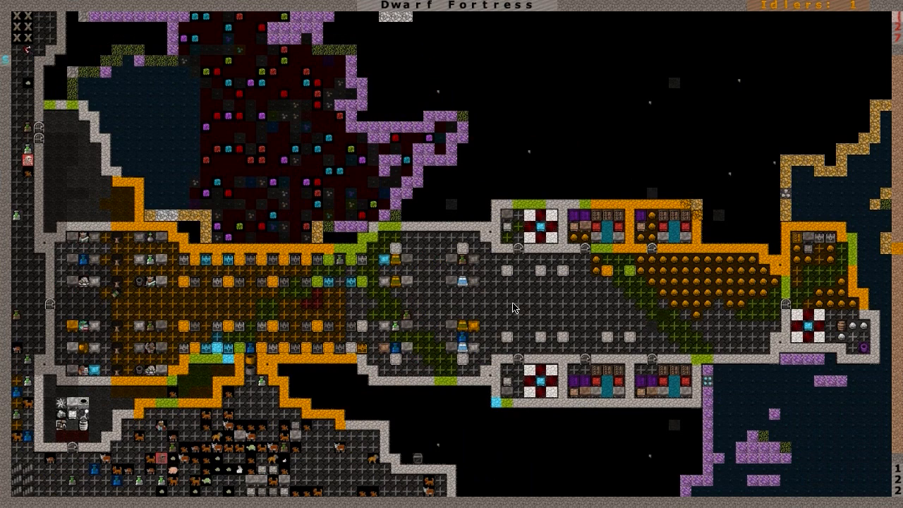
scroll(left, 3)
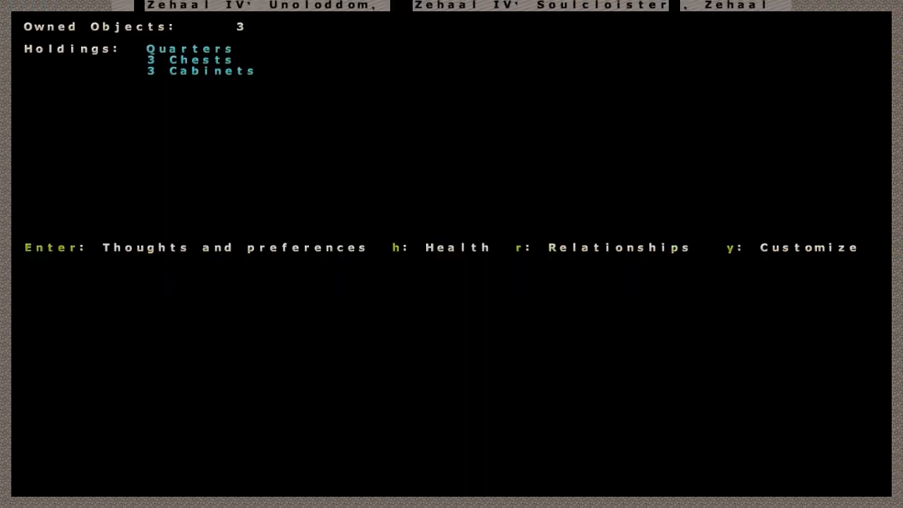
Step: Review Dowd Pride III Kivishidath's relationships and his three kills
key(r)
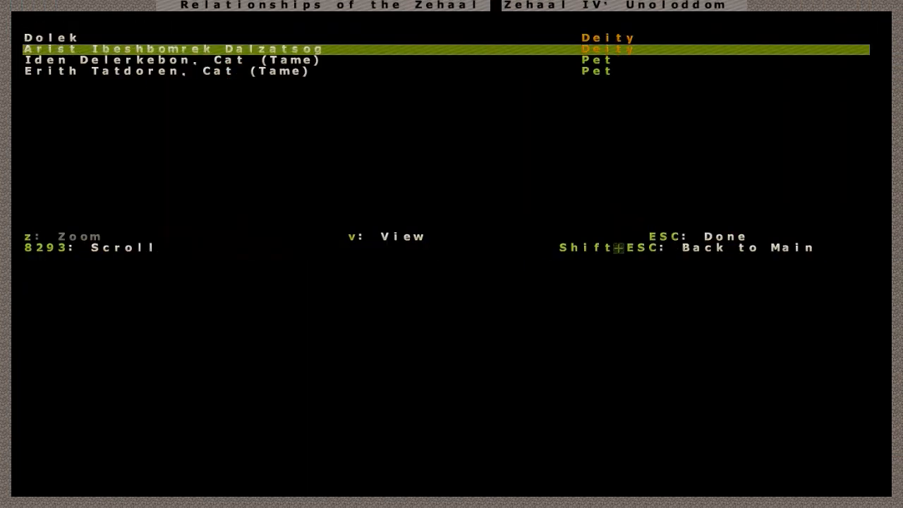
key(Down)
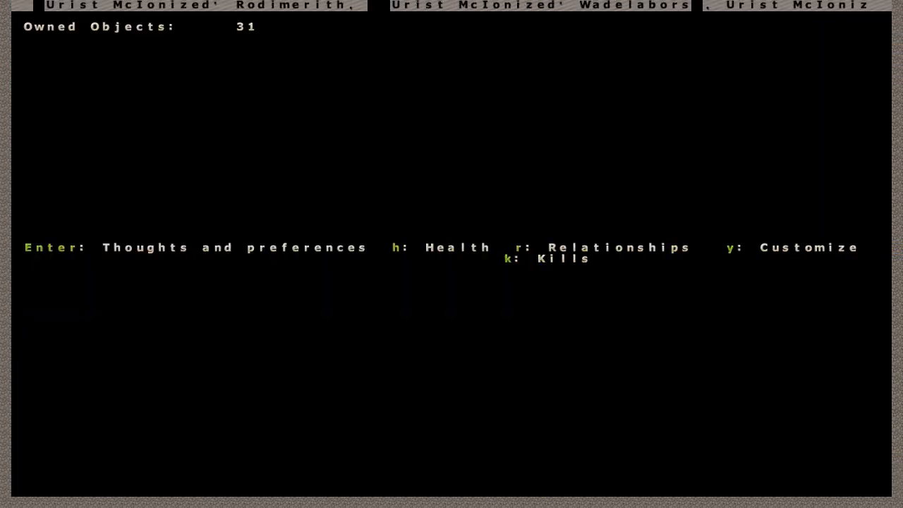
key(k)
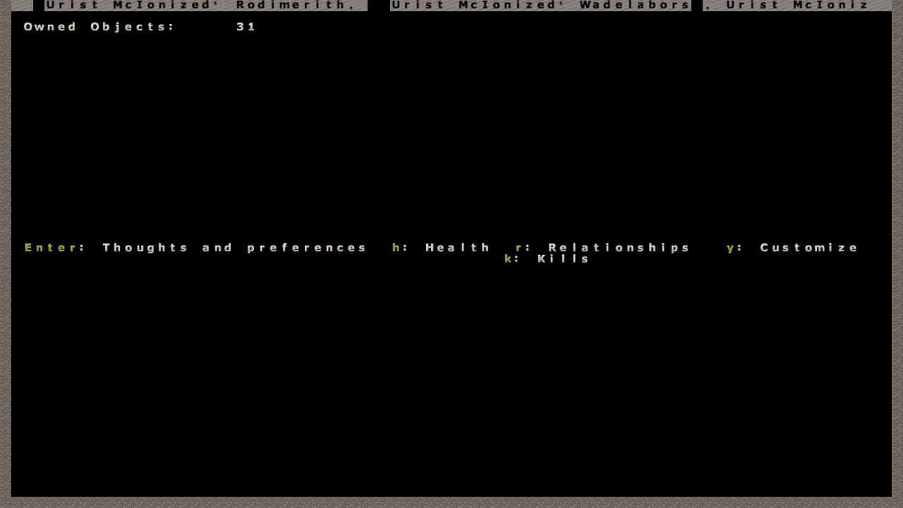
key(h)
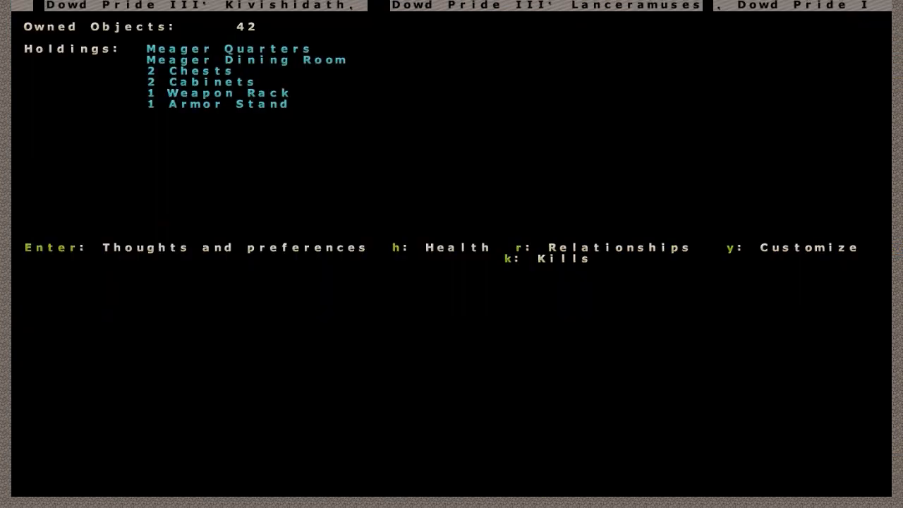
Step: Recheck his kills, browse relationships down to his son, then move to Toady One
key(k)
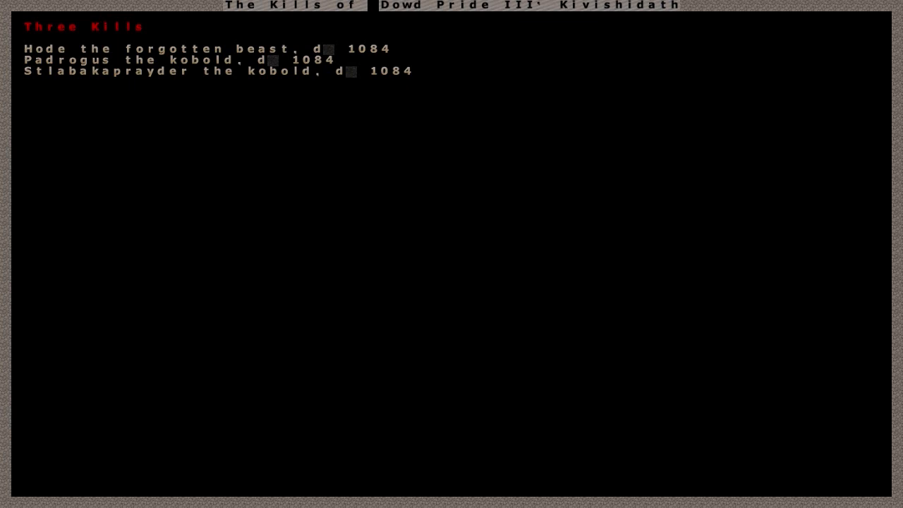
mouse_move(177, 71)
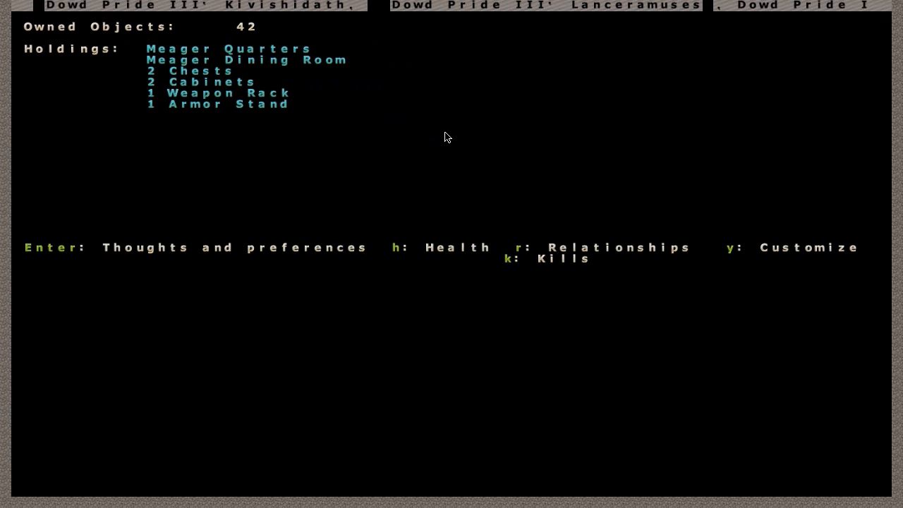
key(r)
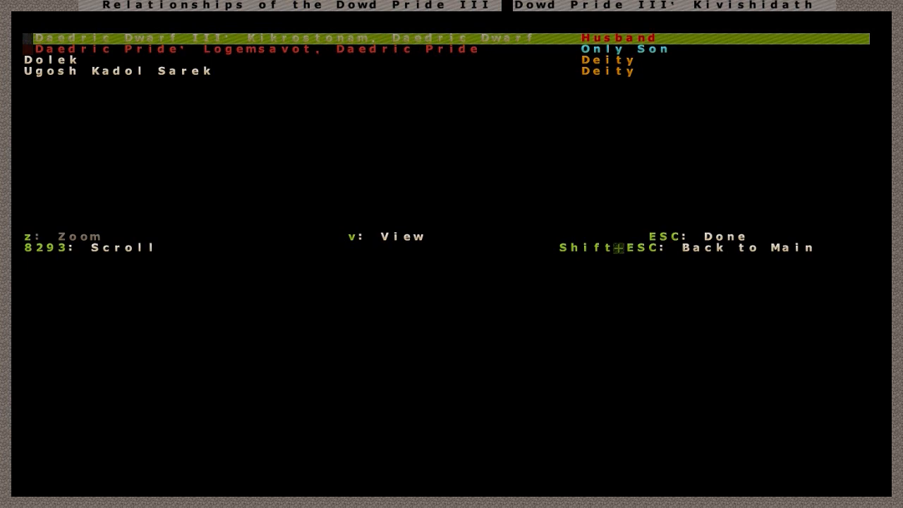
key(Down)
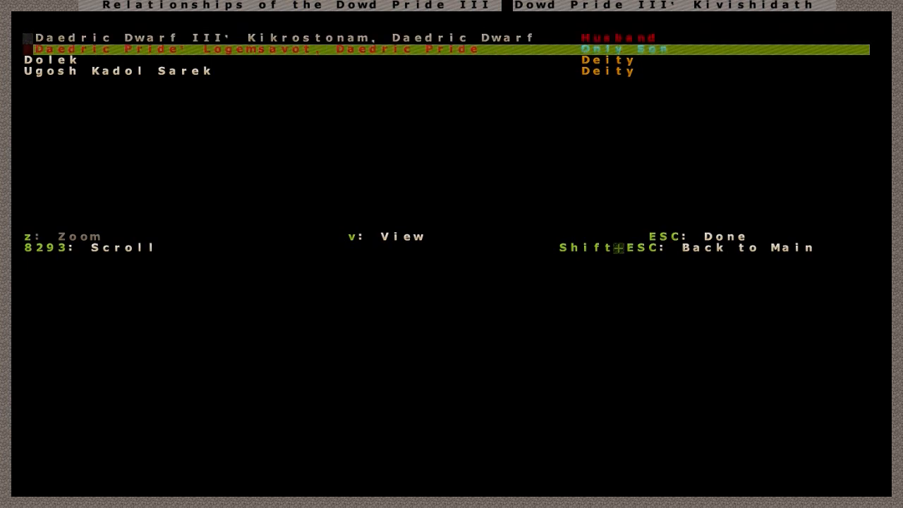
key(Down)
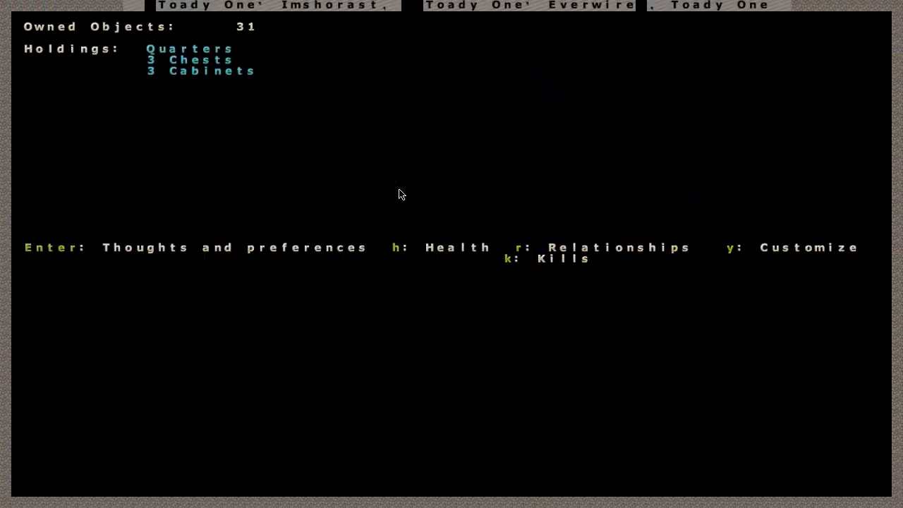
Step: View Toady One's relationships, two deities, and close back to the status screen
key(k)
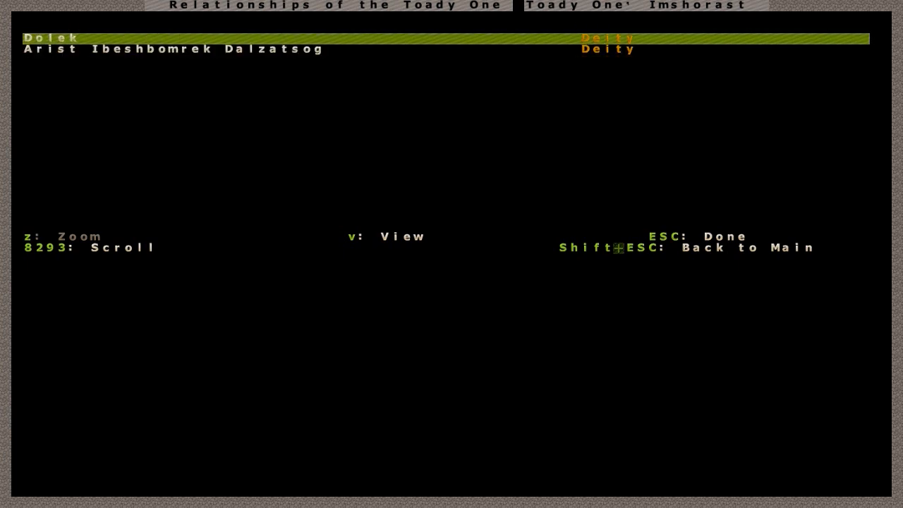
key(Escape)
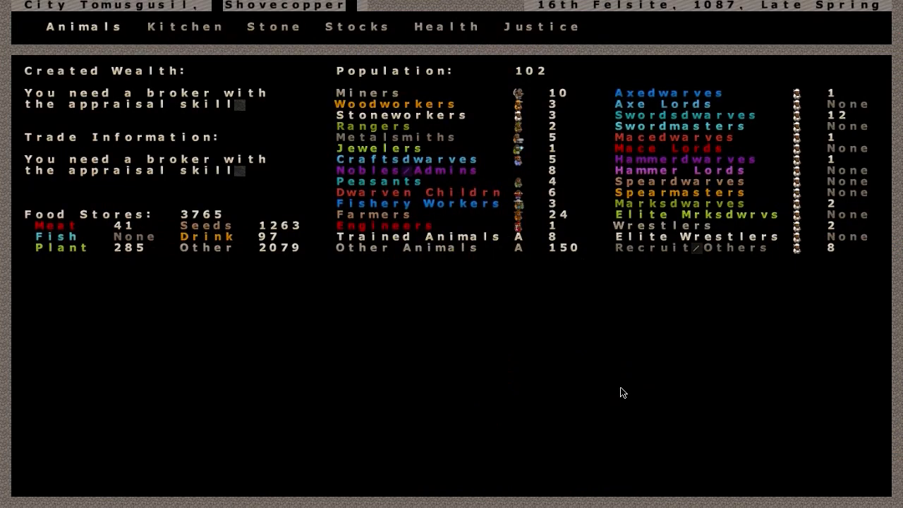
mouse_move(609, 48)
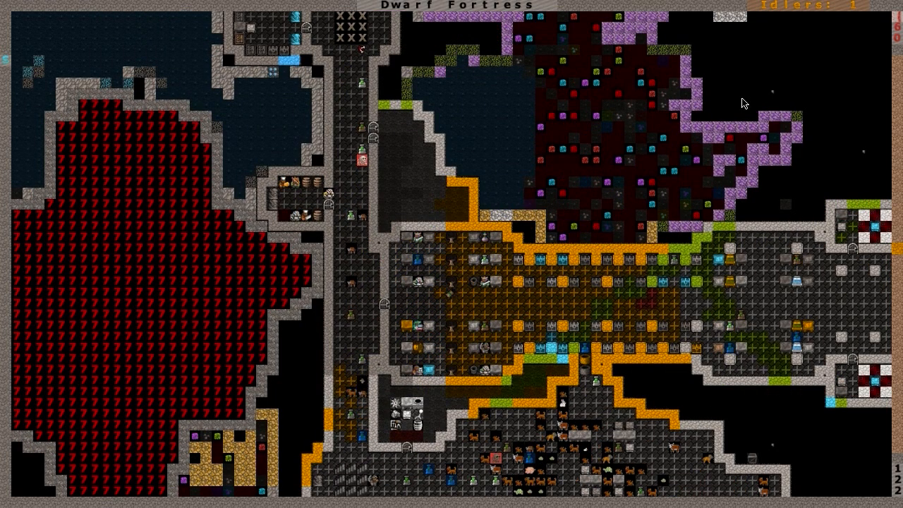
mouse_move(443, 392)
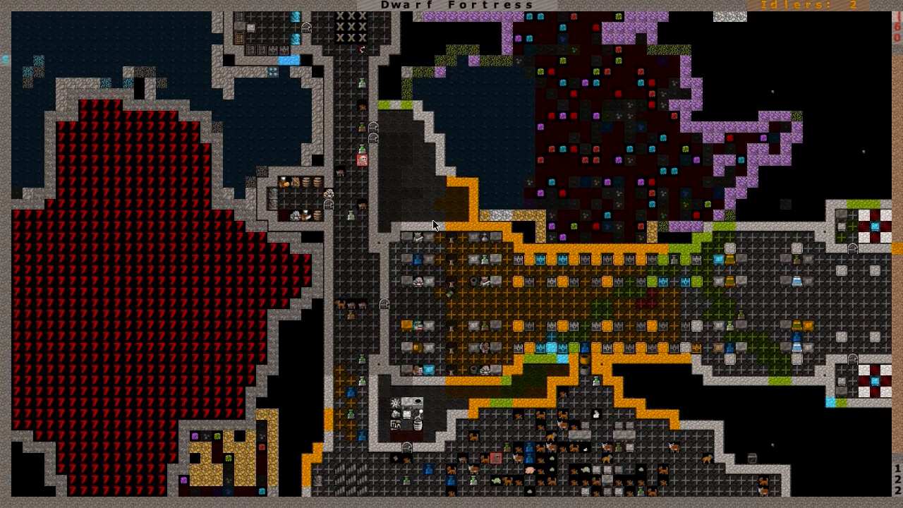
mouse_move(619, 157)
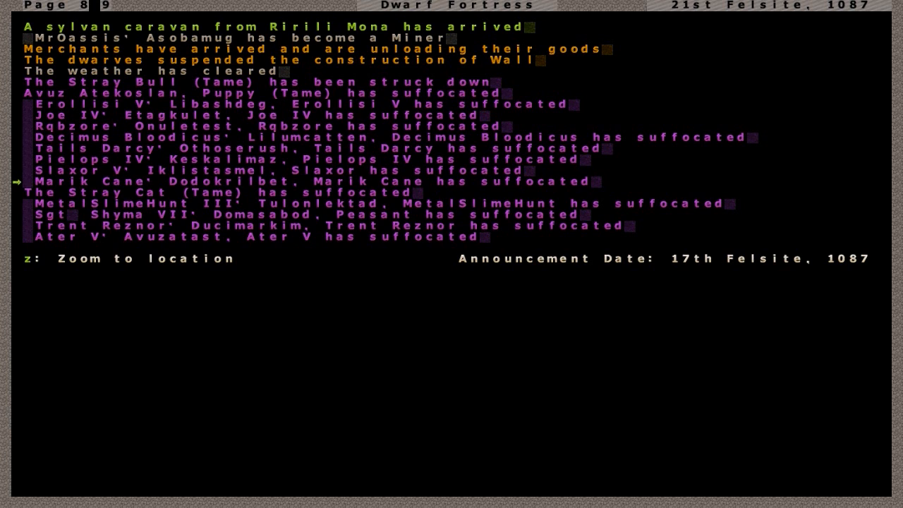
Step: Read the announcement log down to its last entry and close it
key(down)
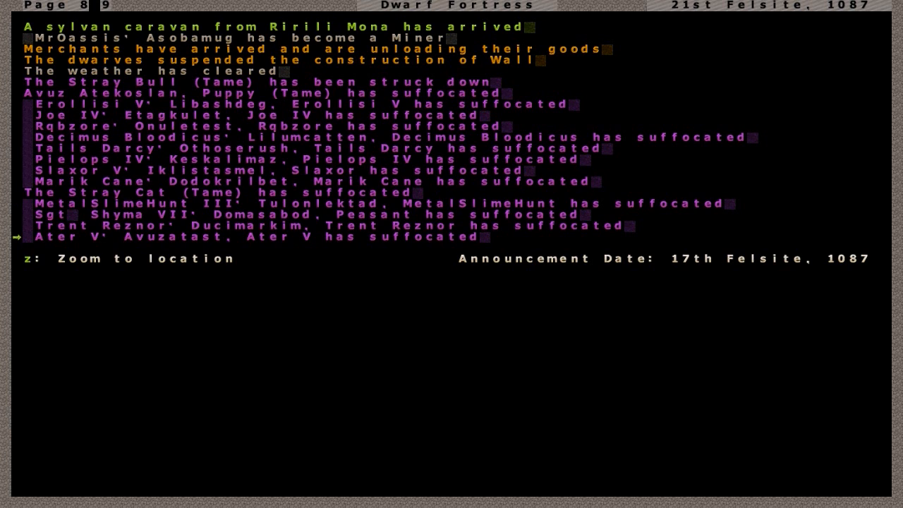
key(down)
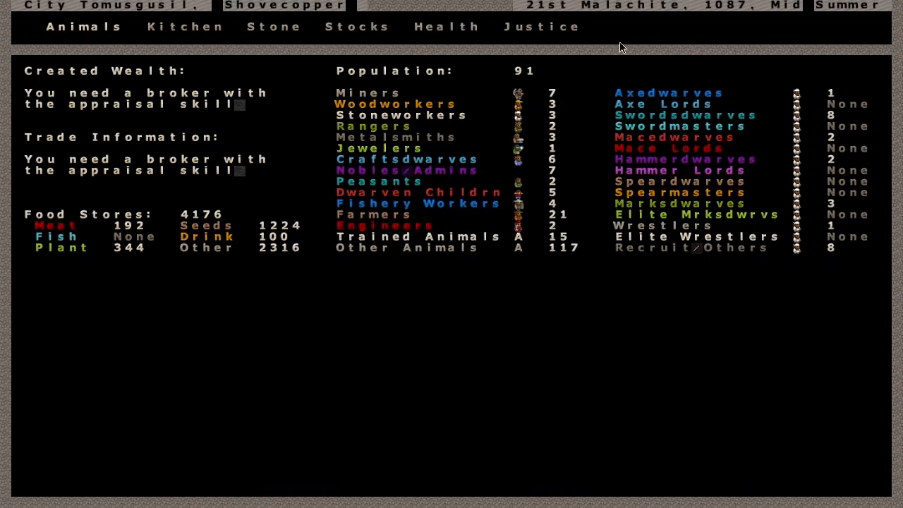
mouse_move(792, 23)
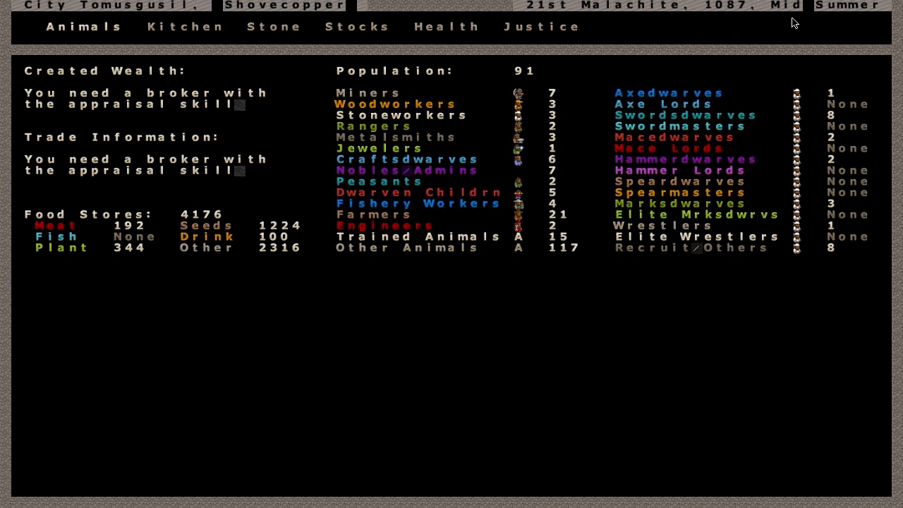
mouse_move(522, 88)
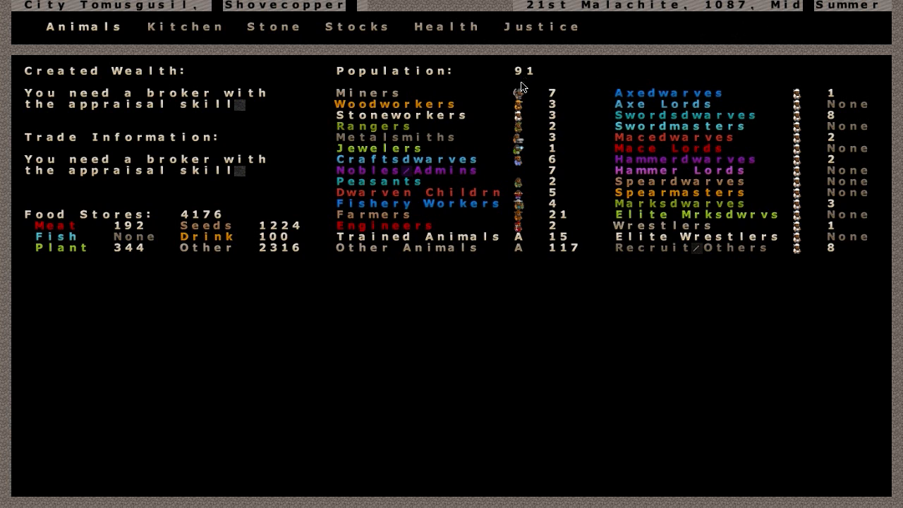
mouse_move(521, 107)
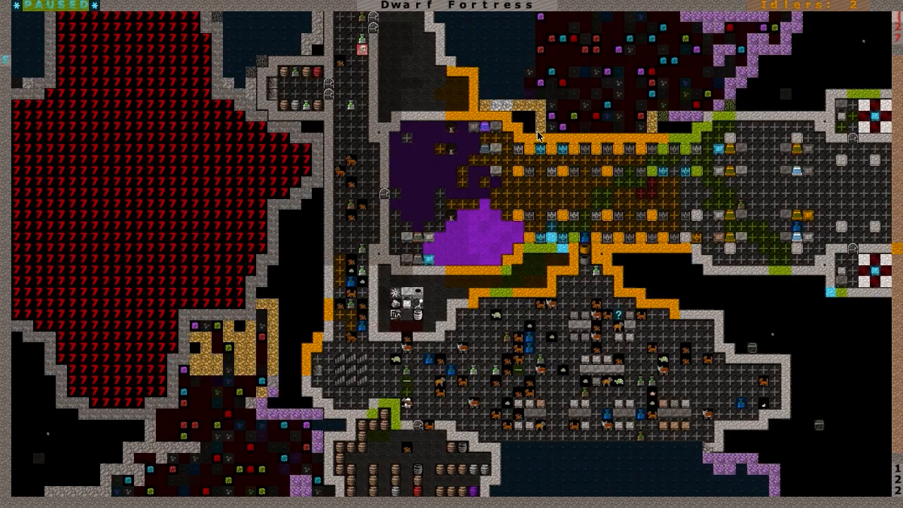
mouse_move(332, 274)
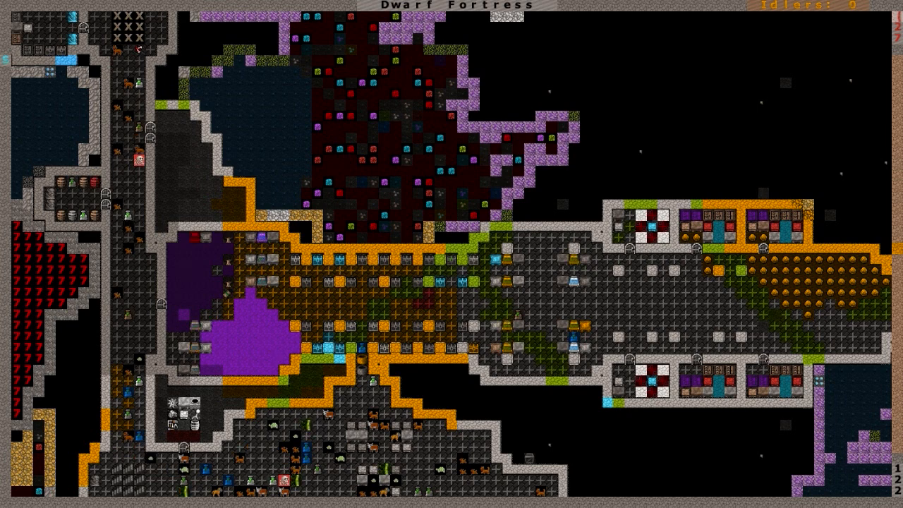
Step: Scroll the map view across the main hall toward the purple pooled area
scroll(down, 3)
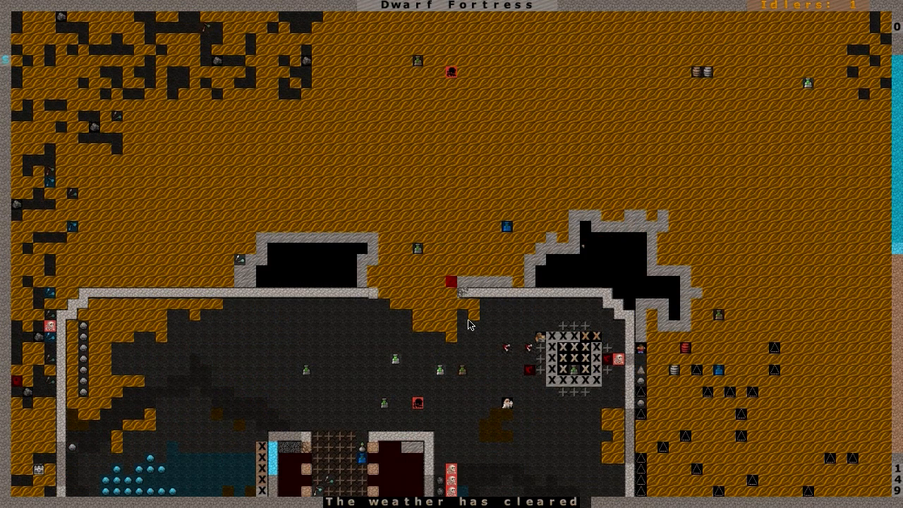
mouse_move(189, 164)
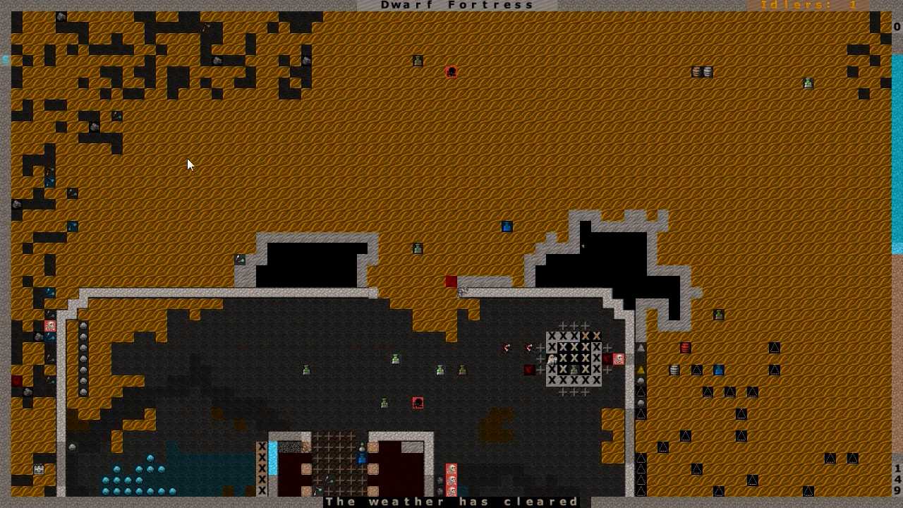
mouse_move(195, 136)
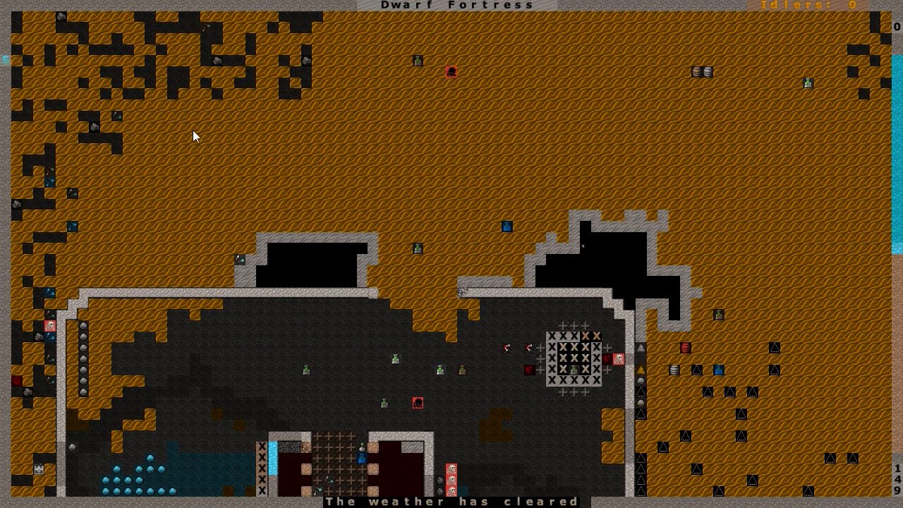
mouse_move(689, 215)
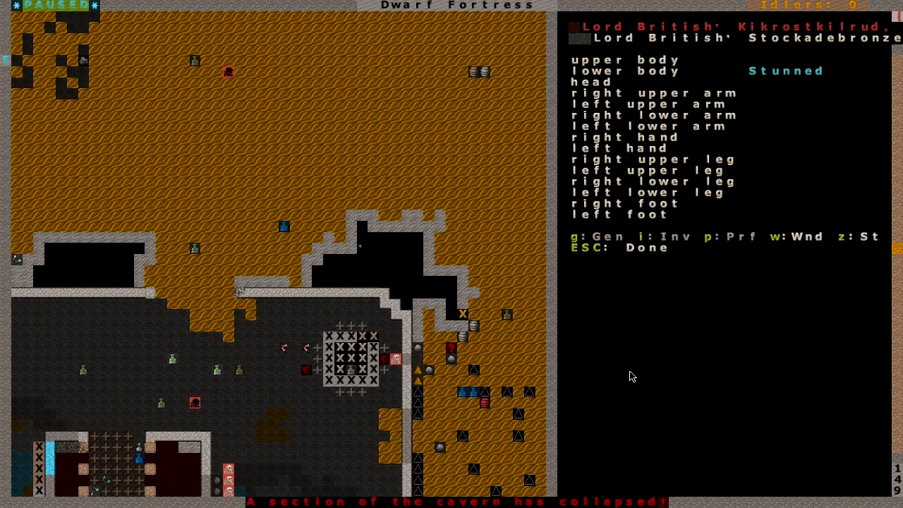
Step: Close the dwarf's wound details and look around the cavern edge on the map
key(Escape)
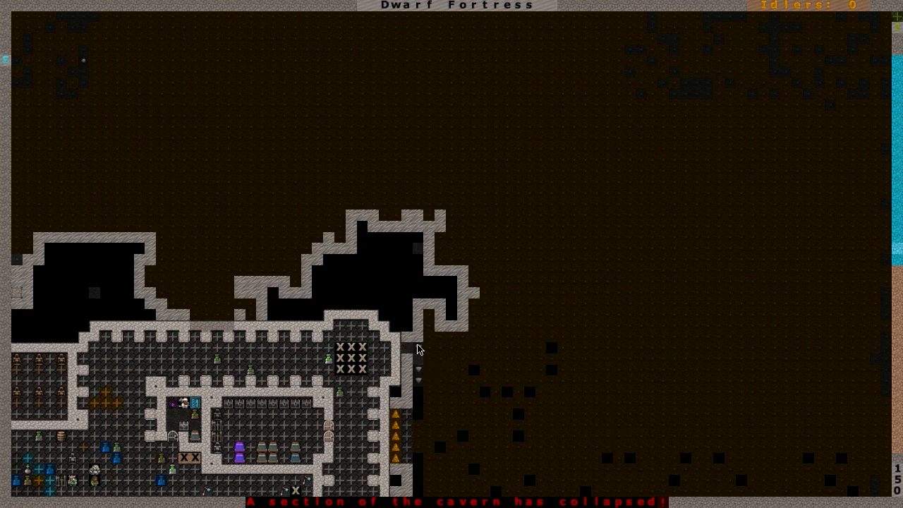
mouse_move(544, 361)
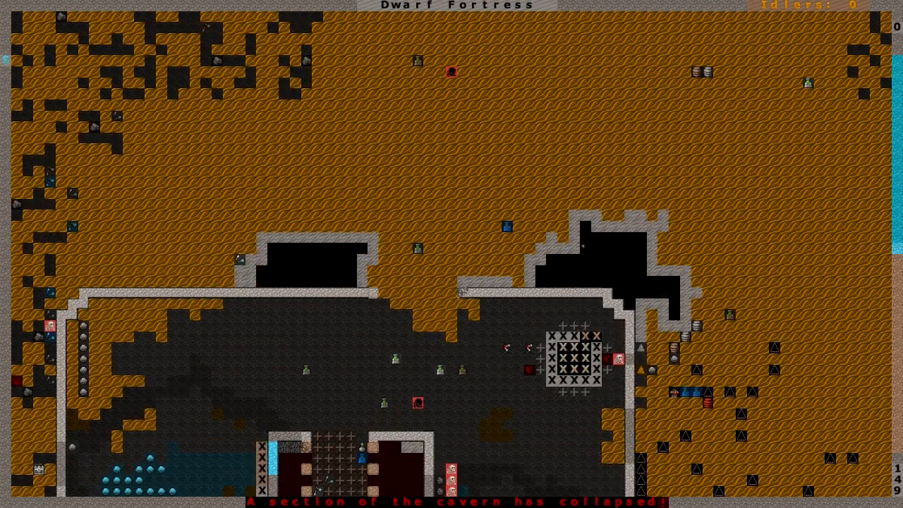
scroll(down, 3)
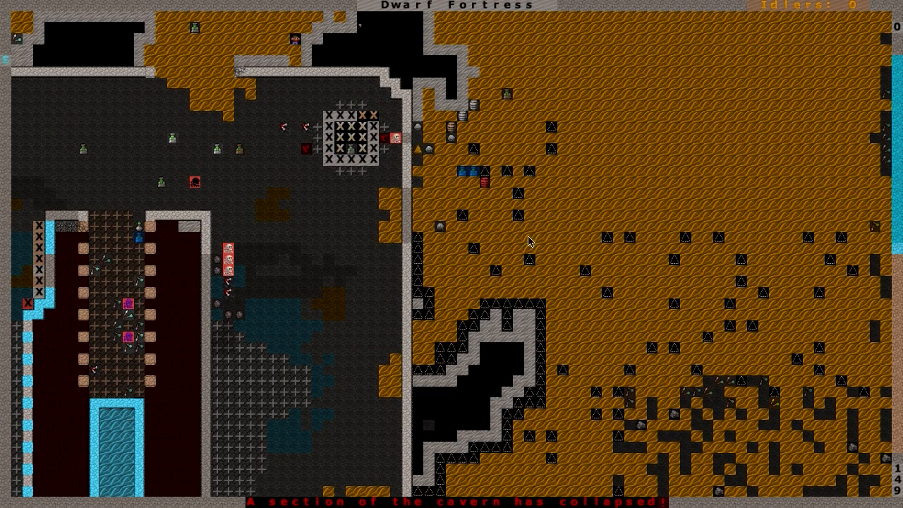
mouse_move(347, 321)
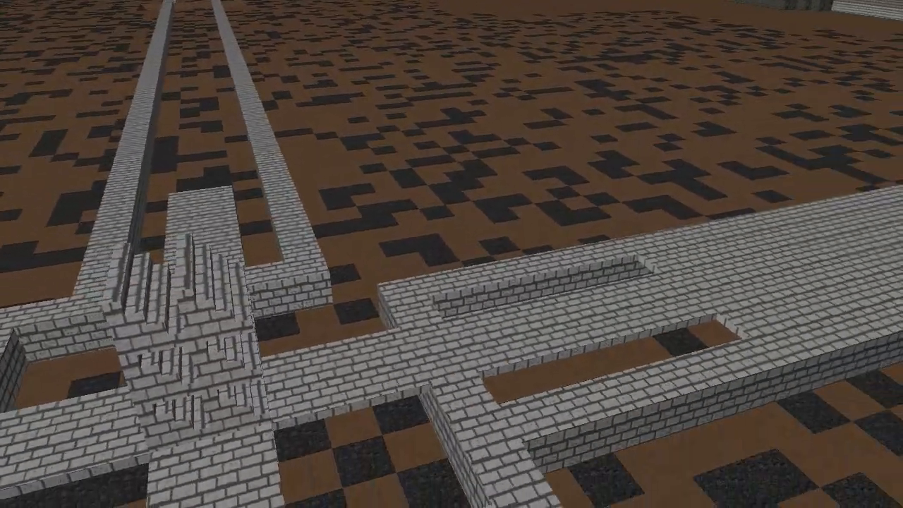
mouse_move(451, 254)
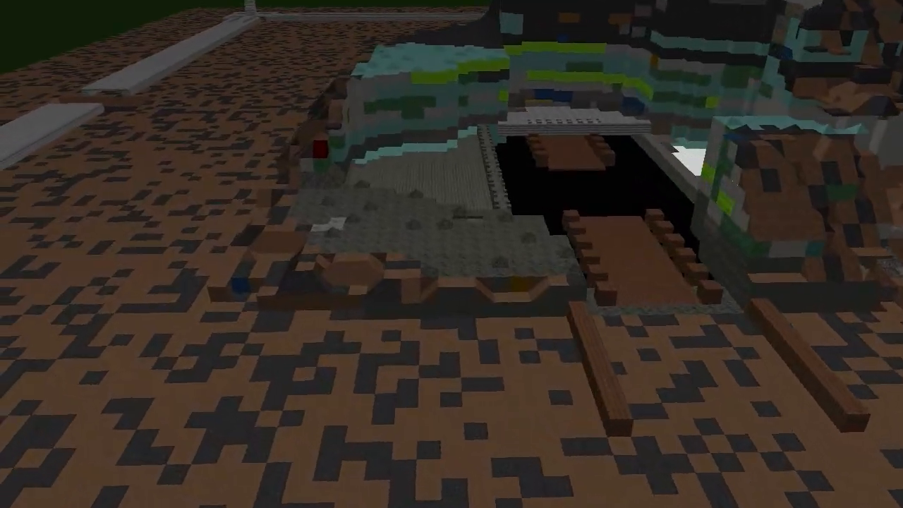
mouse_move(451, 254)
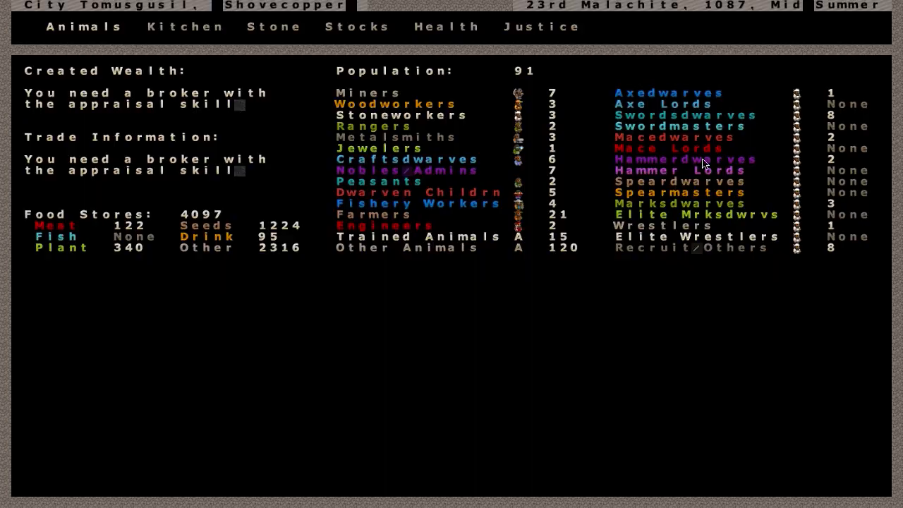
mouse_move(736, 17)
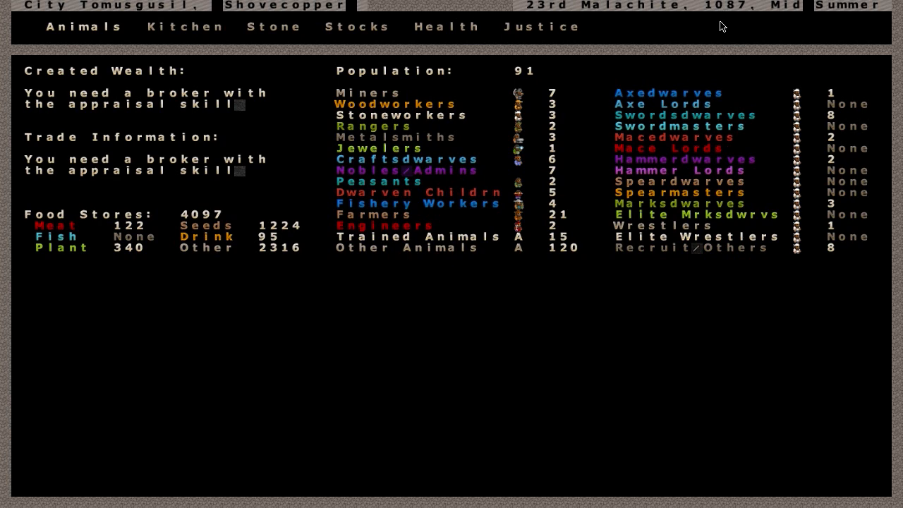
Step: Close the fortress status overview to return to the corridor-crossed map
key(Escape)
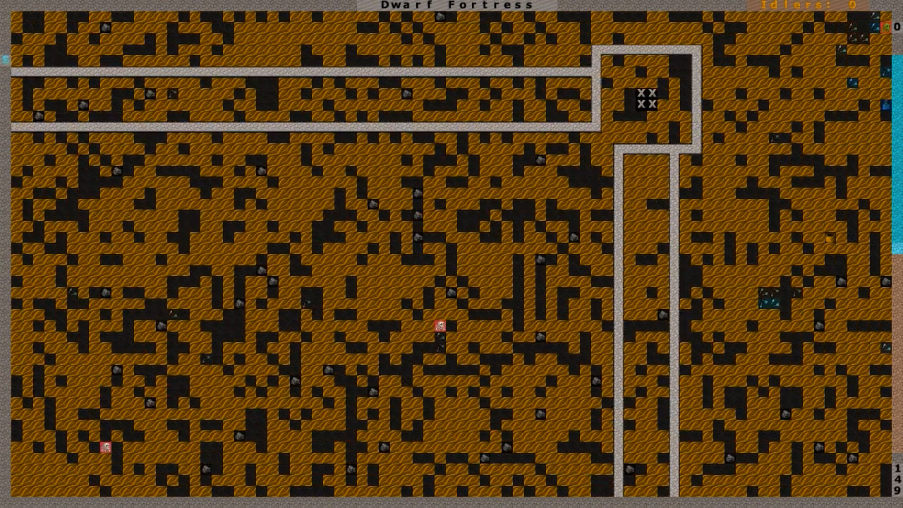
Step: Scroll the map across the mined rock and the large open area beside it
scroll(down, 3)
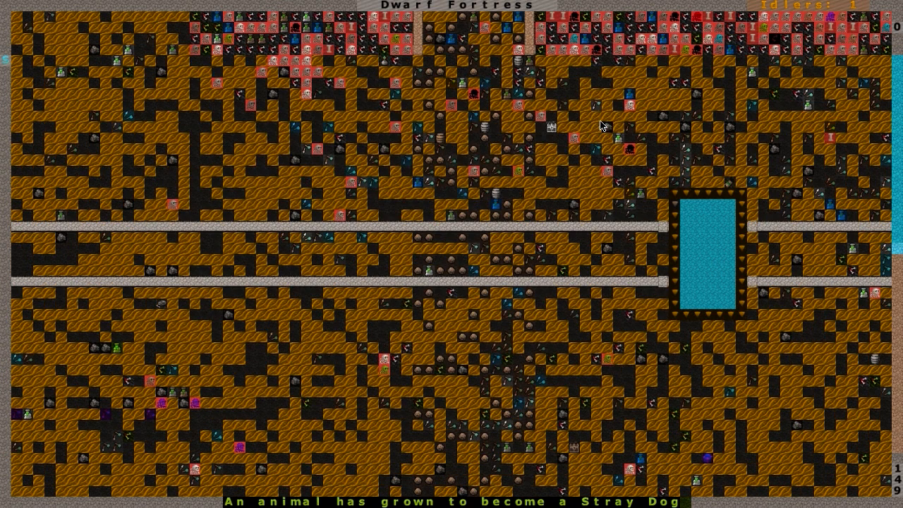
mouse_move(471, 74)
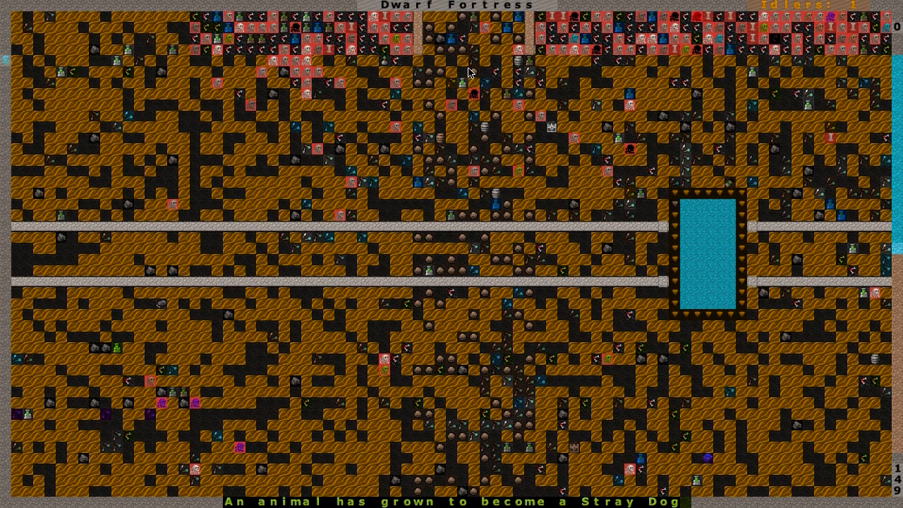
mouse_move(529, 148)
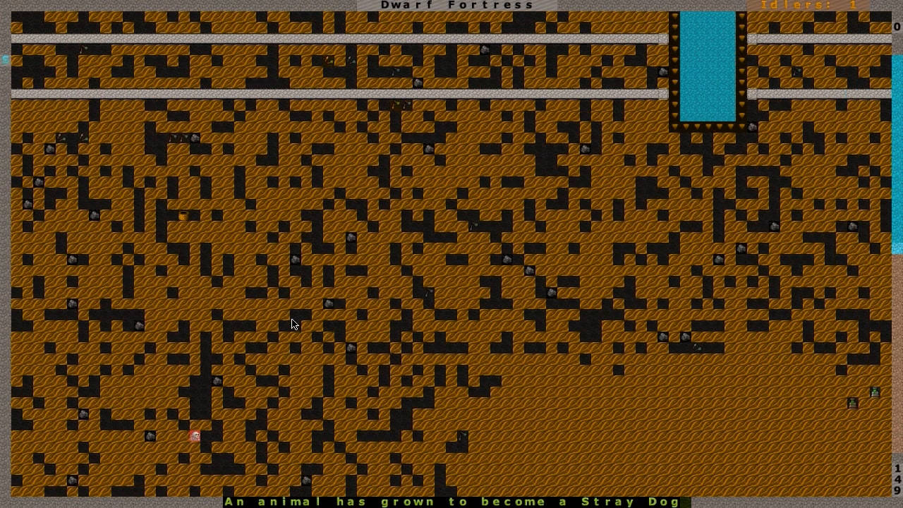
scroll(down, 3)
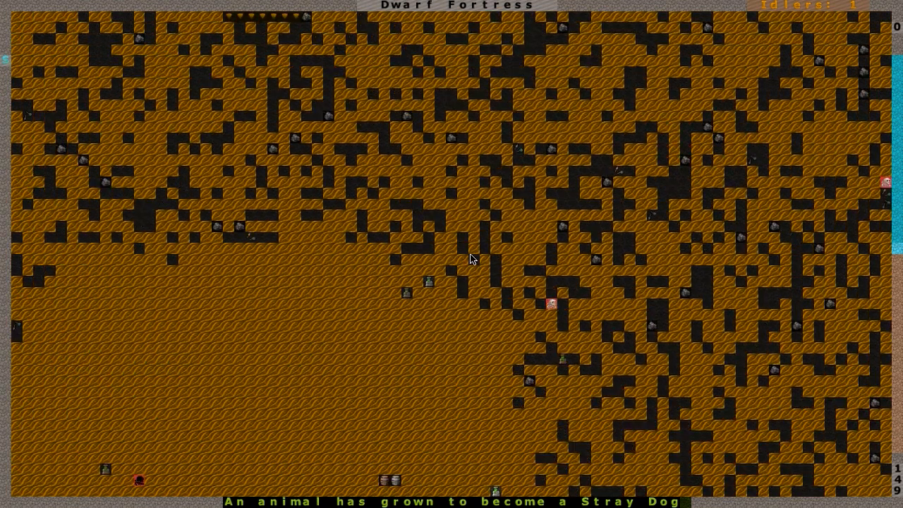
mouse_move(200, 300)
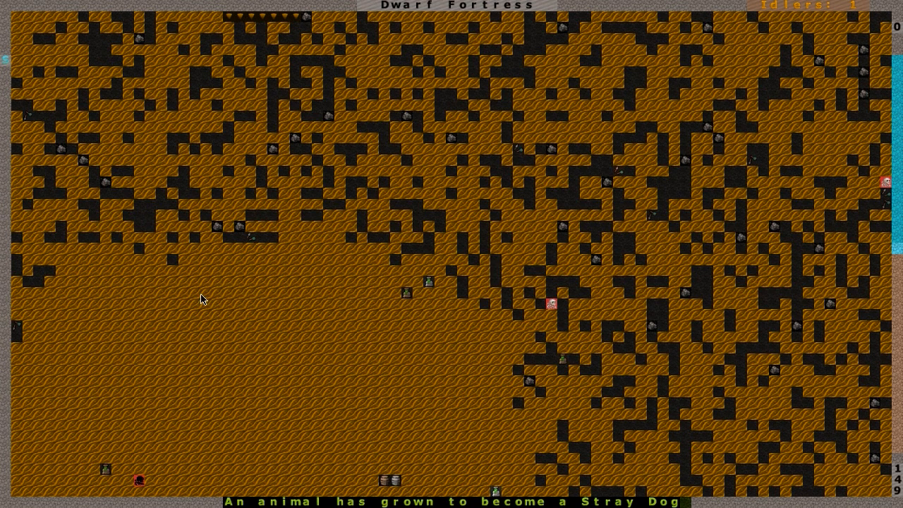
mouse_move(220, 310)
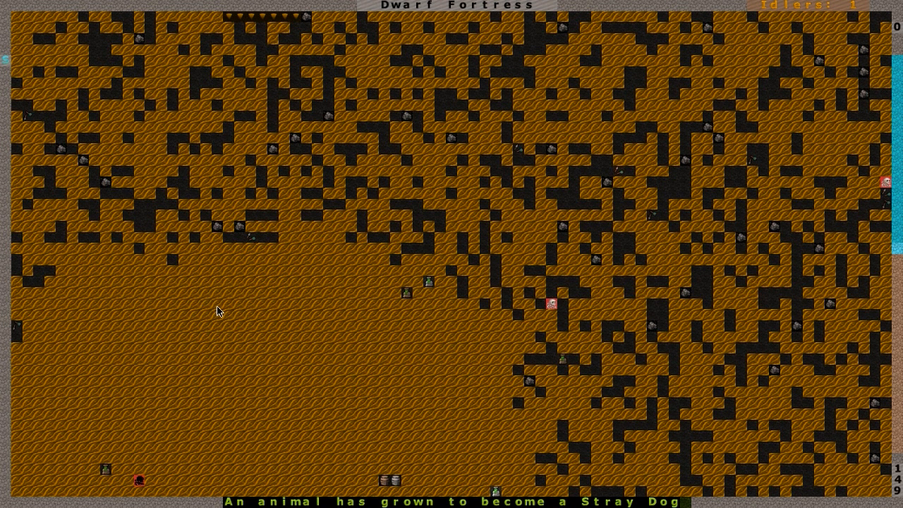
mouse_move(453, 313)
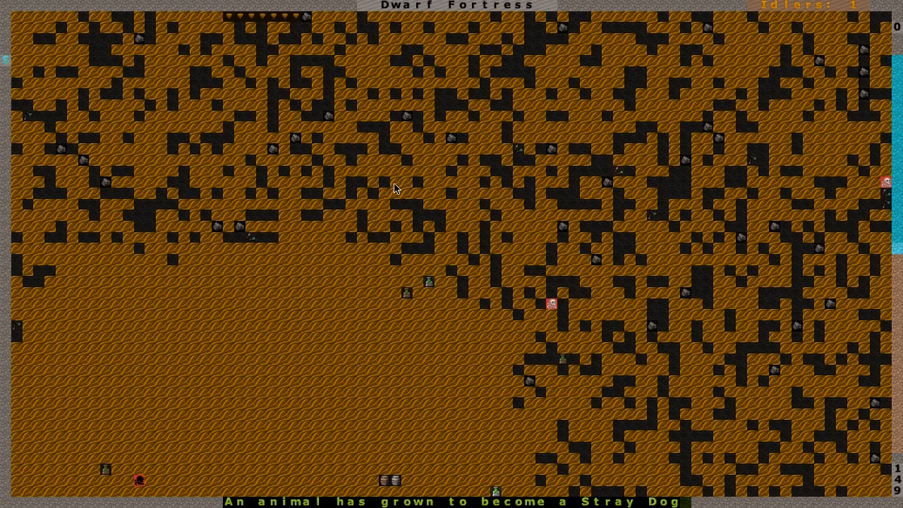
mouse_move(524, 295)
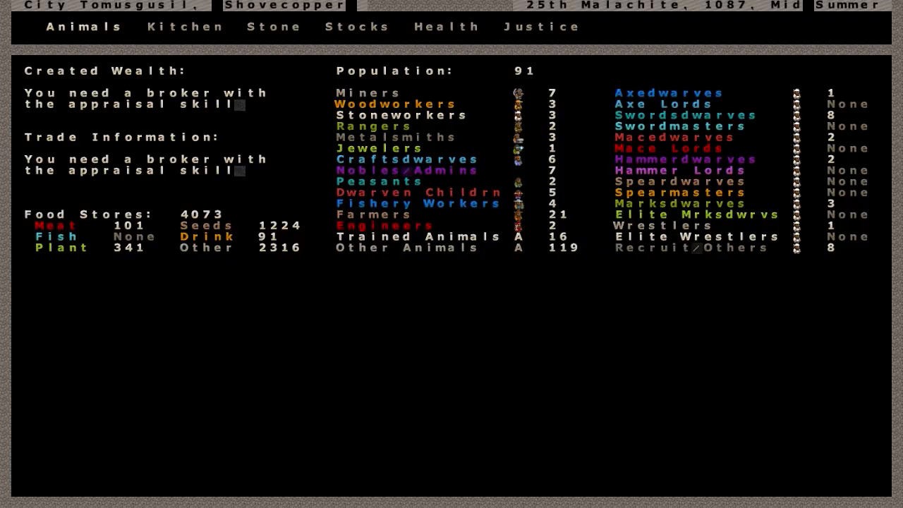
Step: Leave the current screen toward the fortress status overview of 91 citizens
key(Escape)
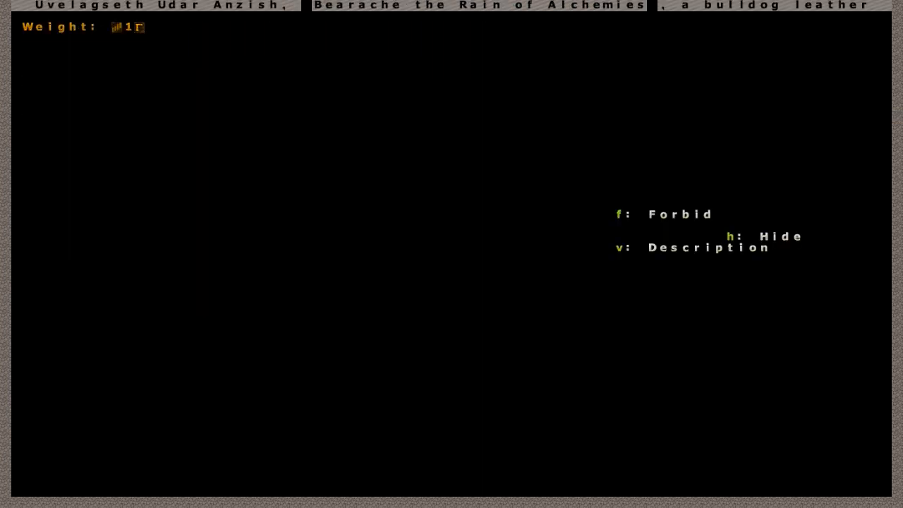
Step: View the full description of Bearache the Rain of Alchemies, the bulldog leather high boot
key(v)
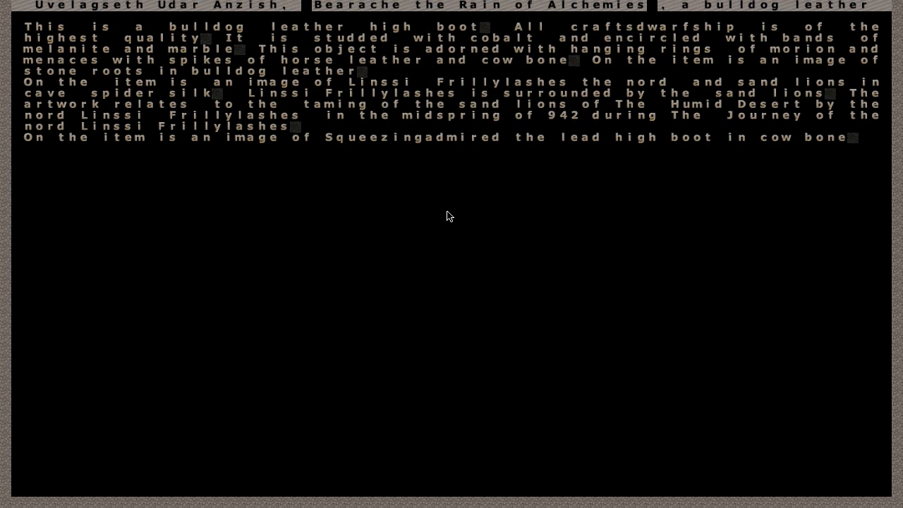
mouse_move(472, 203)
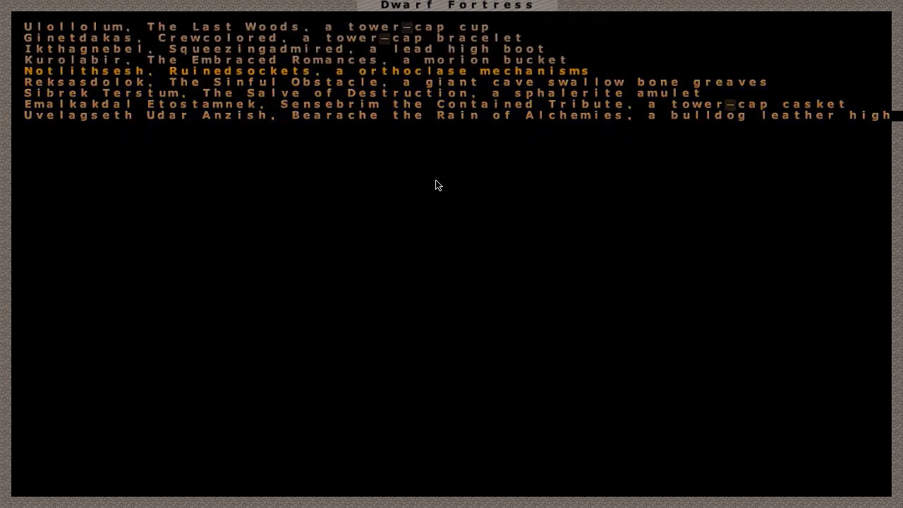
Step: Move up the named artifacts list past Squeezingadmired, the lead high boot
key(up)
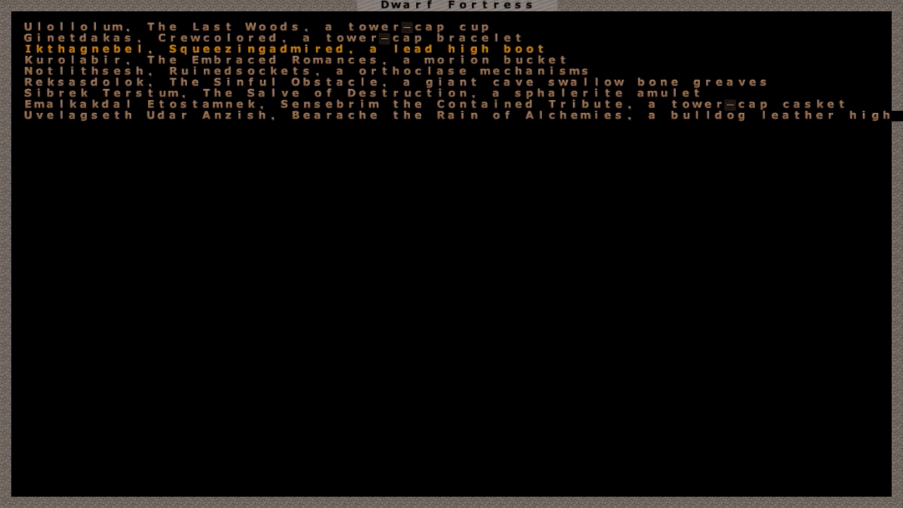
mouse_move(467, 51)
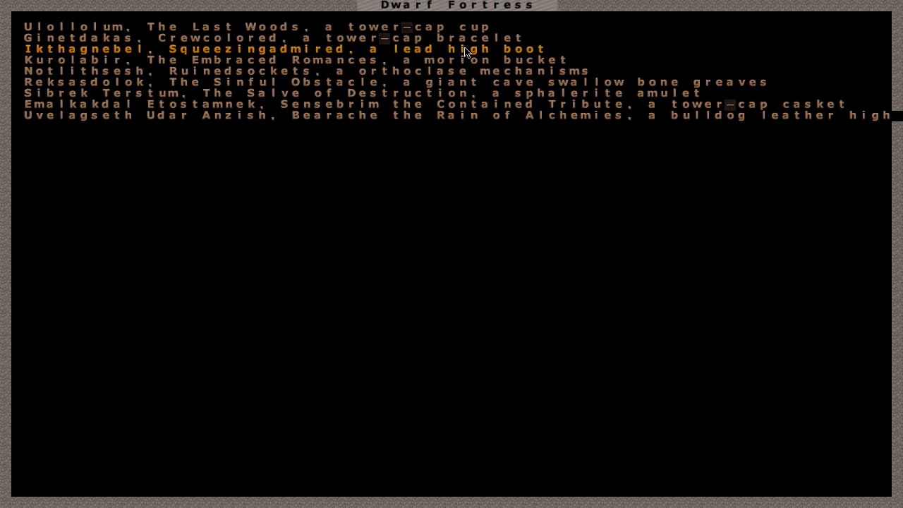
mouse_move(680, 62)
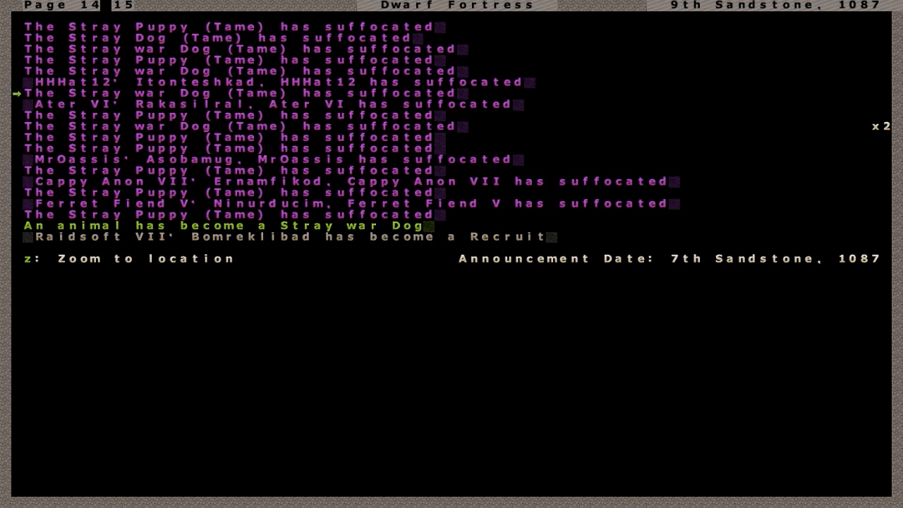
key(Down)
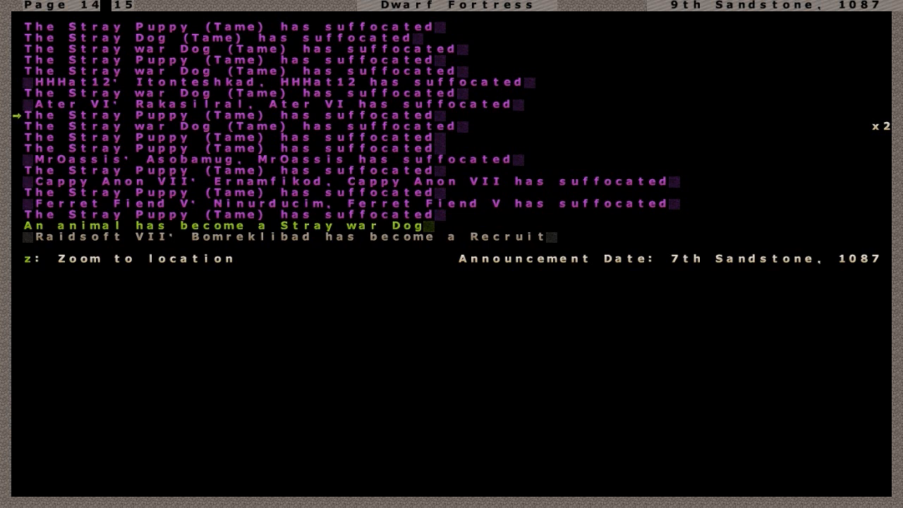
key(down)
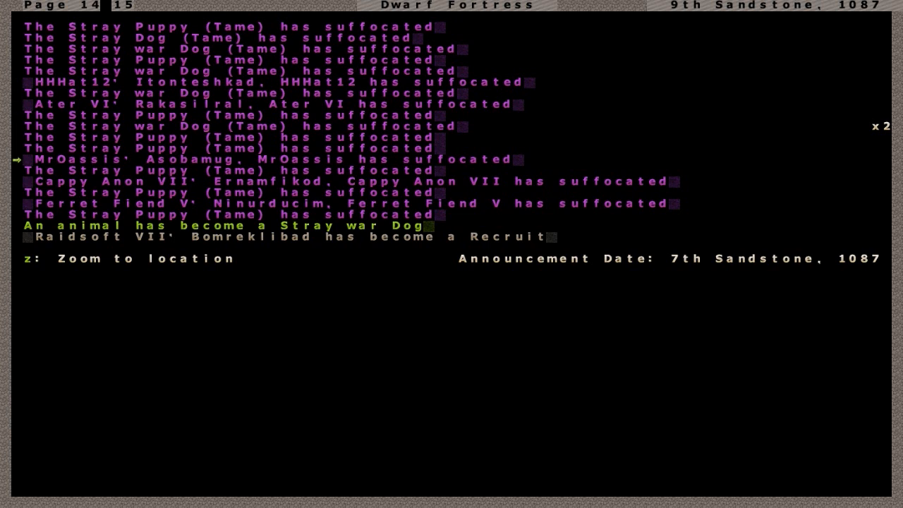
key(down)
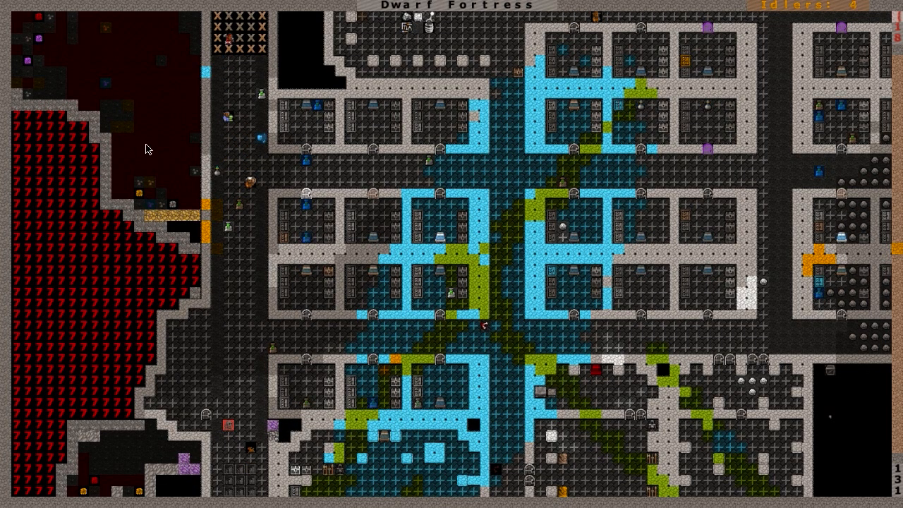
mouse_move(268, 151)
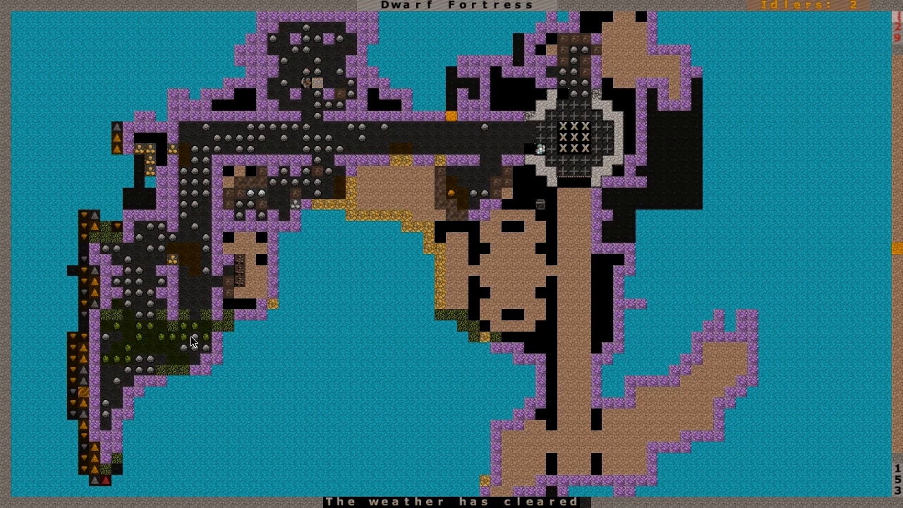
mouse_move(151, 372)
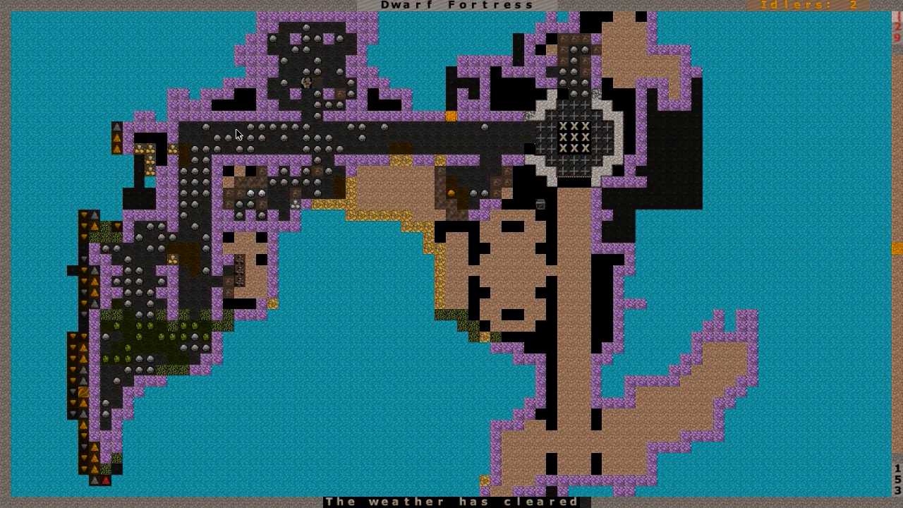
mouse_move(366, 378)
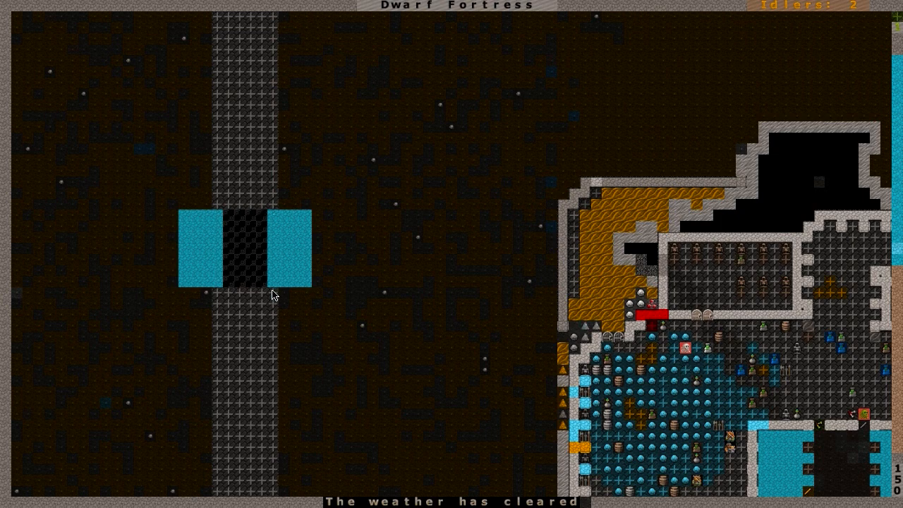
mouse_move(276, 261)
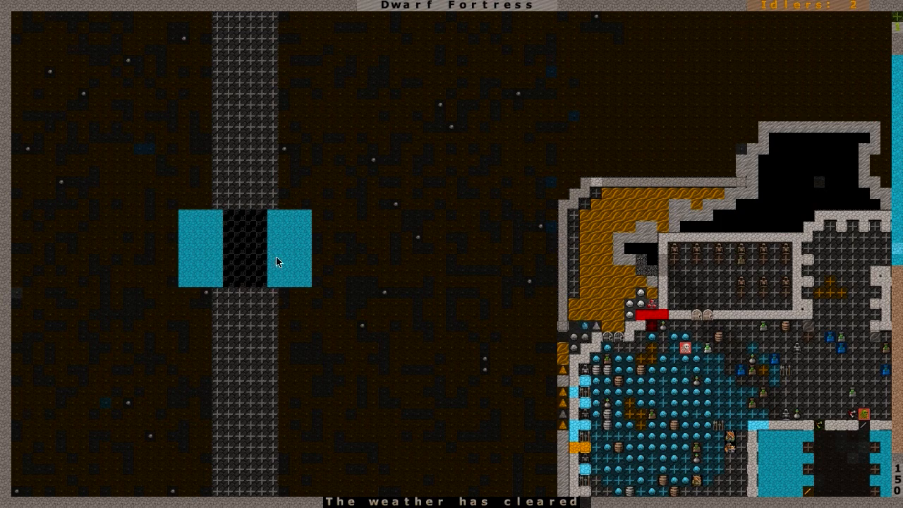
mouse_move(285, 40)
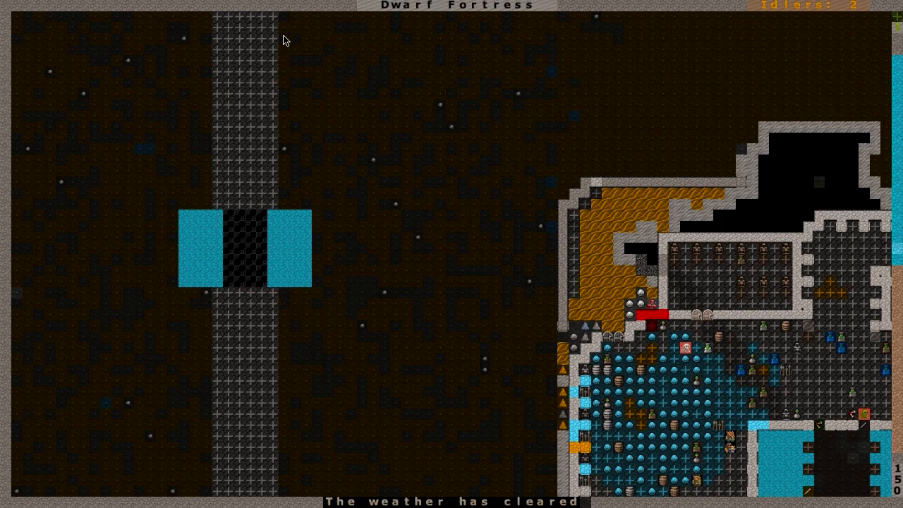
mouse_move(285, 132)
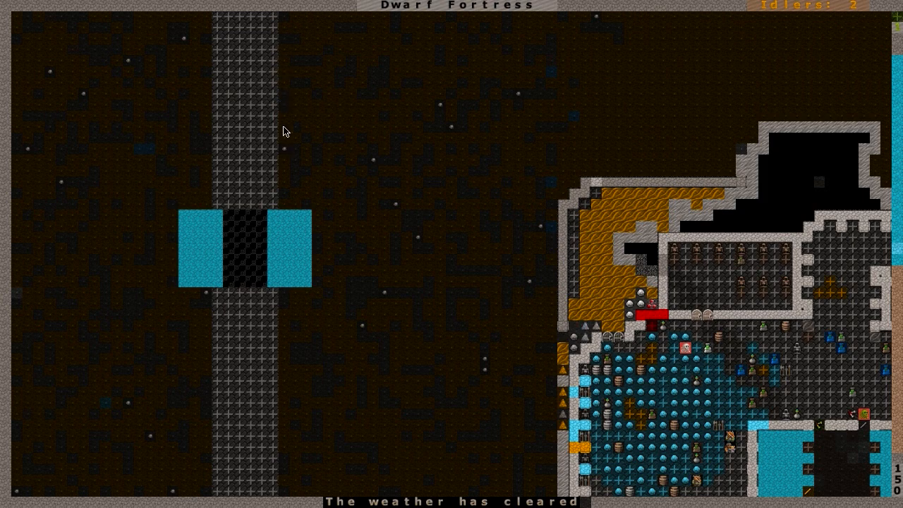
mouse_move(336, 189)
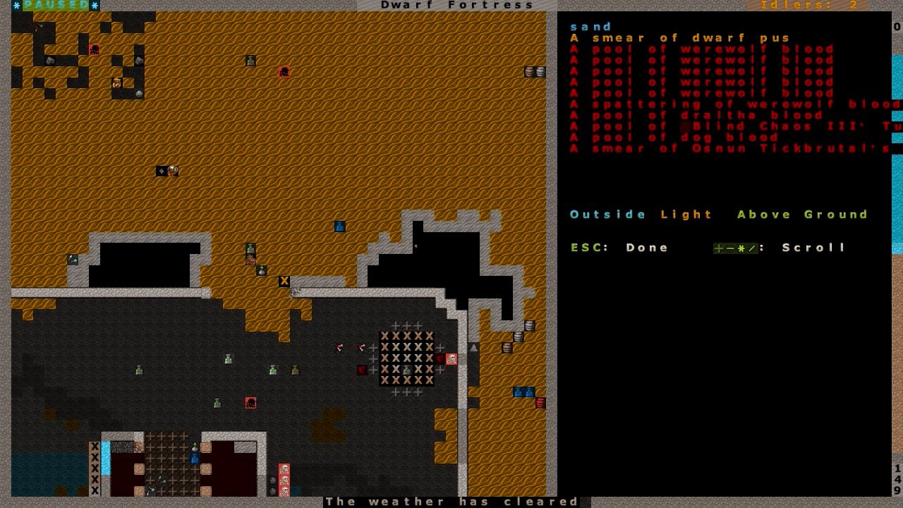
mouse_move(221, 94)
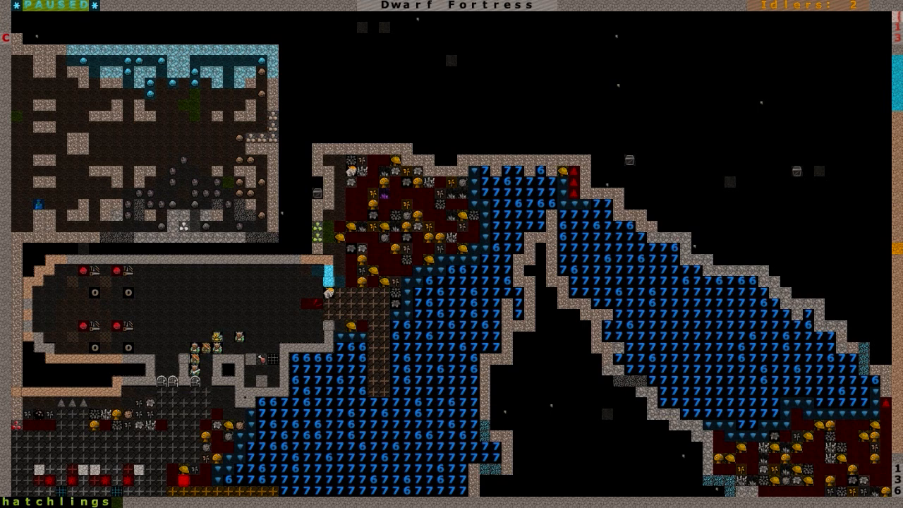
mouse_move(510, 361)
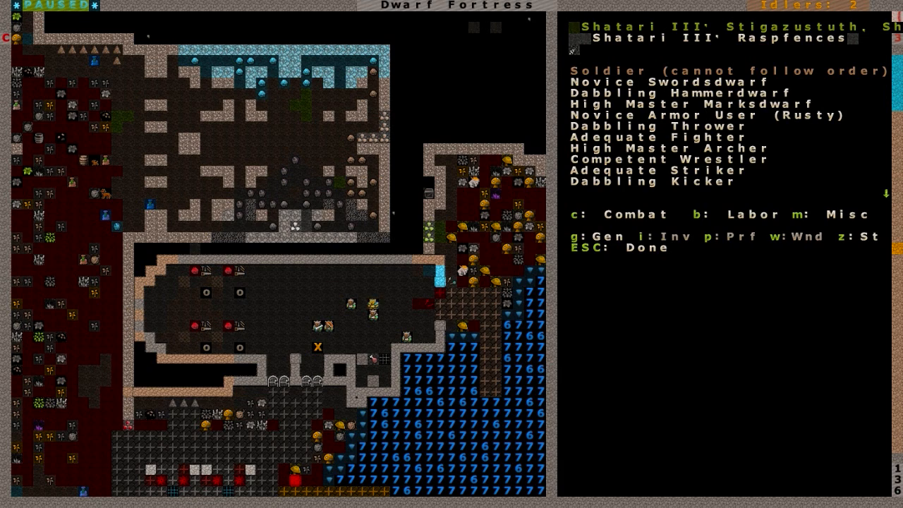
Step: Leave the soldier's wound details and return to the flooded cavern map
scroll(down, 3)
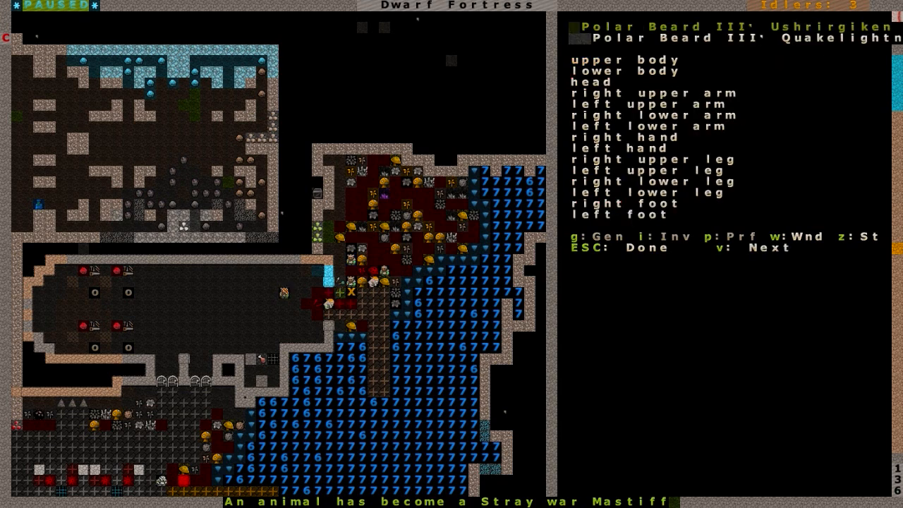
key(v)
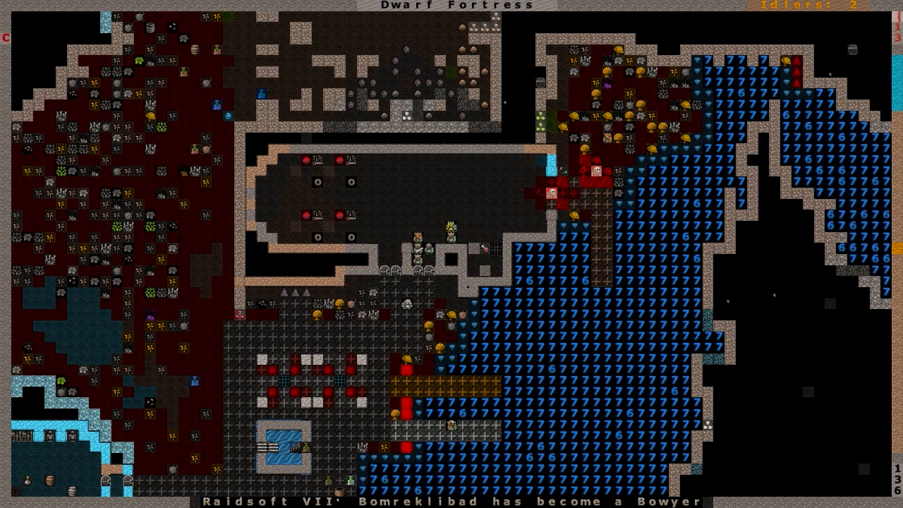
Step: Inspect the Theatre building with its queued Perform a comedy task
scroll(down, 3)
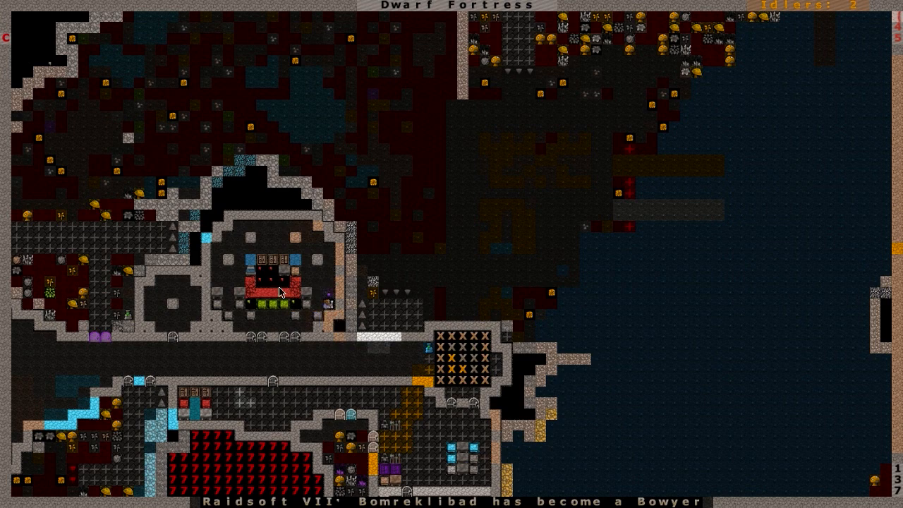
click(276, 282)
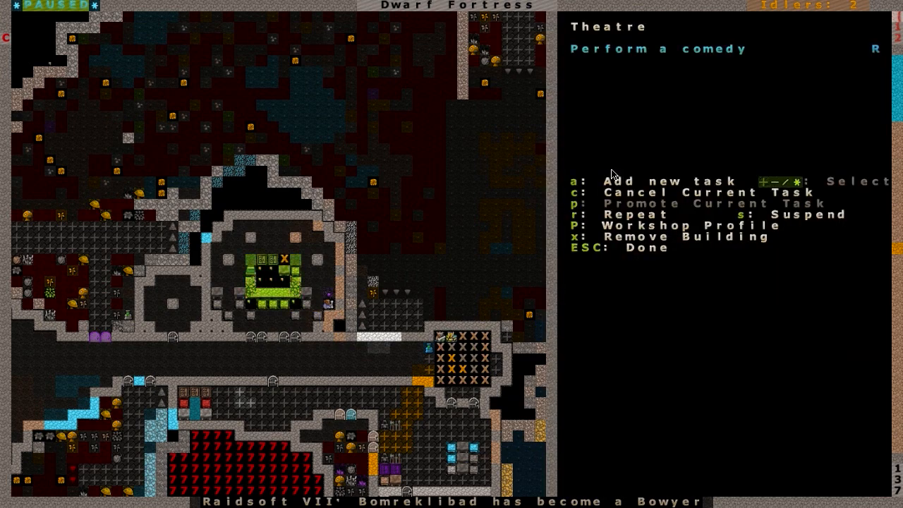
mouse_move(394, 288)
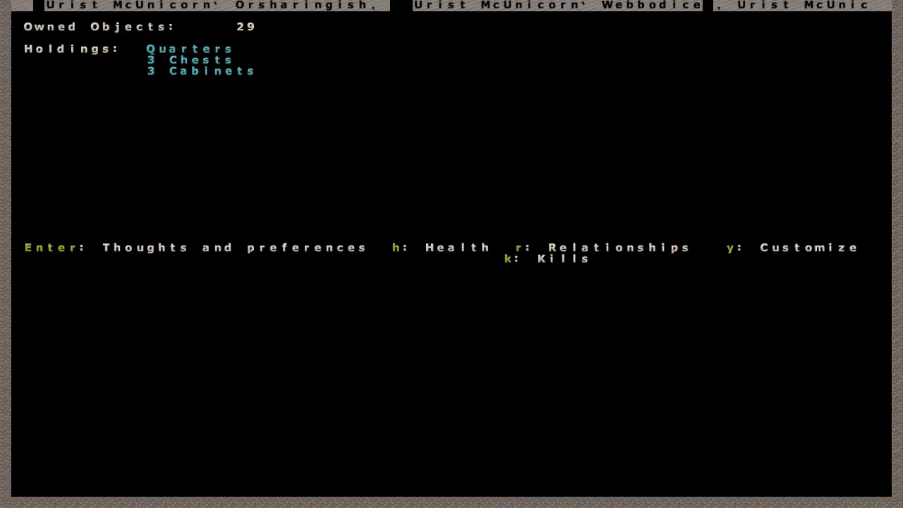
Step: View Urist McUnicorn's health report showing impaired grasp and nerve damage
key(h)
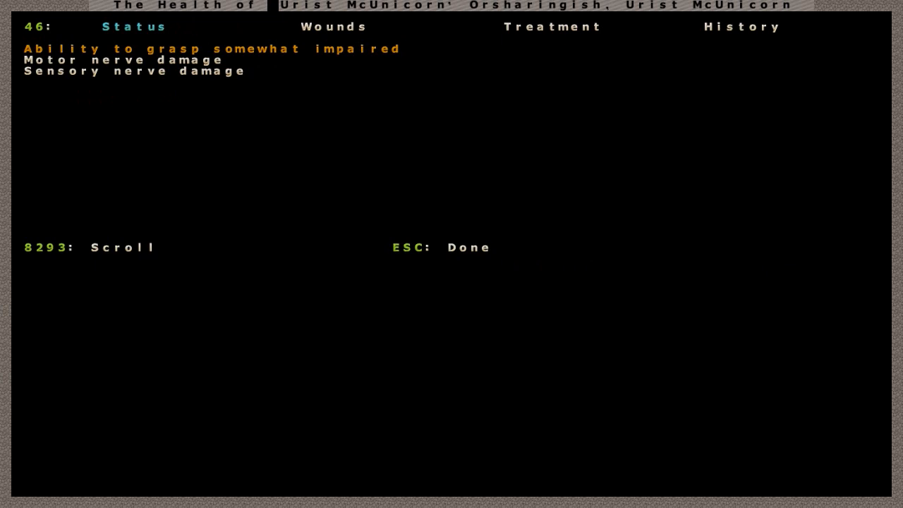
Step: Review the dwarf's wound treatment history, then leave the health report
click(742, 27)
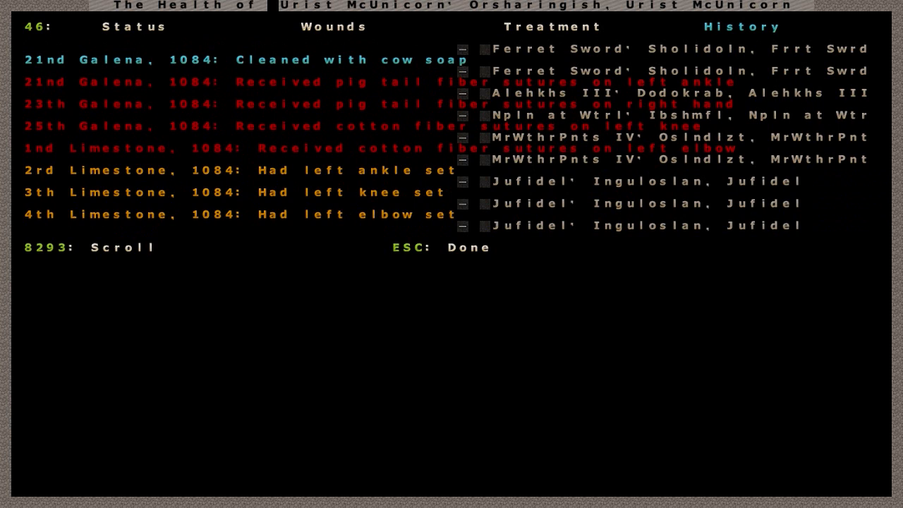
key(Escape)
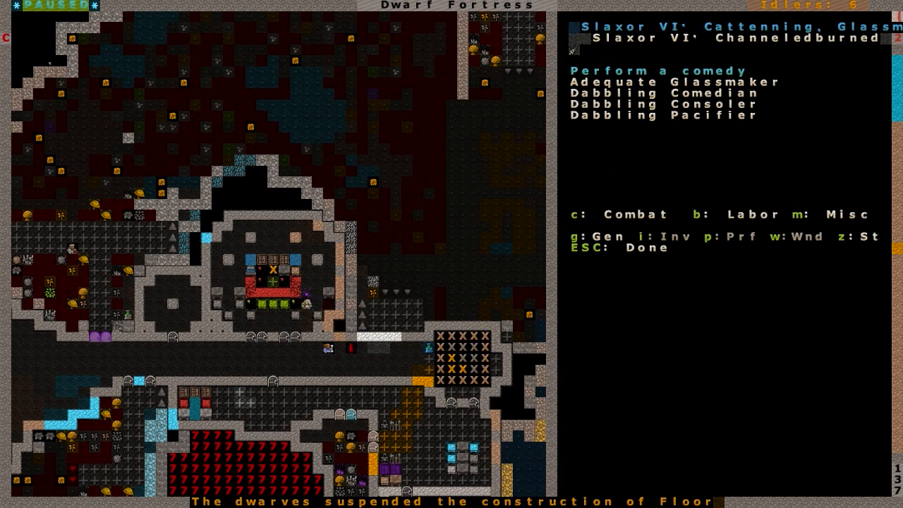
mouse_move(539, 264)
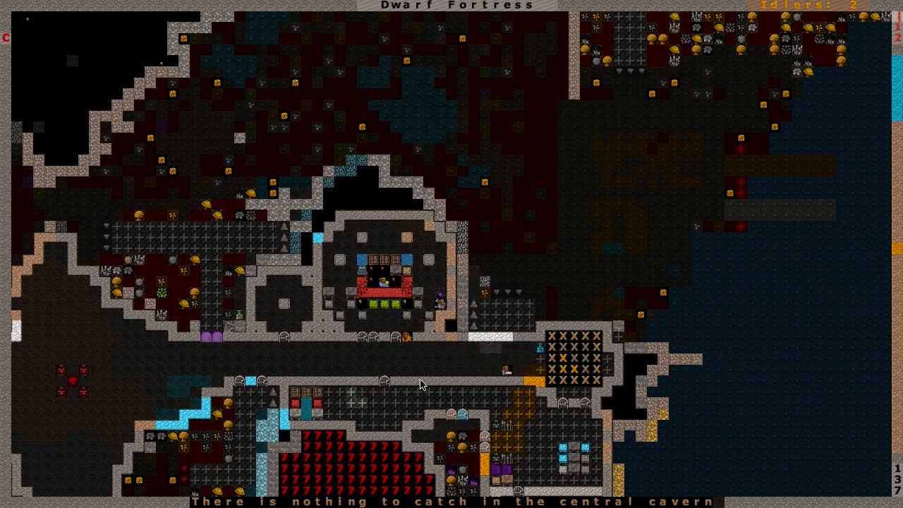
mouse_move(646, 416)
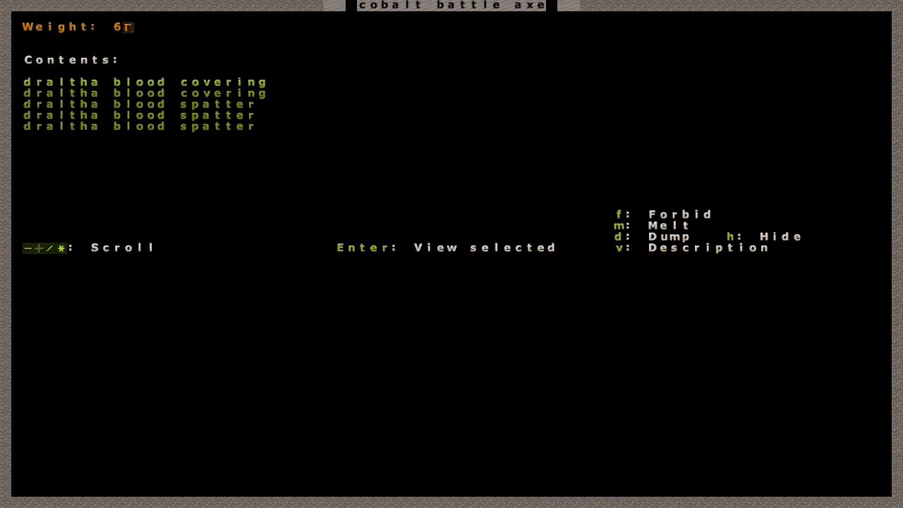
Step: Leave the cobalt battle axe details to reach the Altar of War's task list
key(Escape)
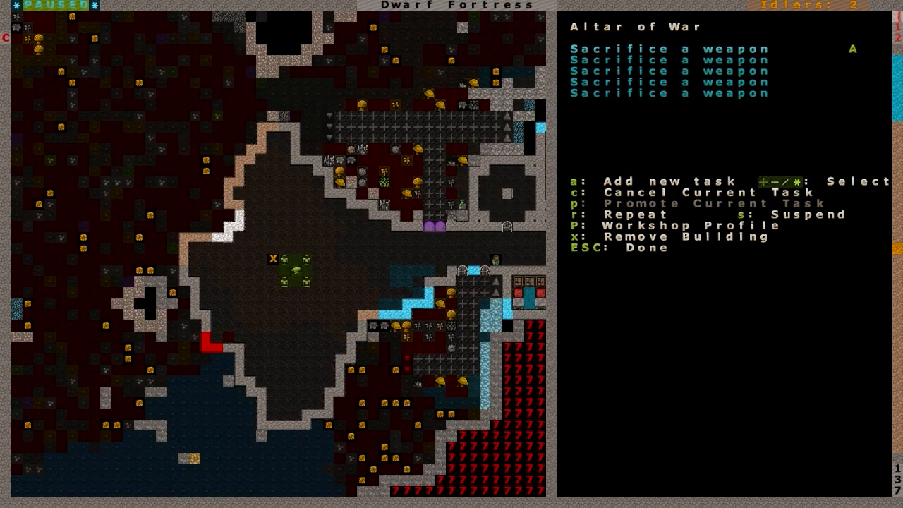
Step: Leave the Altar of War task list for the cavern level beside the central hall
key(Escape)
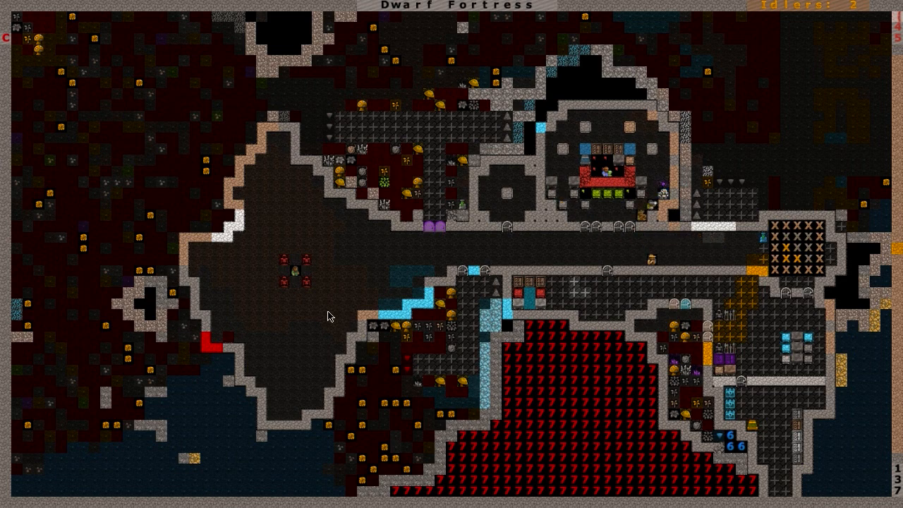
mouse_move(479, 367)
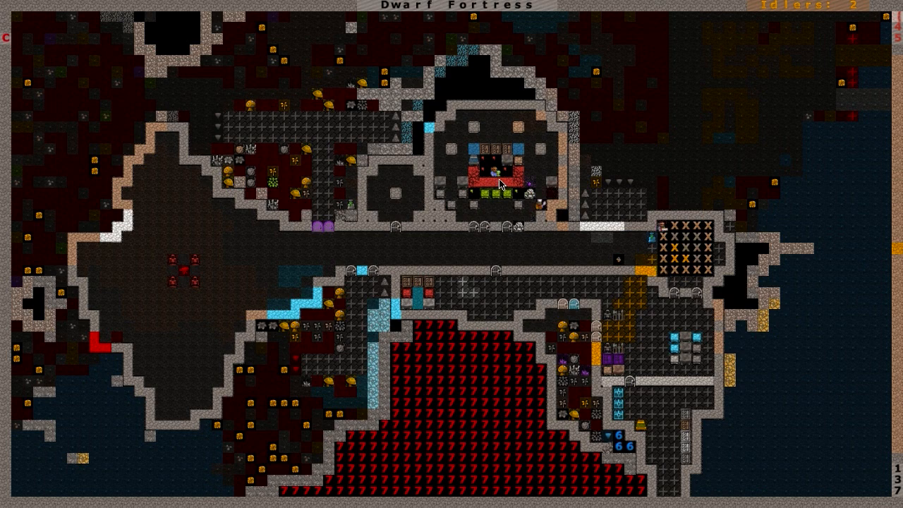
mouse_move(783, 152)
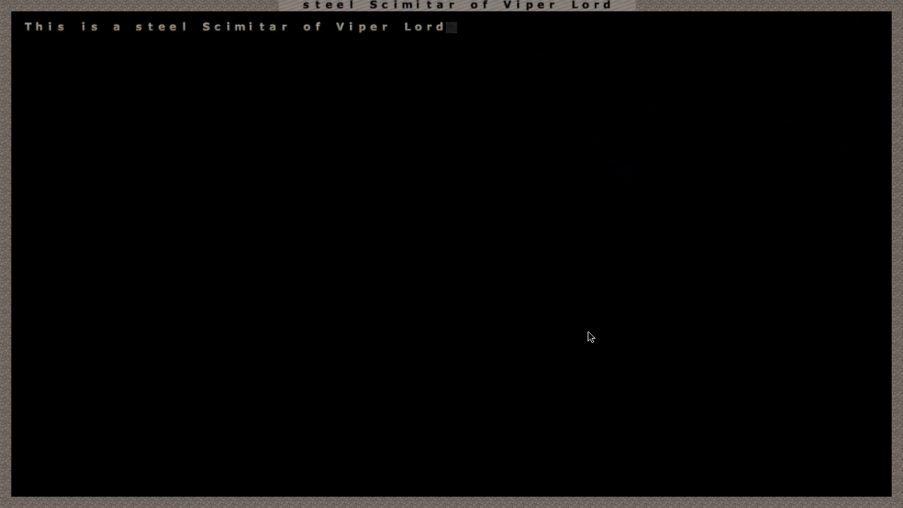
key(Escape)
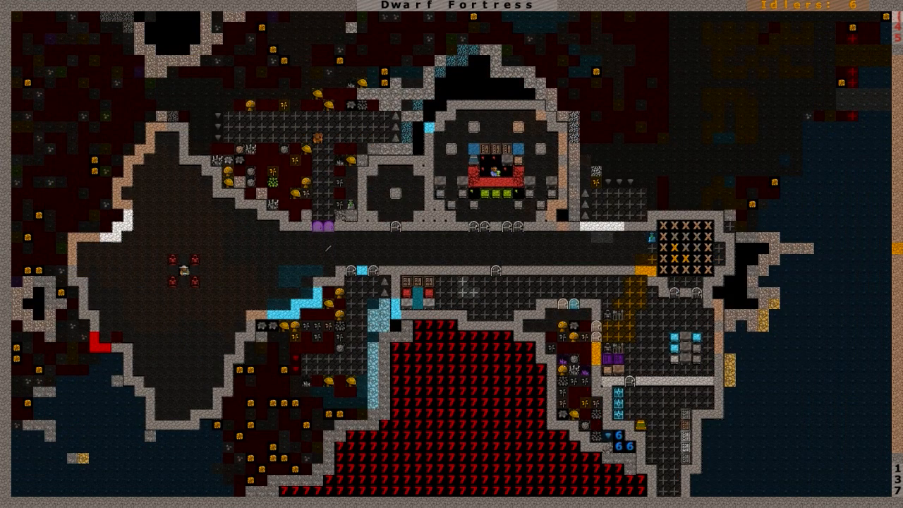
key(m)
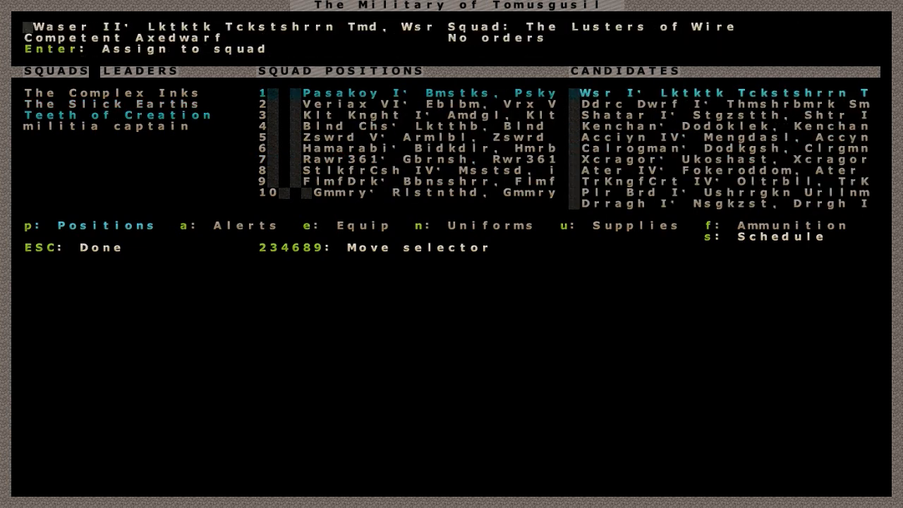
Step: Leave the military screen for the fortress map around the central hall
key(Escape)
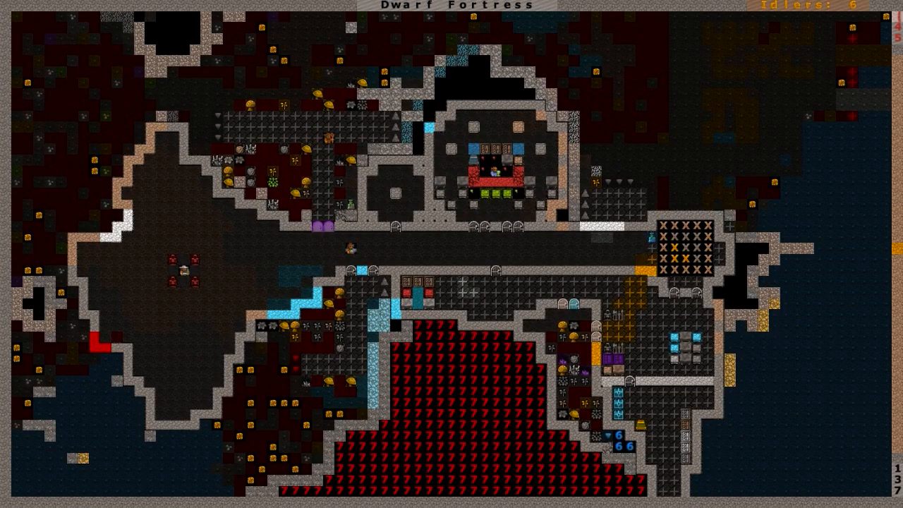
Step: Scroll the stocks list showing counts like 326 weapons and 1280 armor
scroll(down, 3)
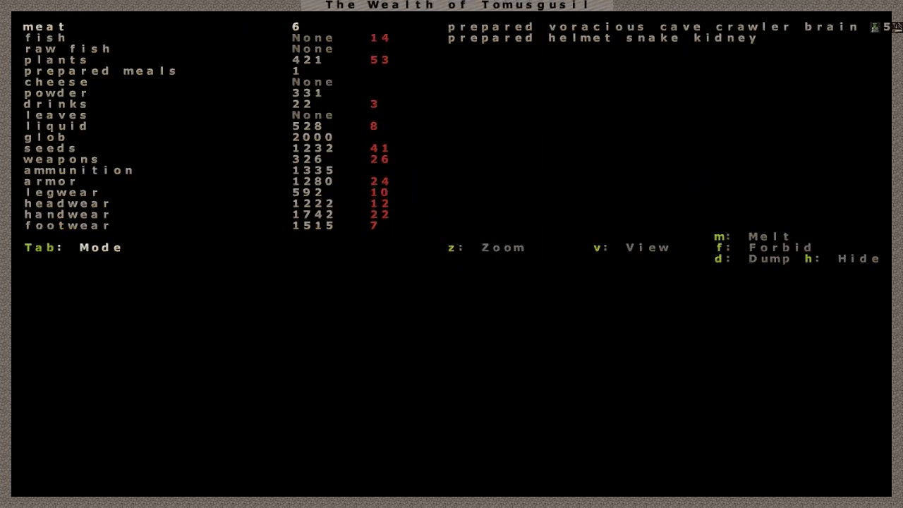
click(45, 136)
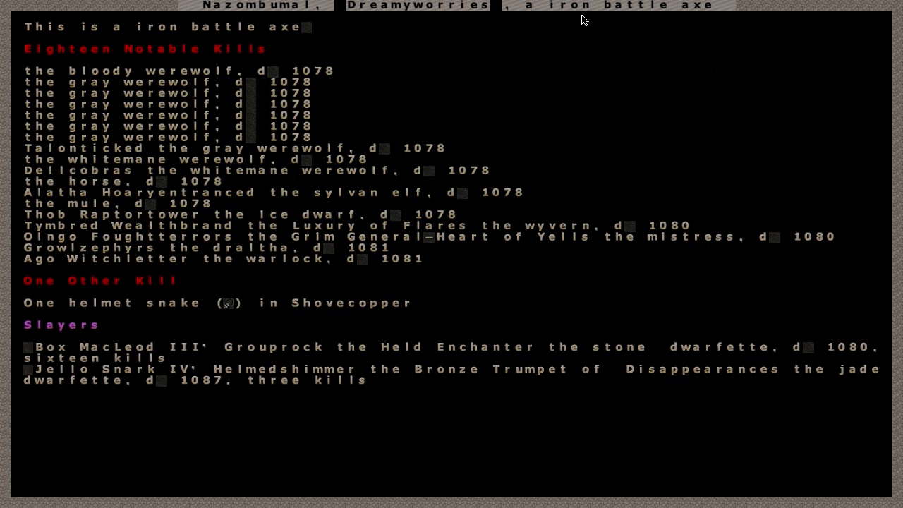
mouse_move(350, 34)
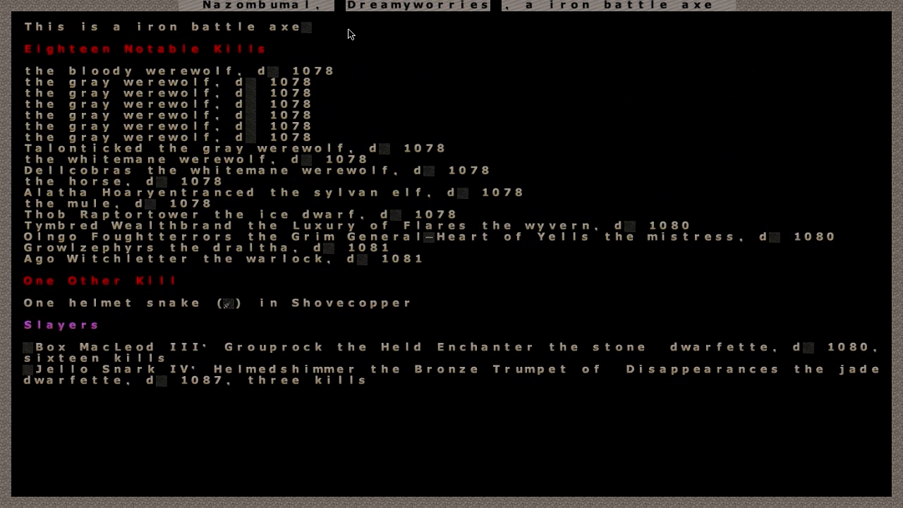
mouse_move(378, 155)
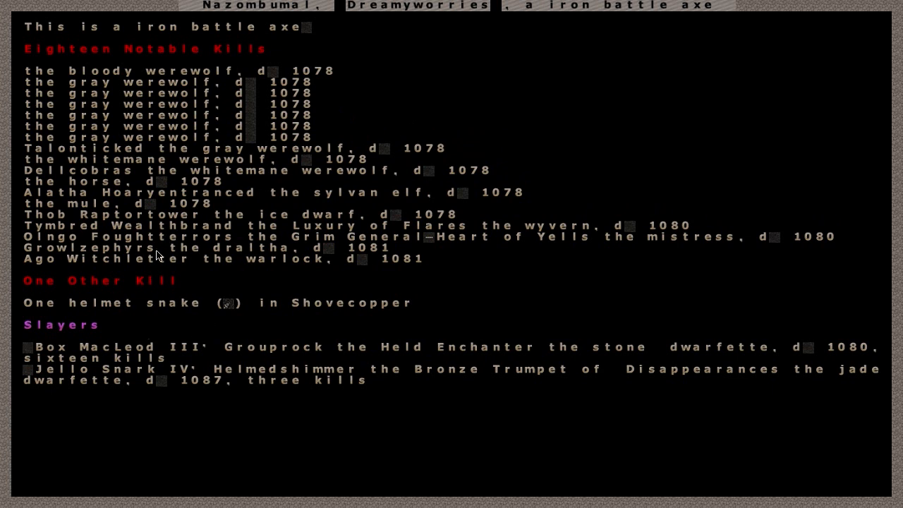
mouse_move(170, 326)
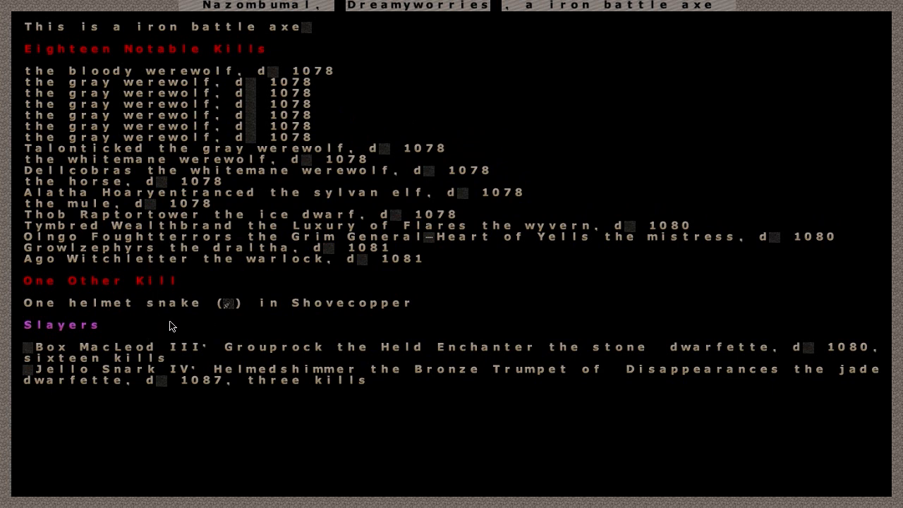
mouse_move(282, 358)
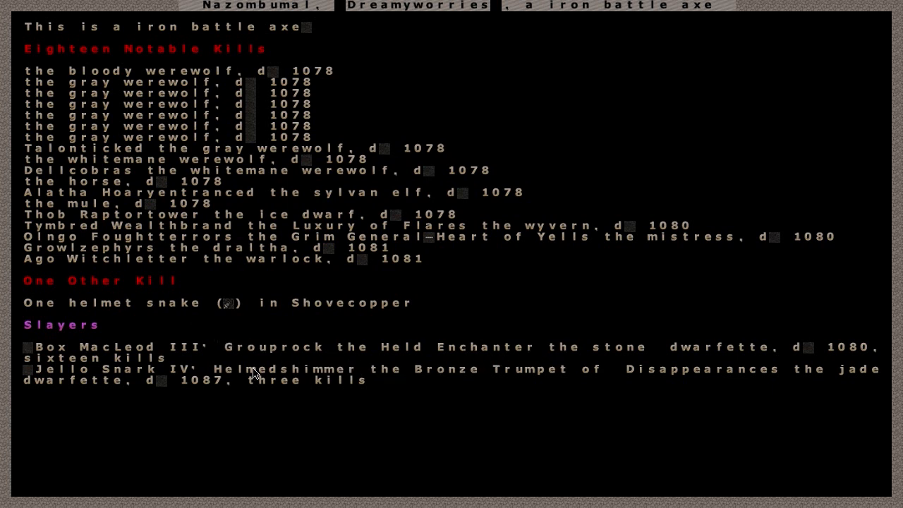
mouse_move(209, 392)
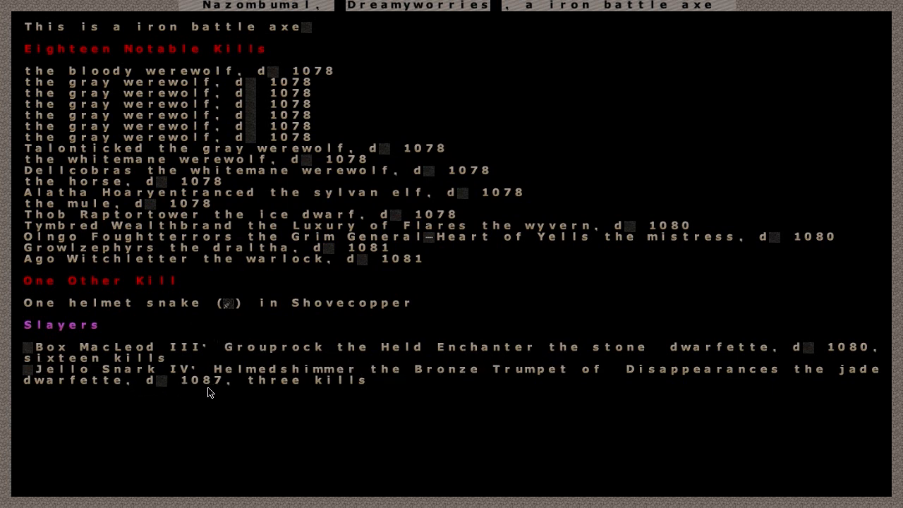
mouse_move(304, 419)
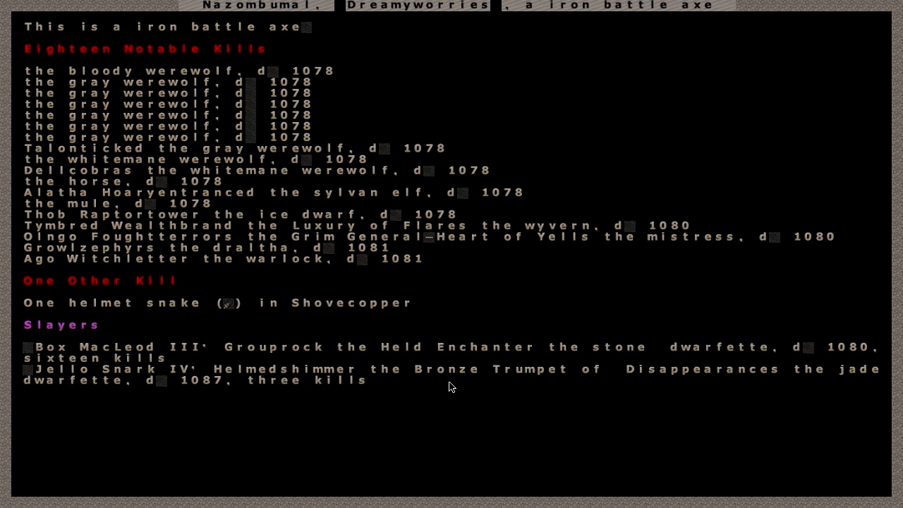
mouse_move(688, 395)
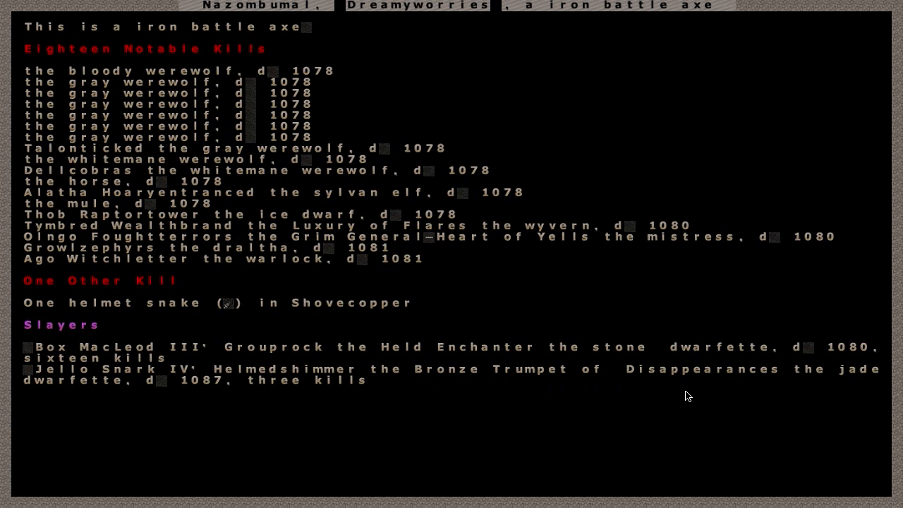
mouse_move(500, 309)
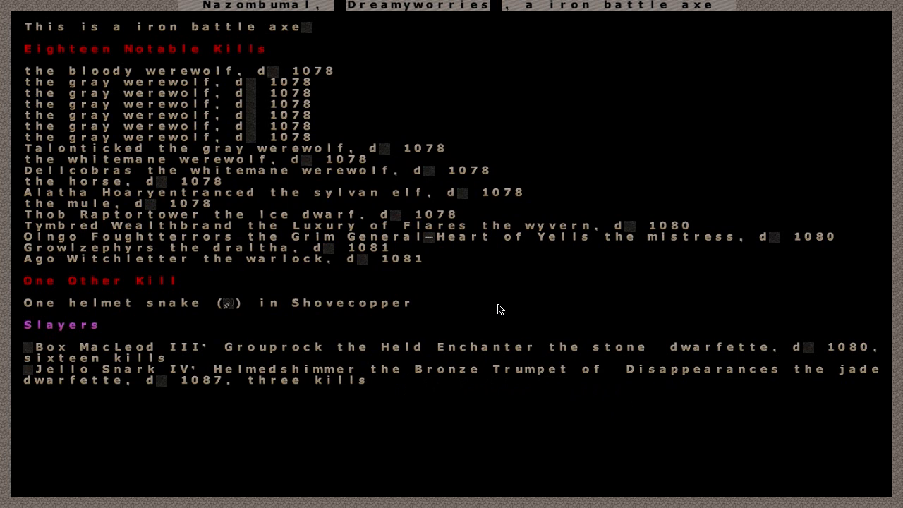
mouse_move(393, 385)
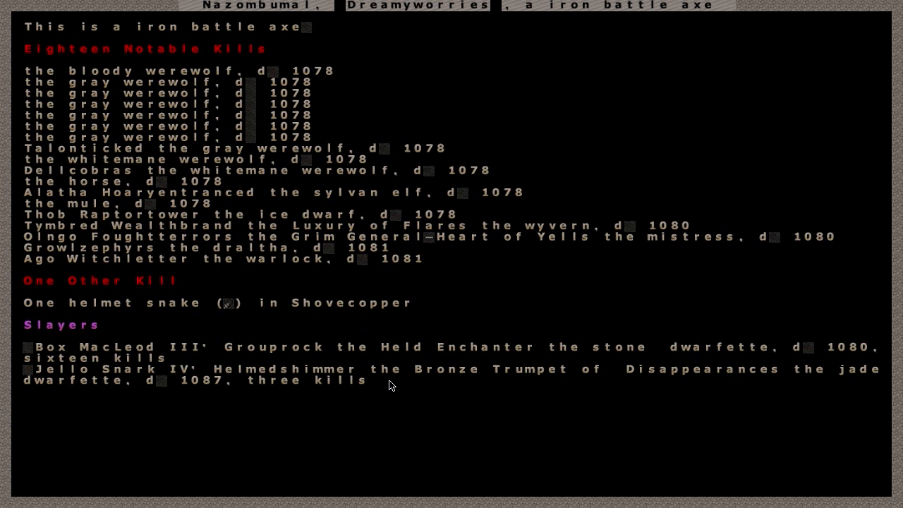
mouse_move(322, 261)
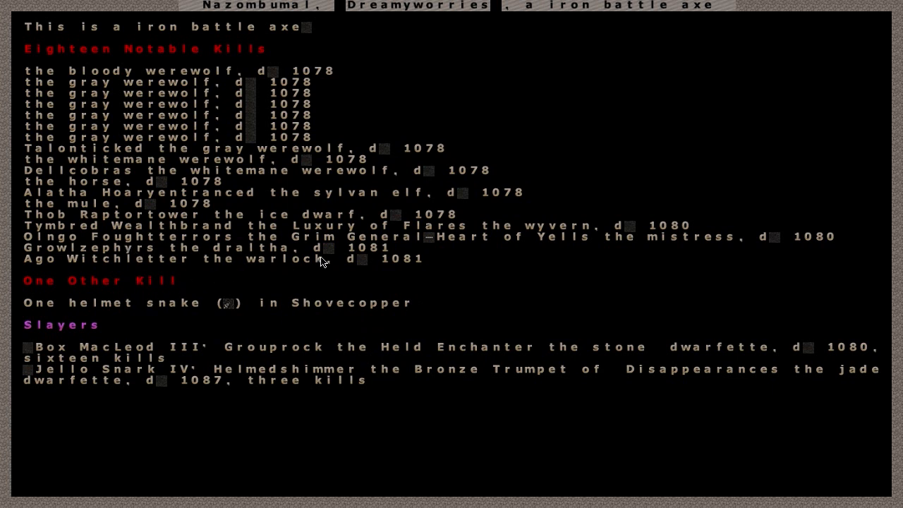
mouse_move(180, 271)
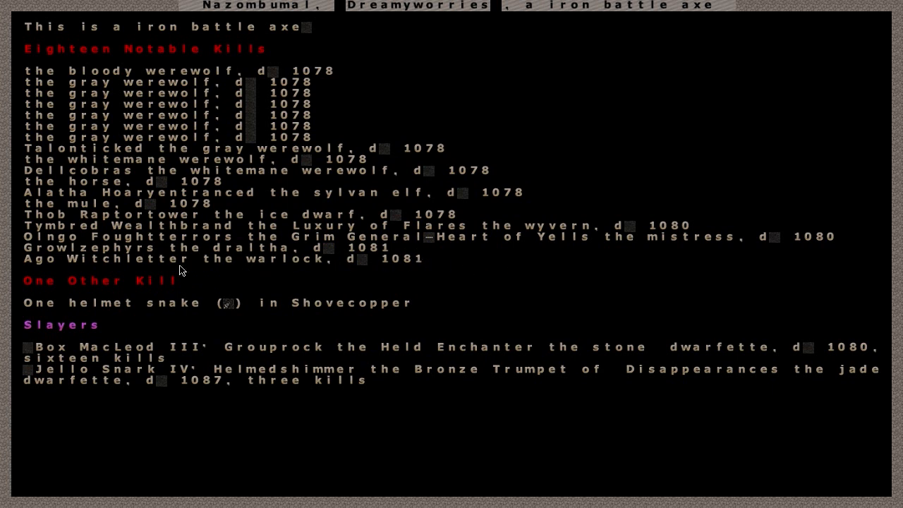
mouse_move(323, 251)
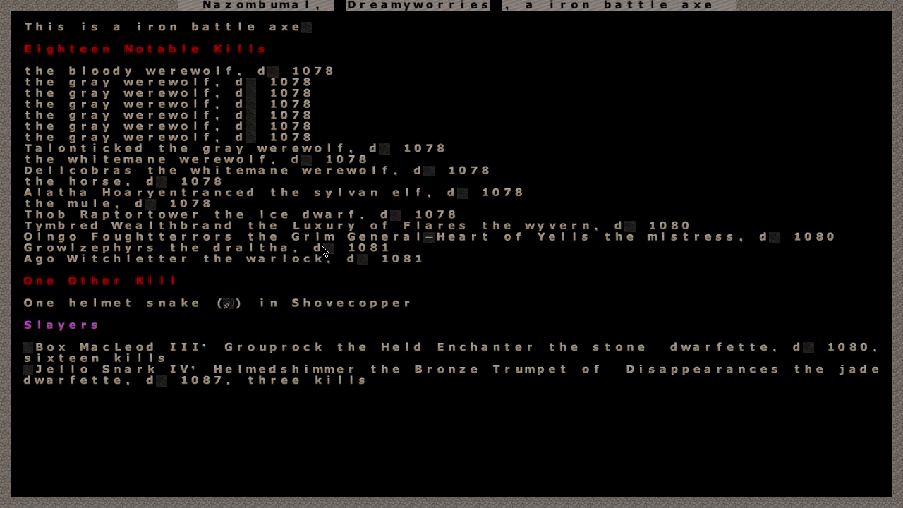
mouse_move(395, 254)
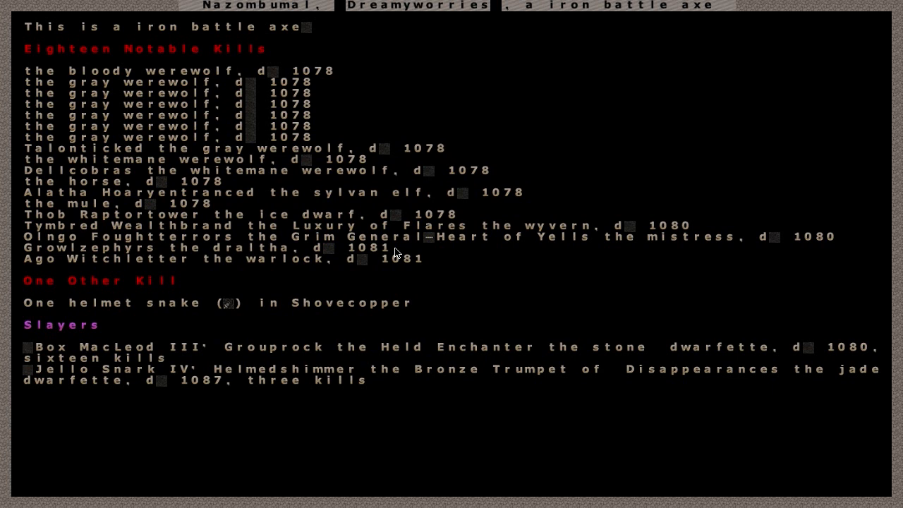
mouse_move(240, 261)
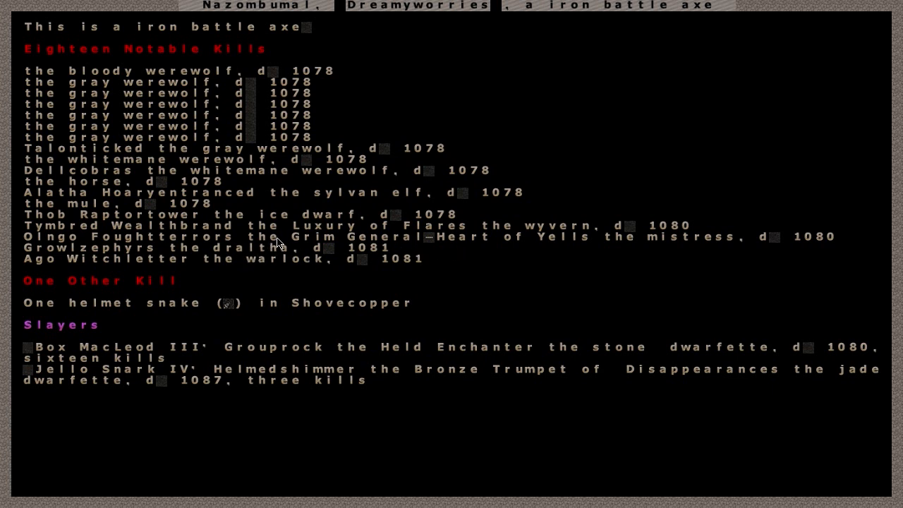
mouse_move(291, 240)
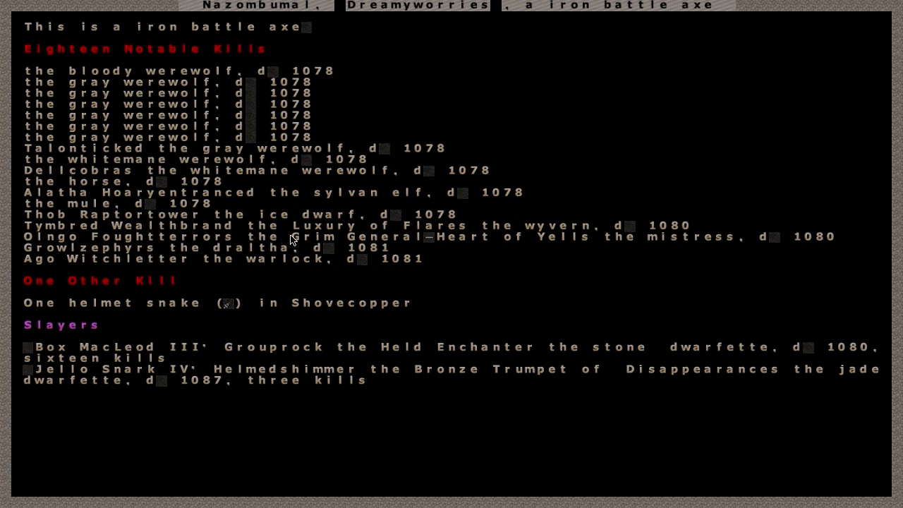
mouse_move(318, 236)
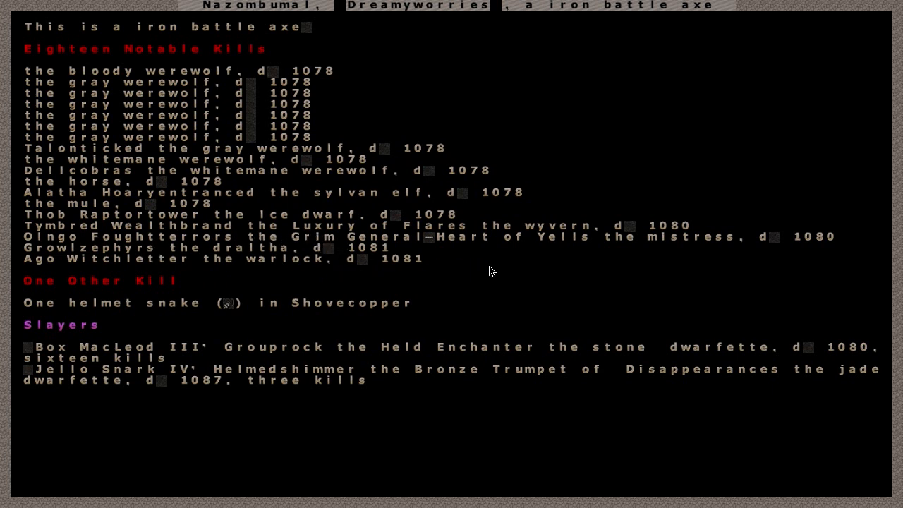
mouse_move(569, 275)
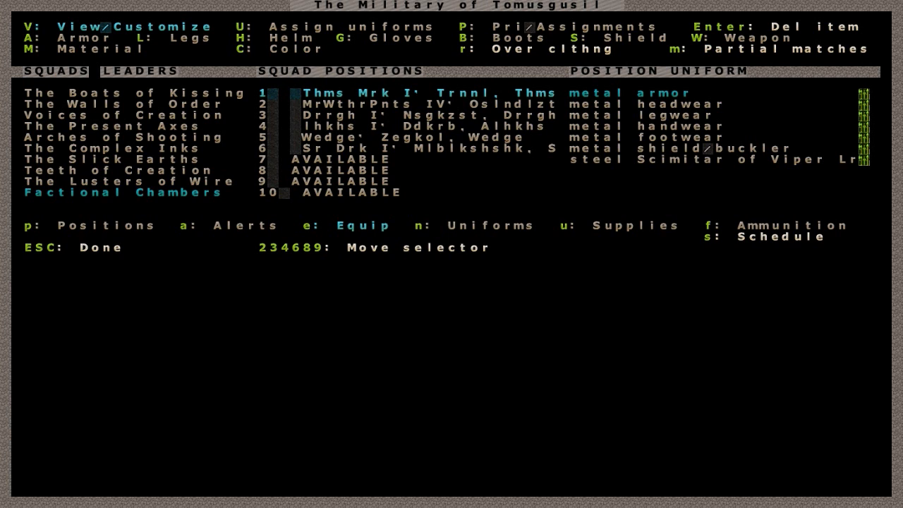
mouse_move(678, 206)
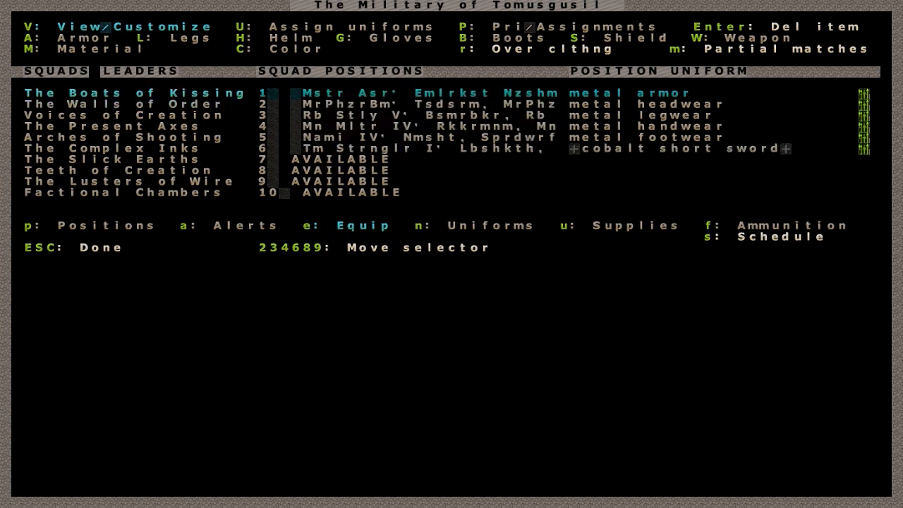
mouse_move(691, 186)
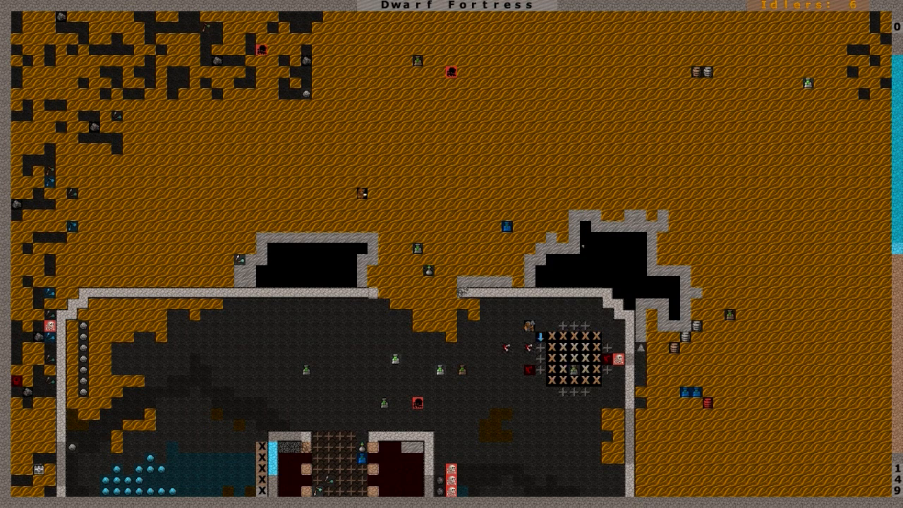
Step: Survey a deeper soil level with a walled pool between two long corridors
scroll(down, 3)
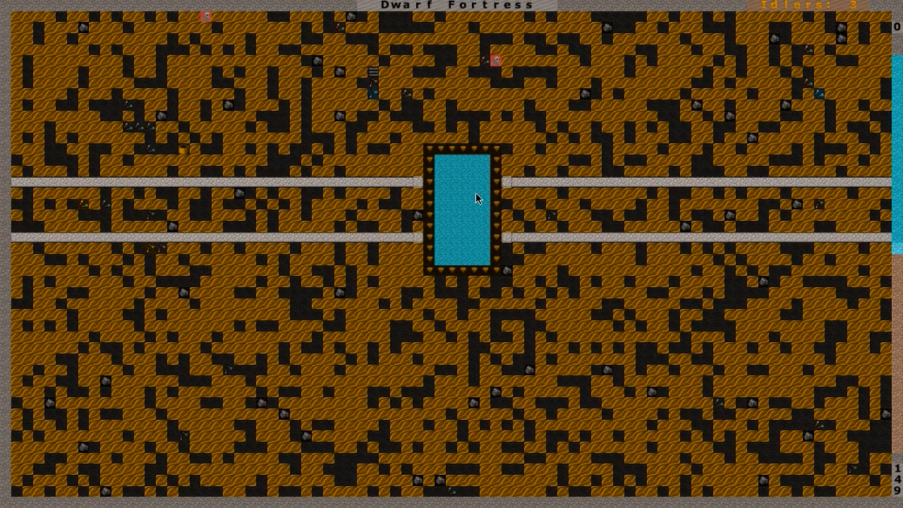
scroll(right, 3)
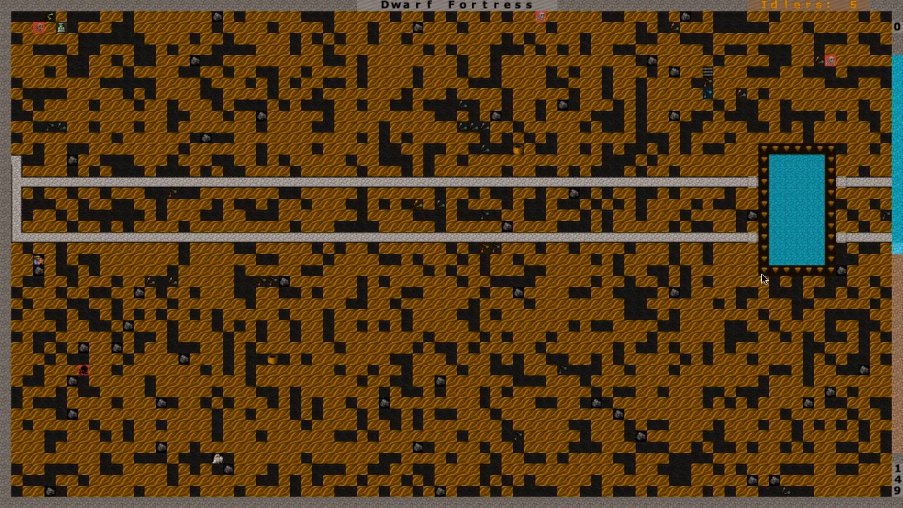
mouse_move(129, 400)
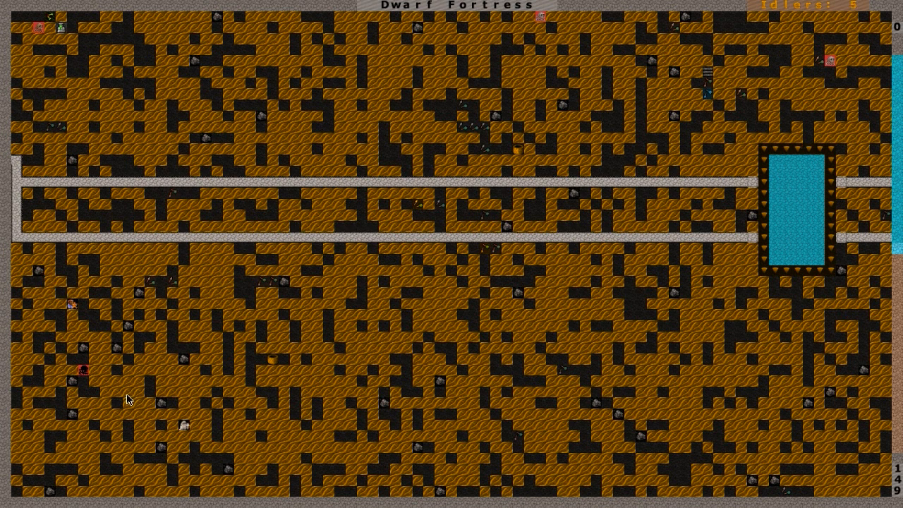